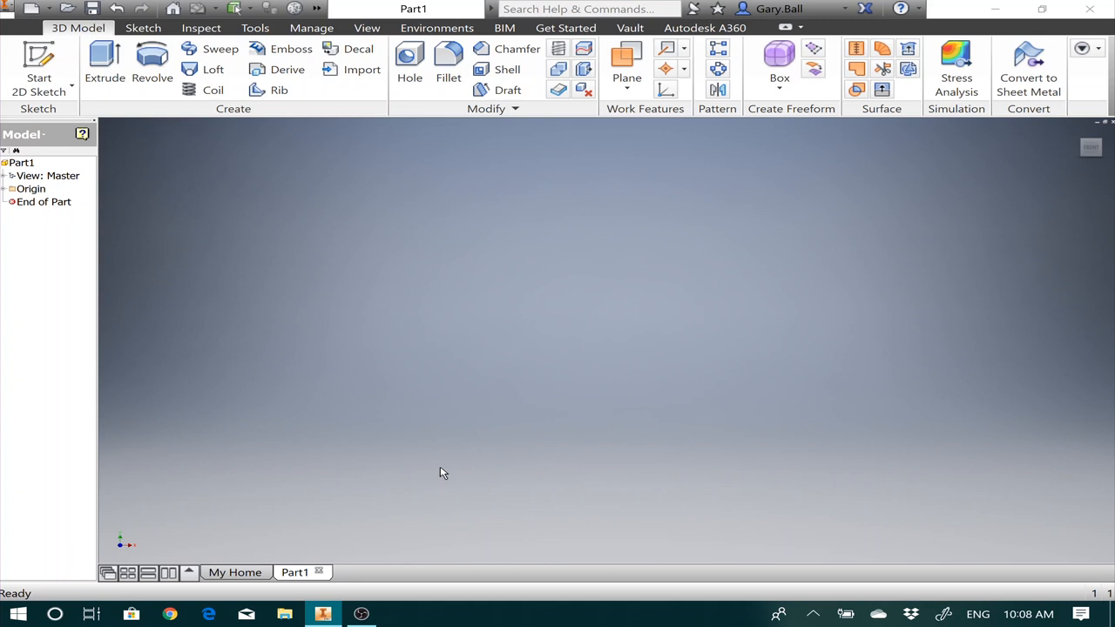
mouse_move(428, 305)
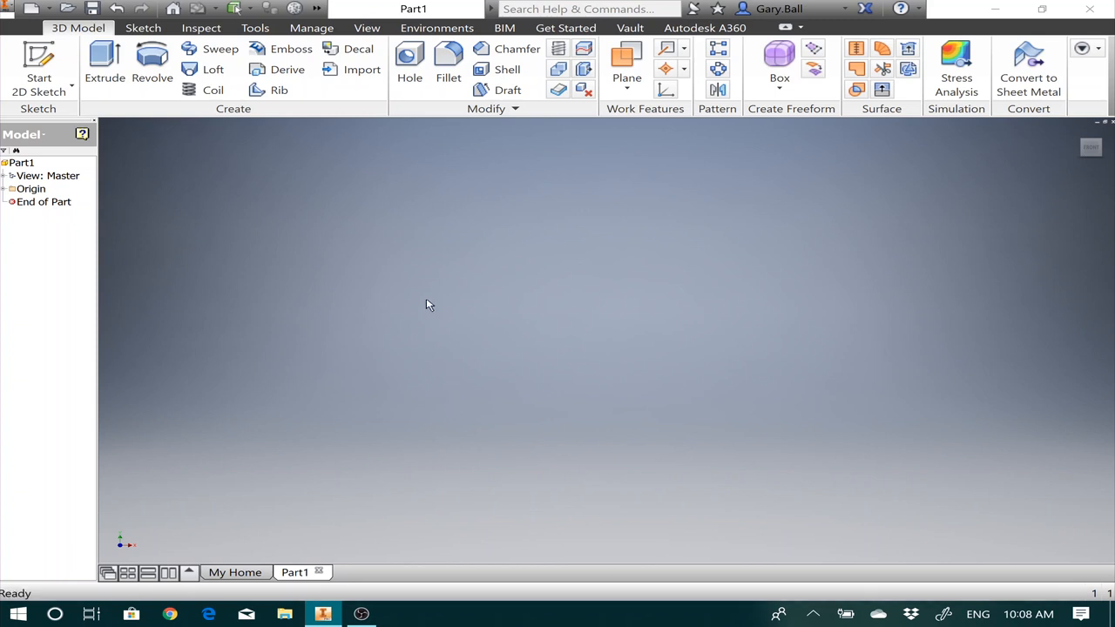
mouse_move(404, 306)
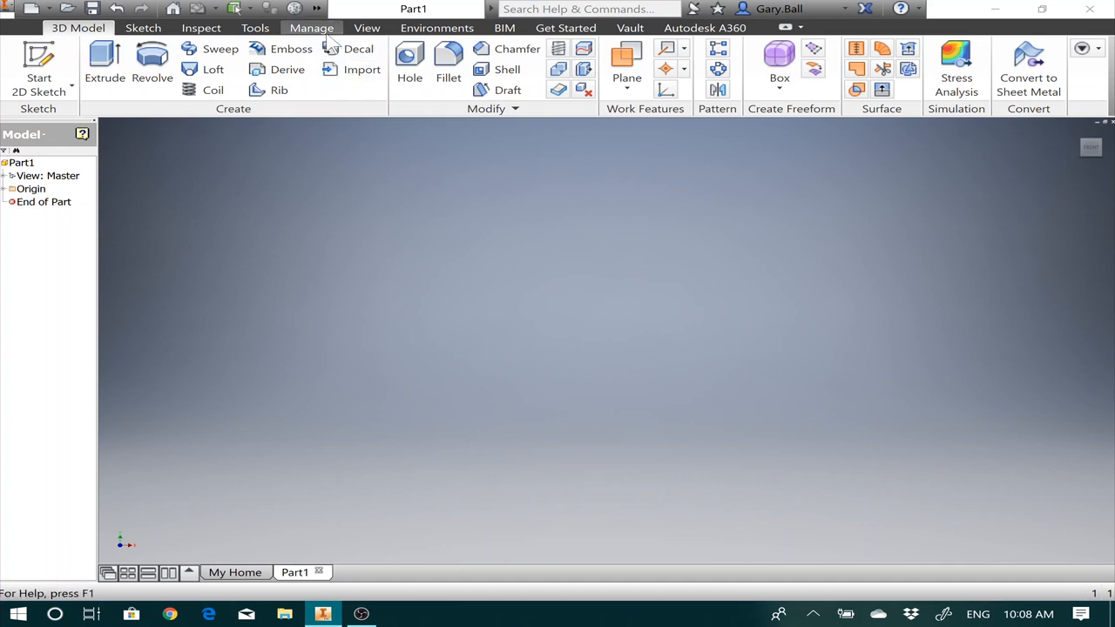
Check the part's length and angle units in Document Settings and close the dialog.
left_click(255, 28)
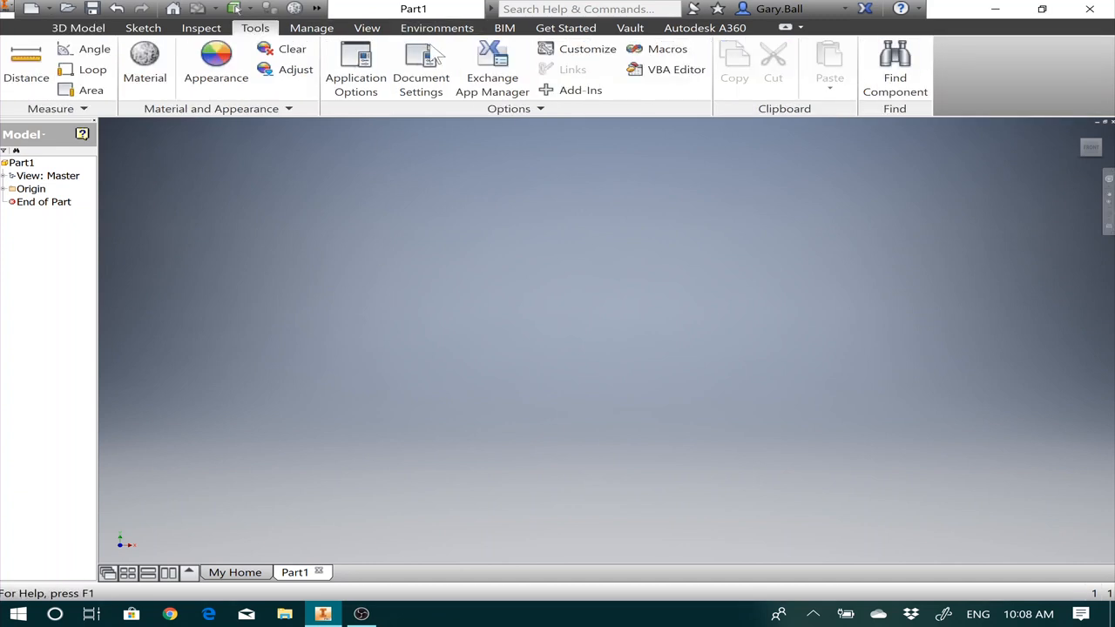
left_click(421, 66)
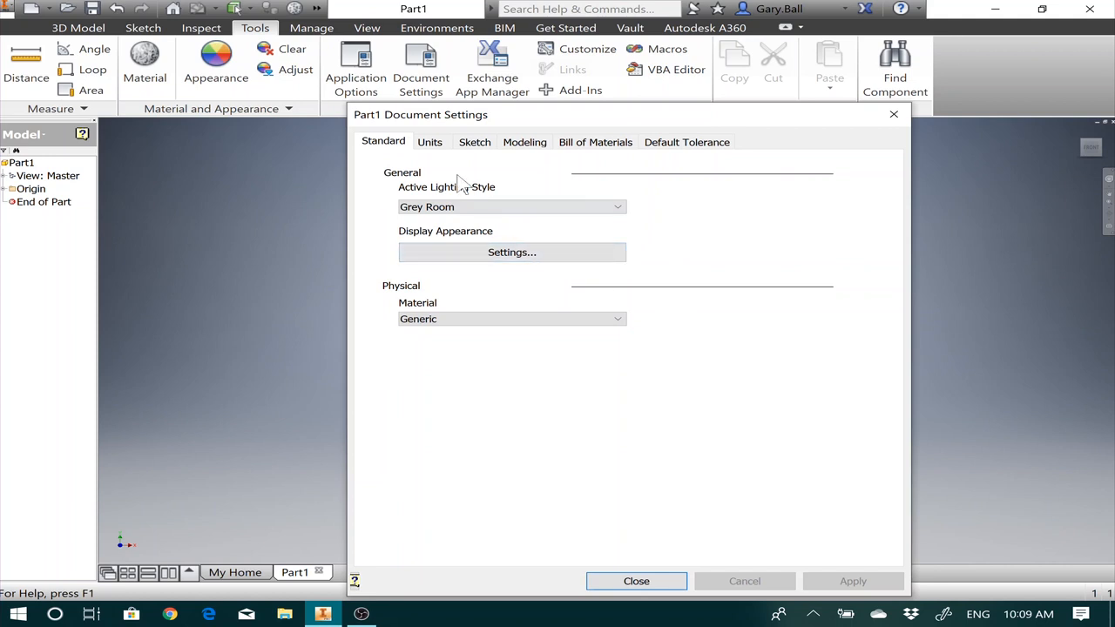
left_click(430, 143)
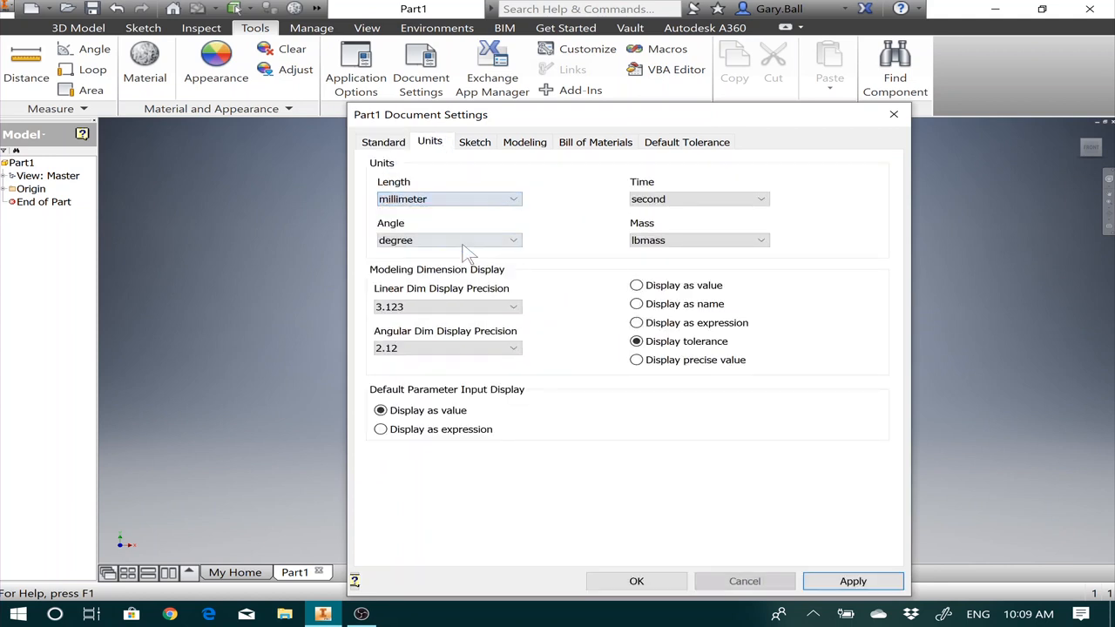
left_click(861, 580)
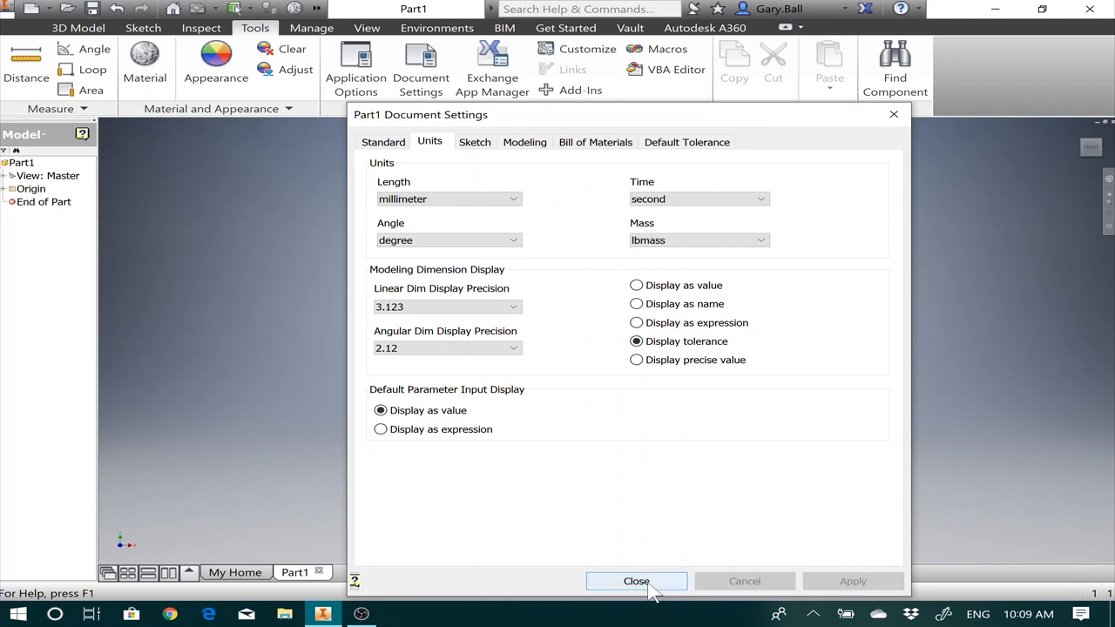
left_click(635, 581)
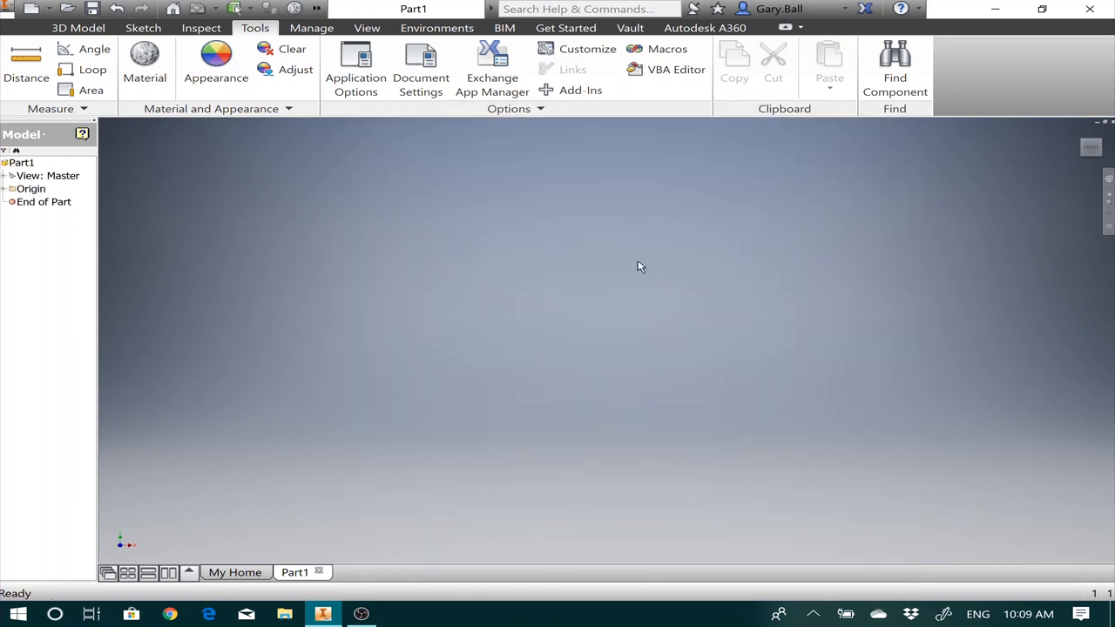
mouse_move(465, 135)
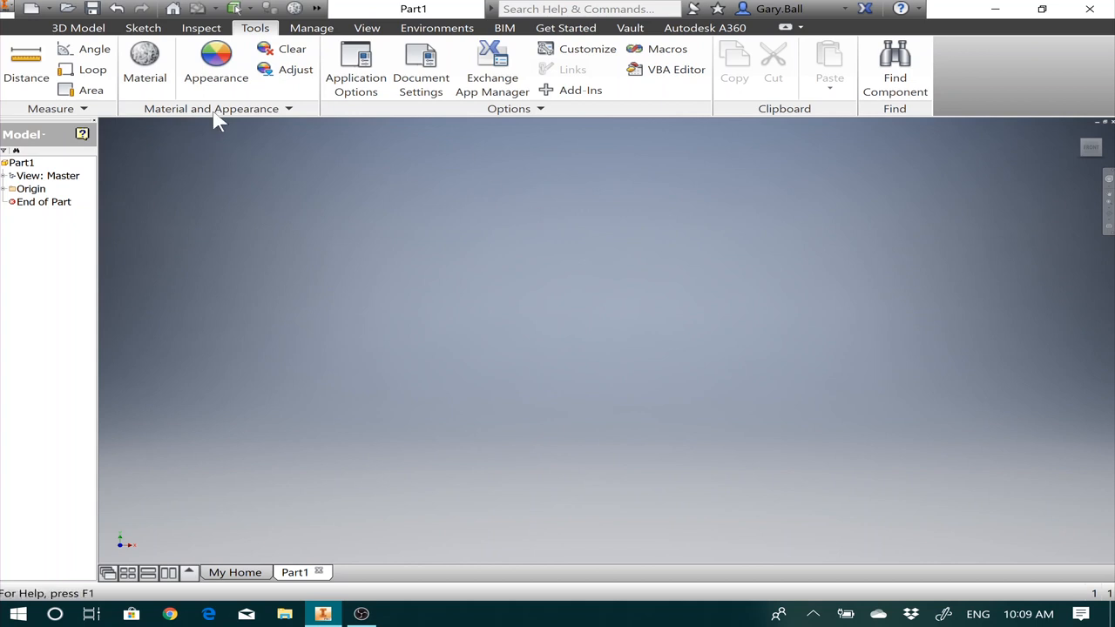
Start a 2D sketch on an origin plane and centre a circle on the origin.
left_click(79, 28)
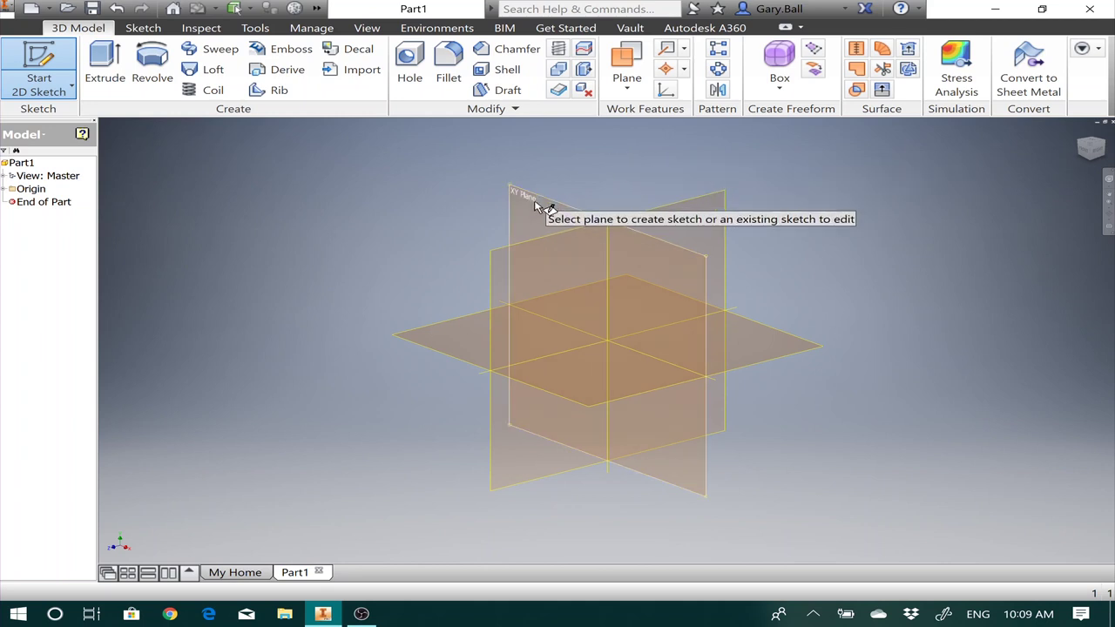
left_click(531, 202)
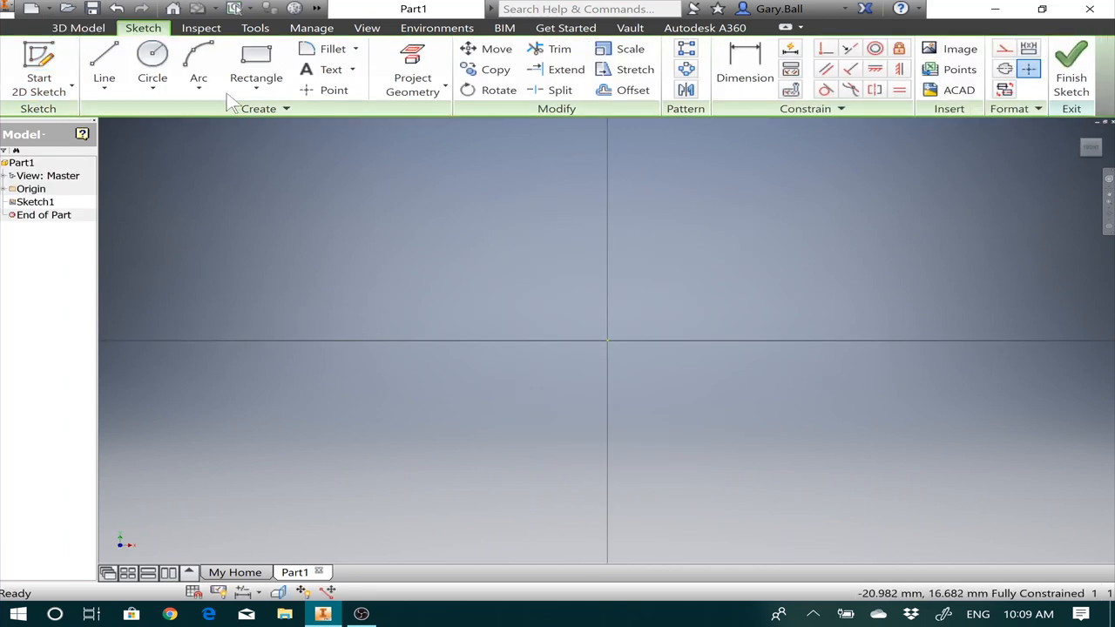
mouse_move(152, 54)
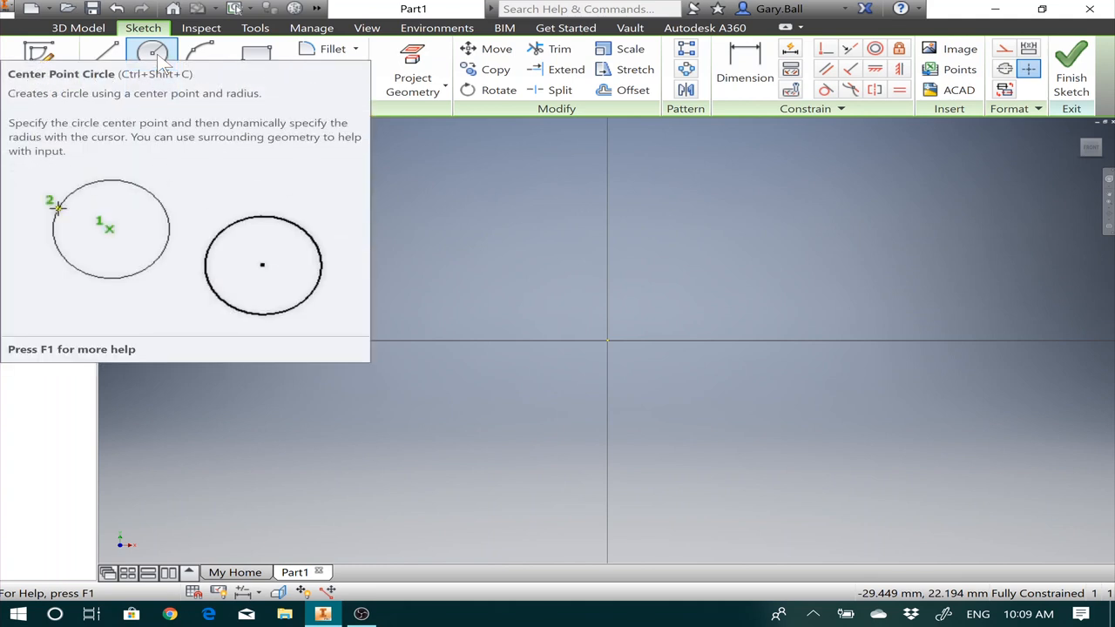
mouse_move(166, 58)
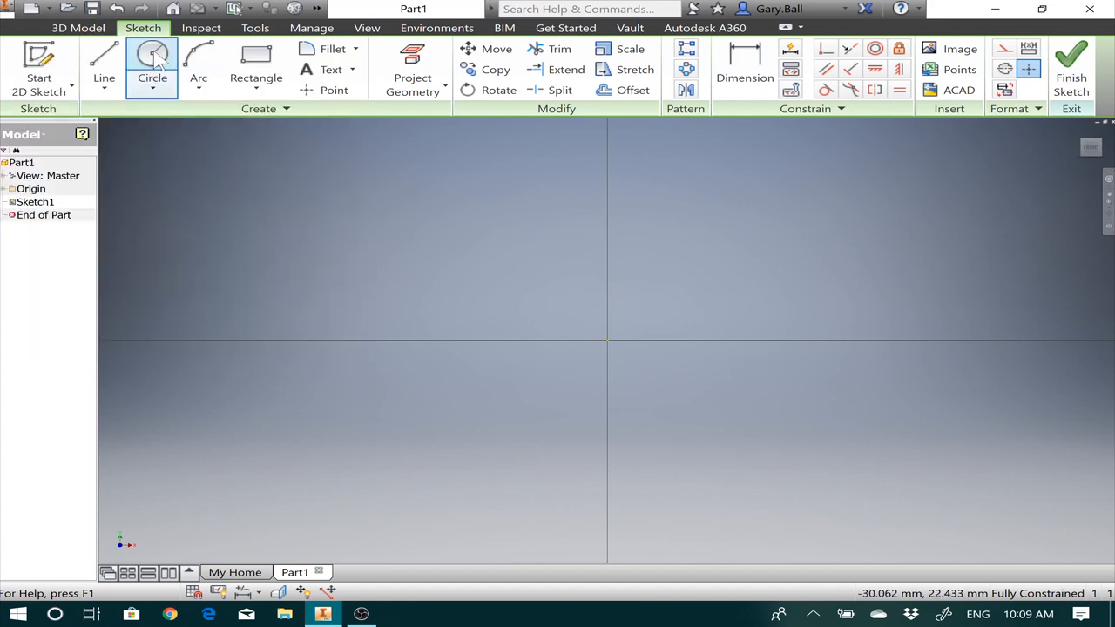
left_click(153, 56)
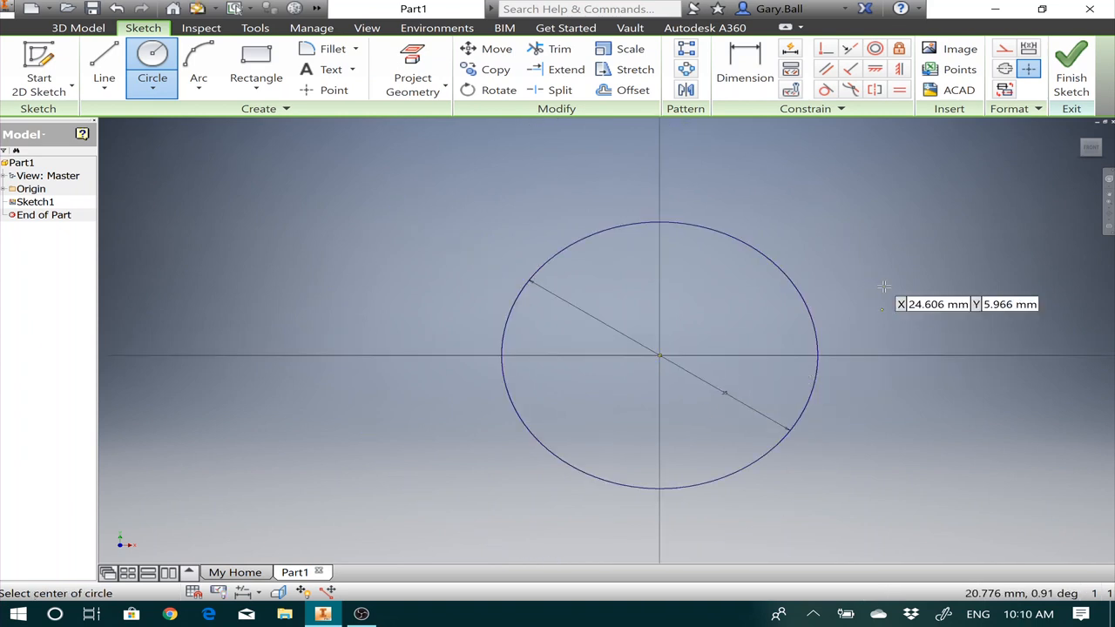
mouse_move(879, 400)
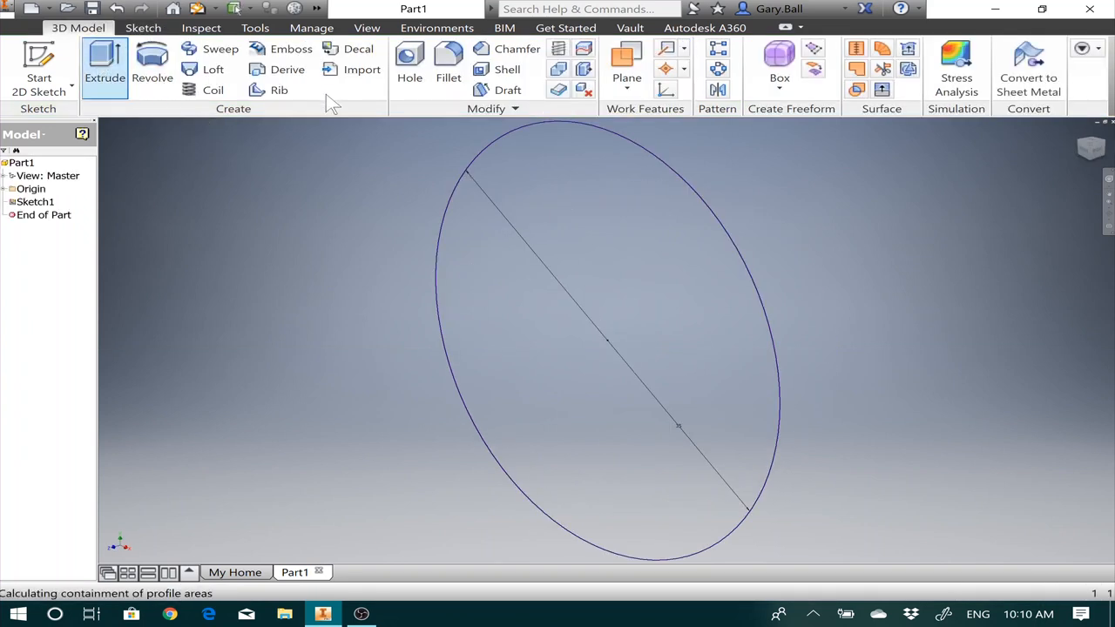
mouse_move(561, 259)
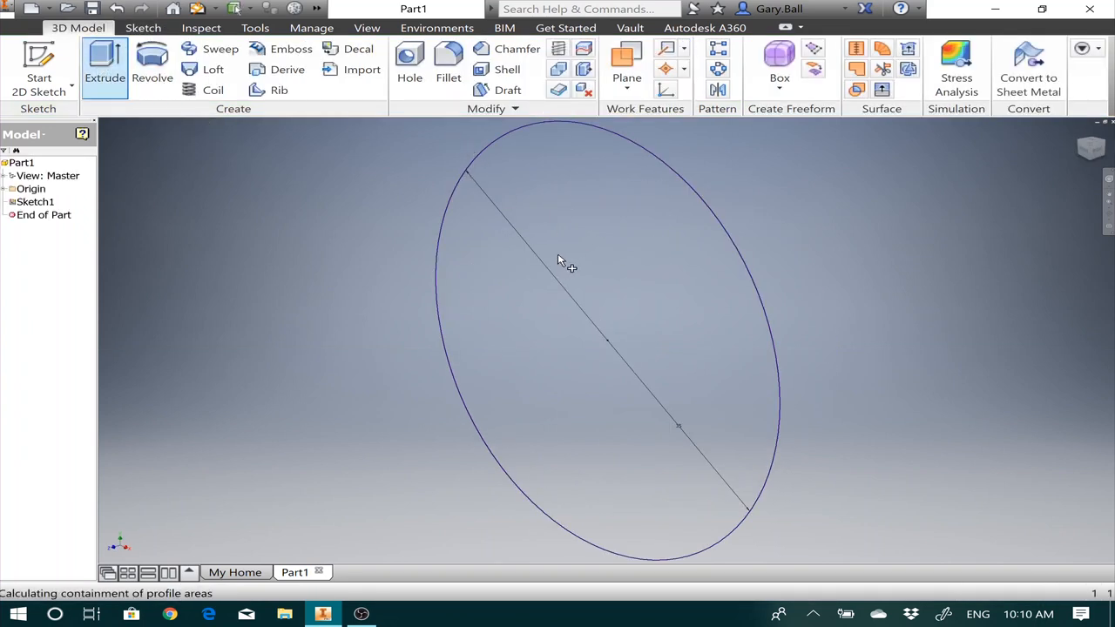
Extrude the circle profile into a 5 mm solid disc and pick its front face.
left_click(105, 63)
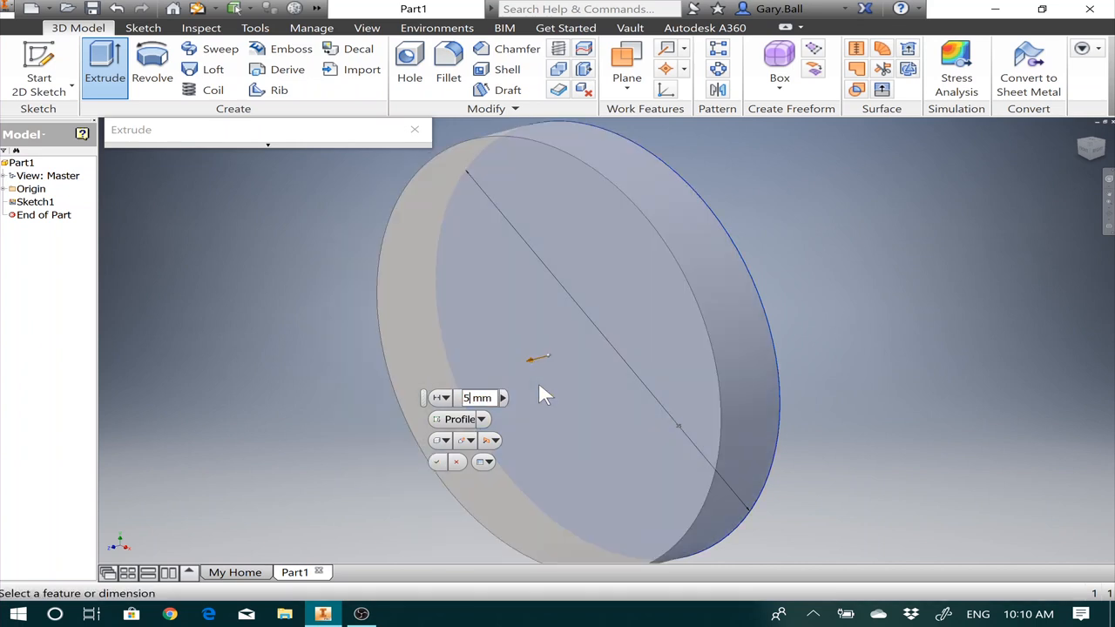
left_click(437, 461)
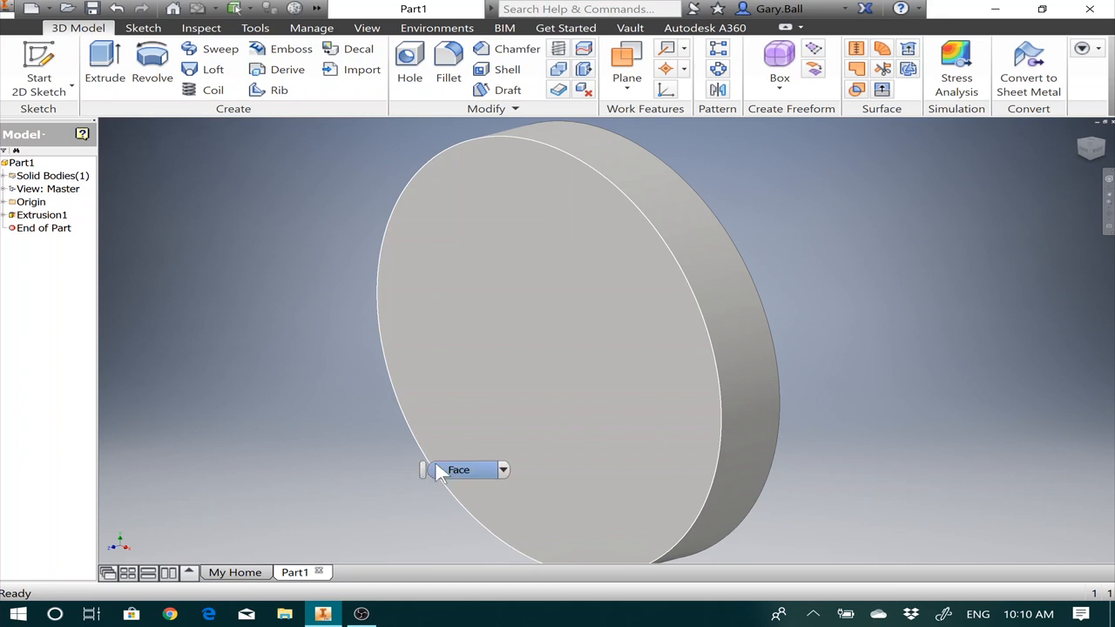
mouse_move(442, 472)
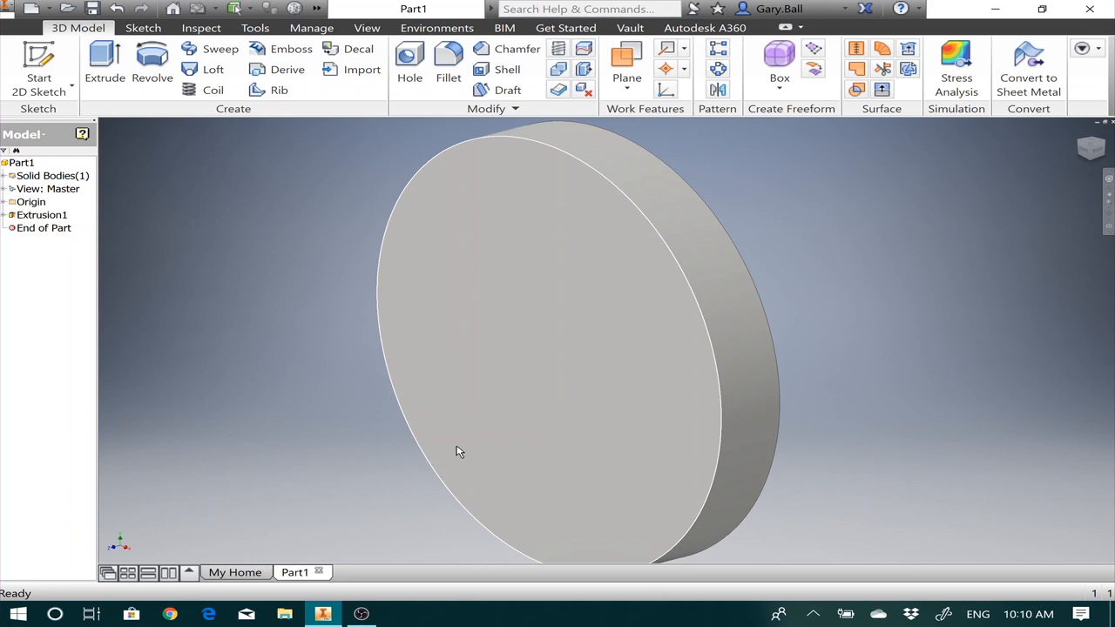
mouse_move(531, 386)
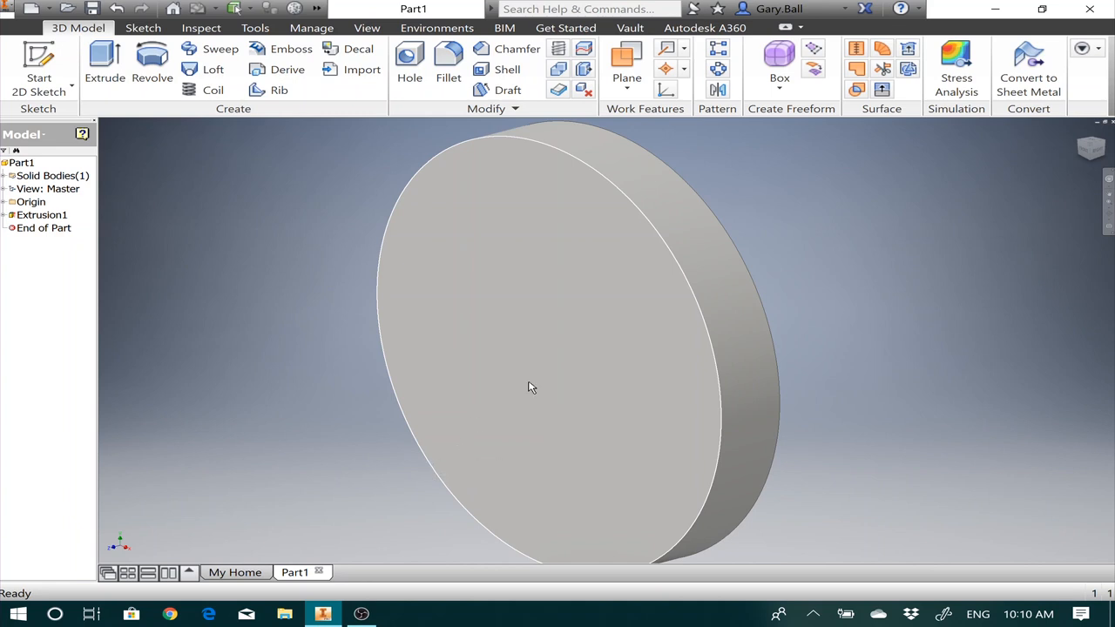
left_click(533, 387)
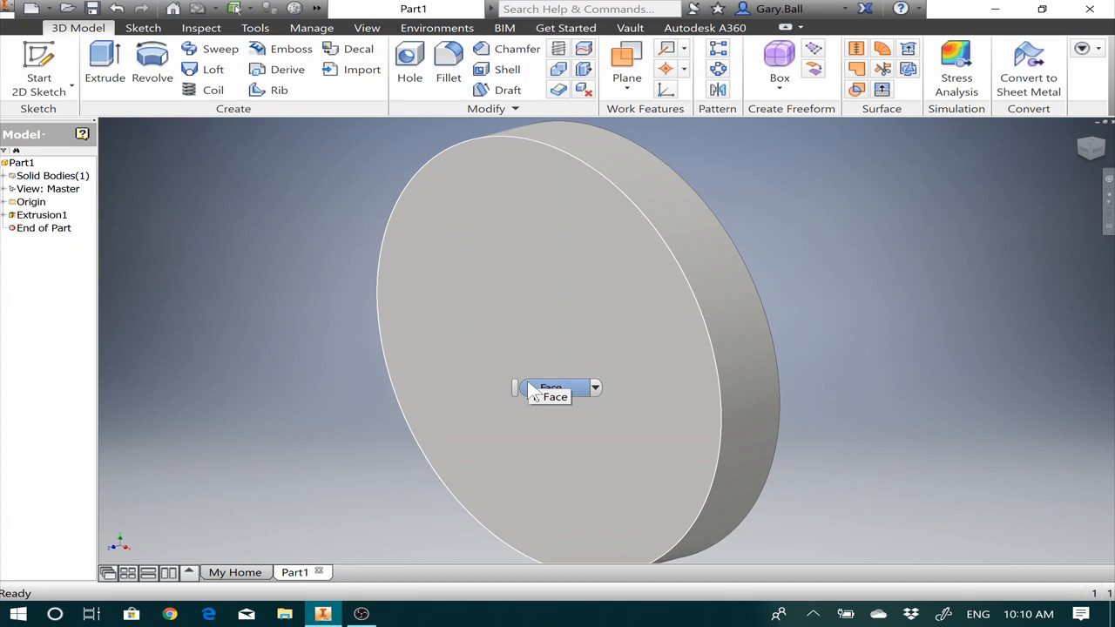
mouse_move(840, 307)
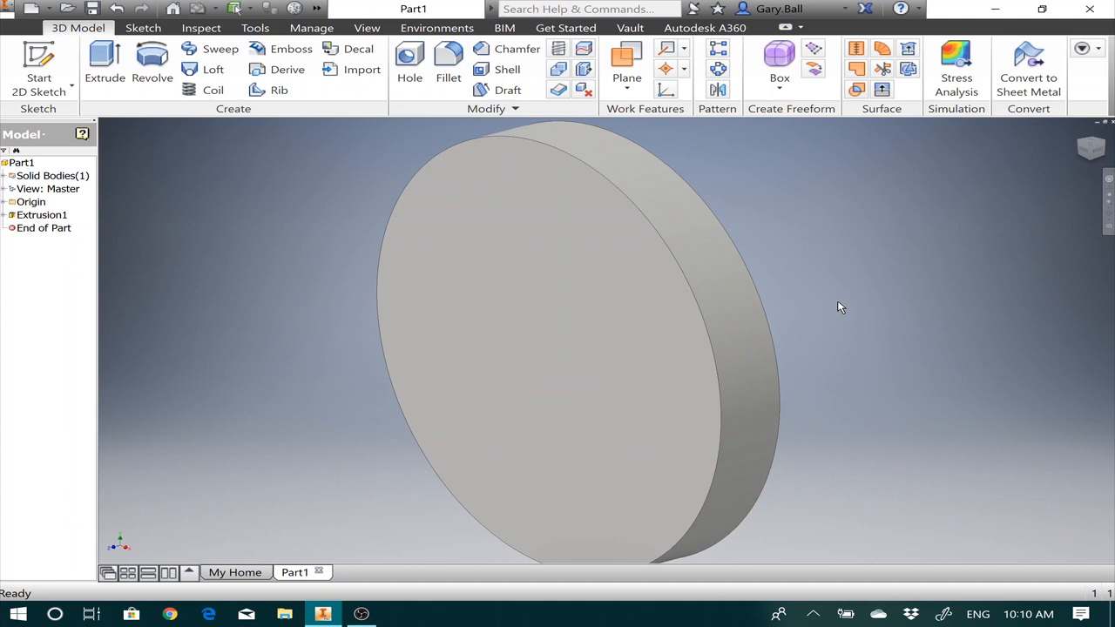
mouse_move(906, 173)
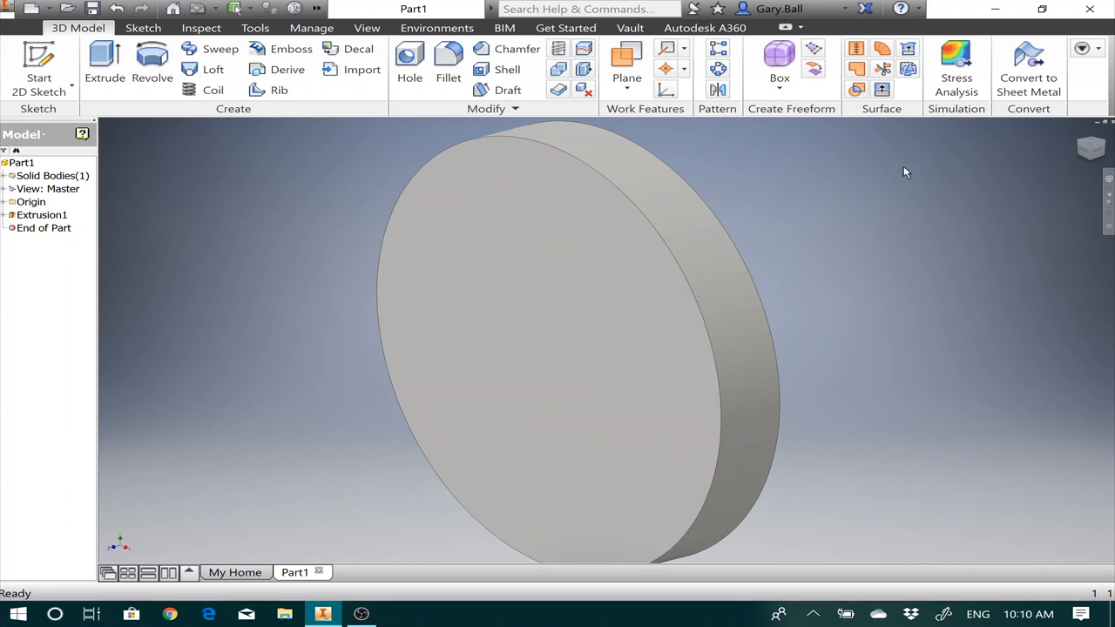
mouse_move(939, 211)
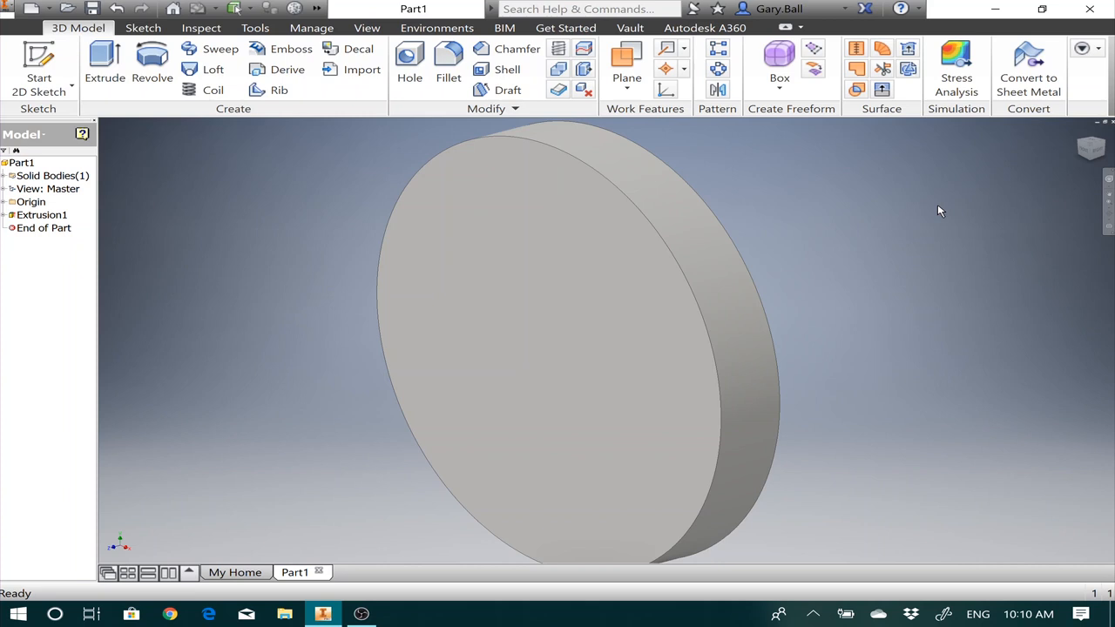
mouse_move(920, 380)
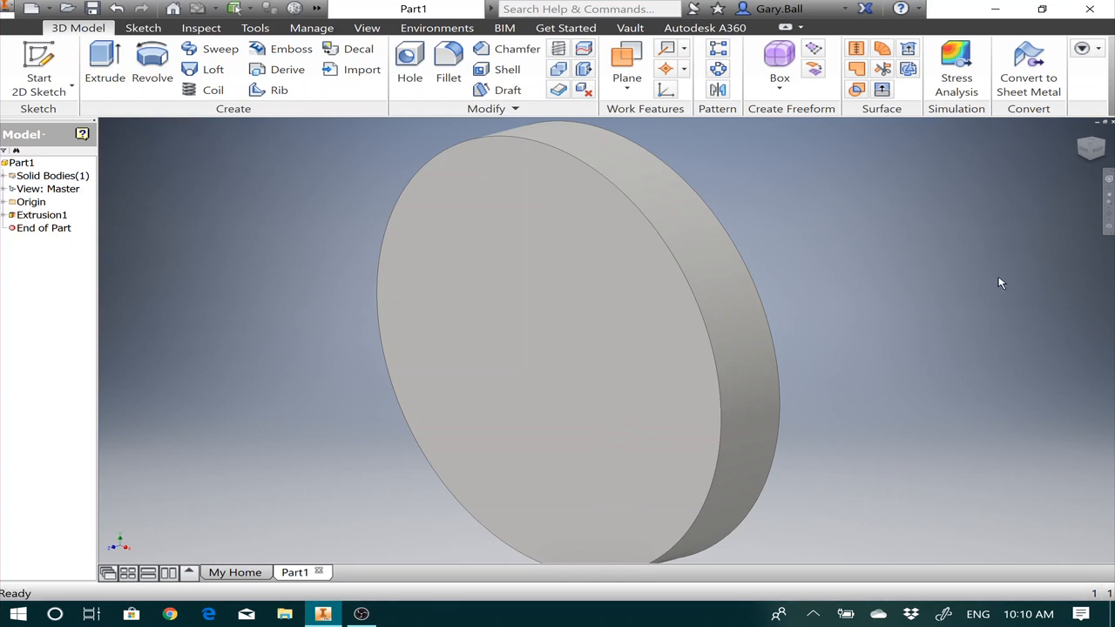
mouse_move(561, 216)
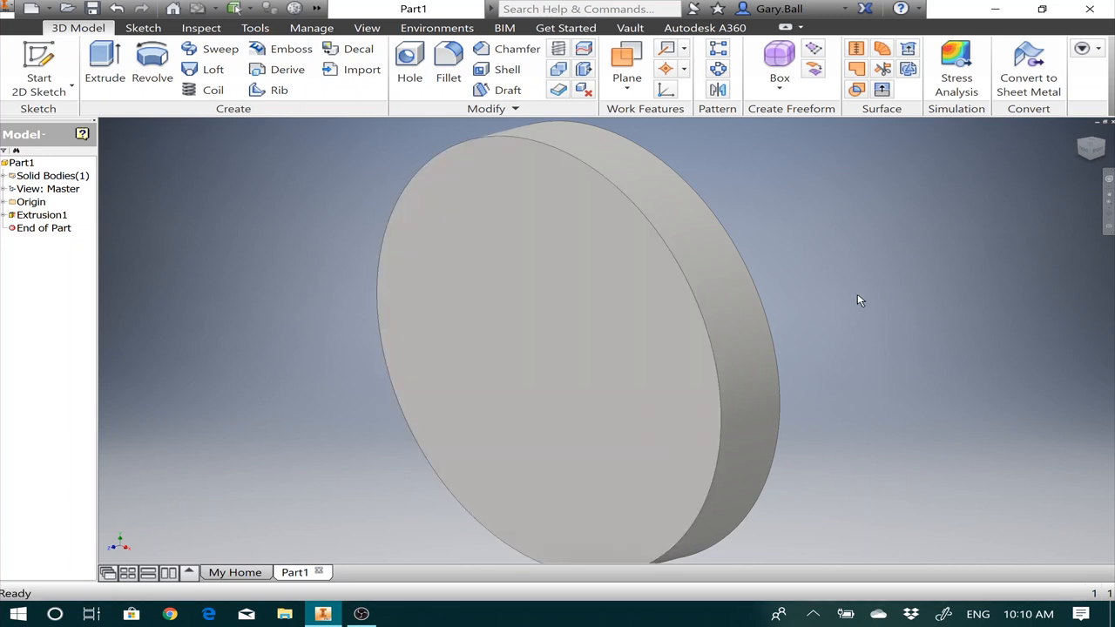
mouse_move(864, 242)
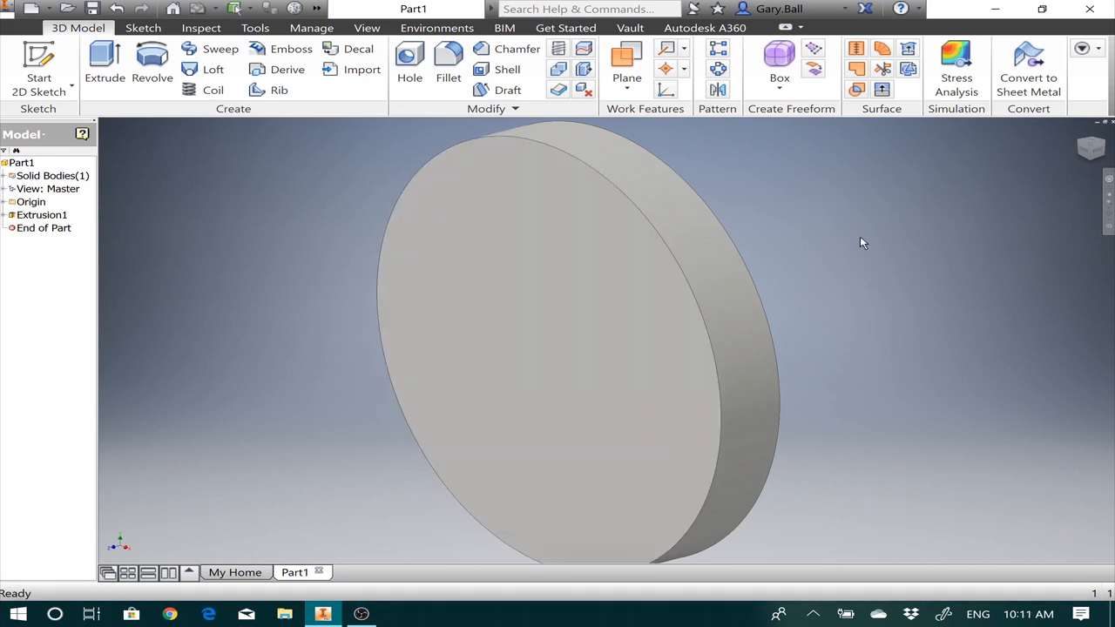
mouse_move(216, 230)
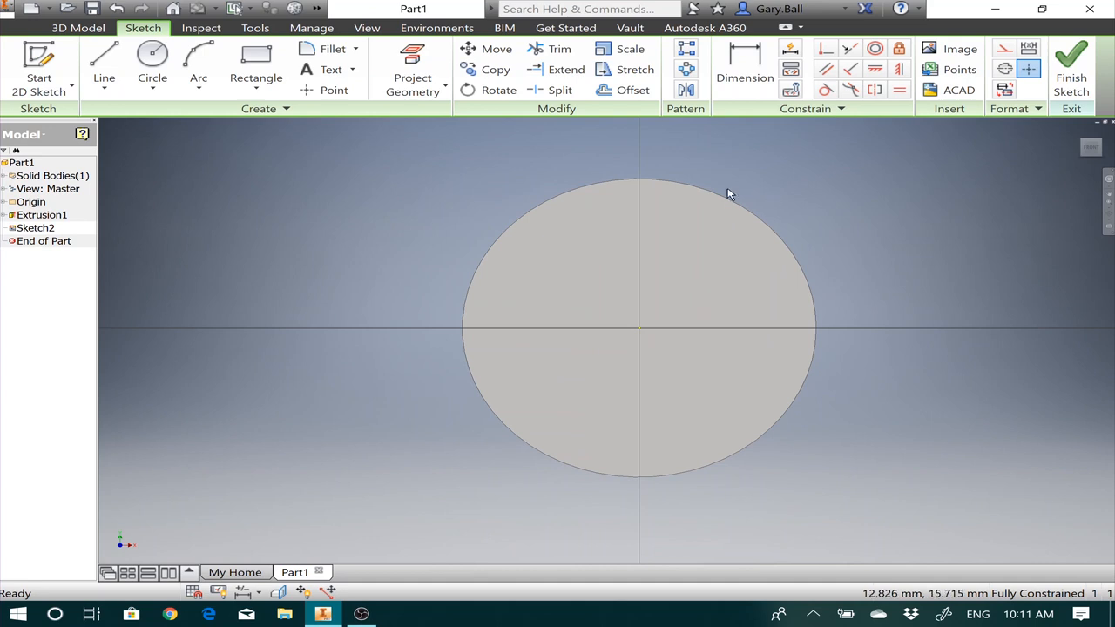
mouse_move(689, 330)
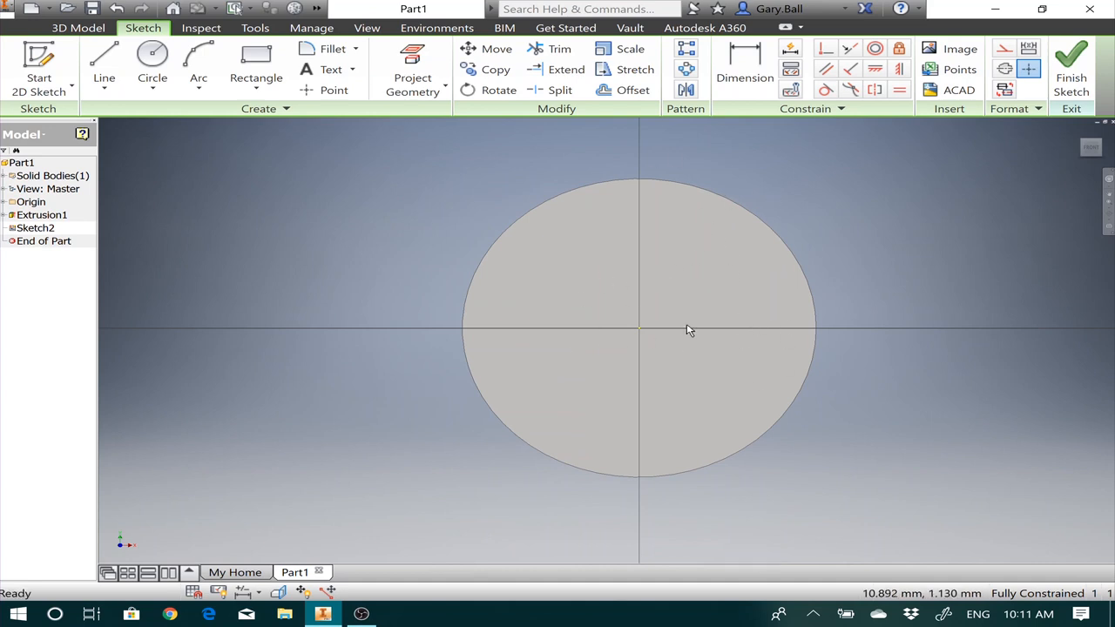
mouse_move(735, 216)
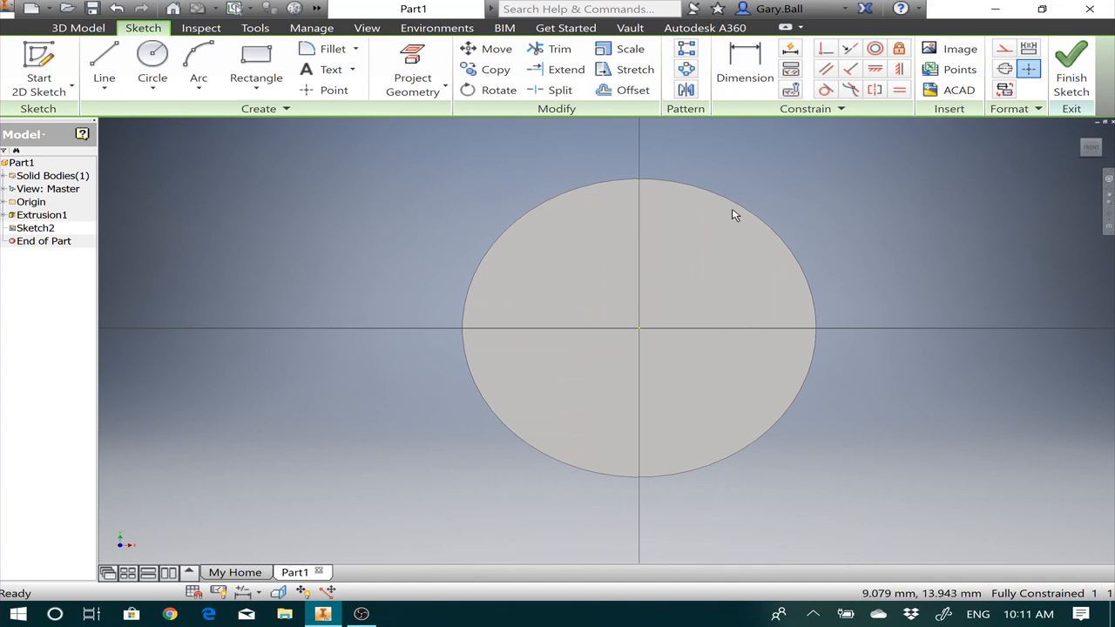
mouse_move(729, 202)
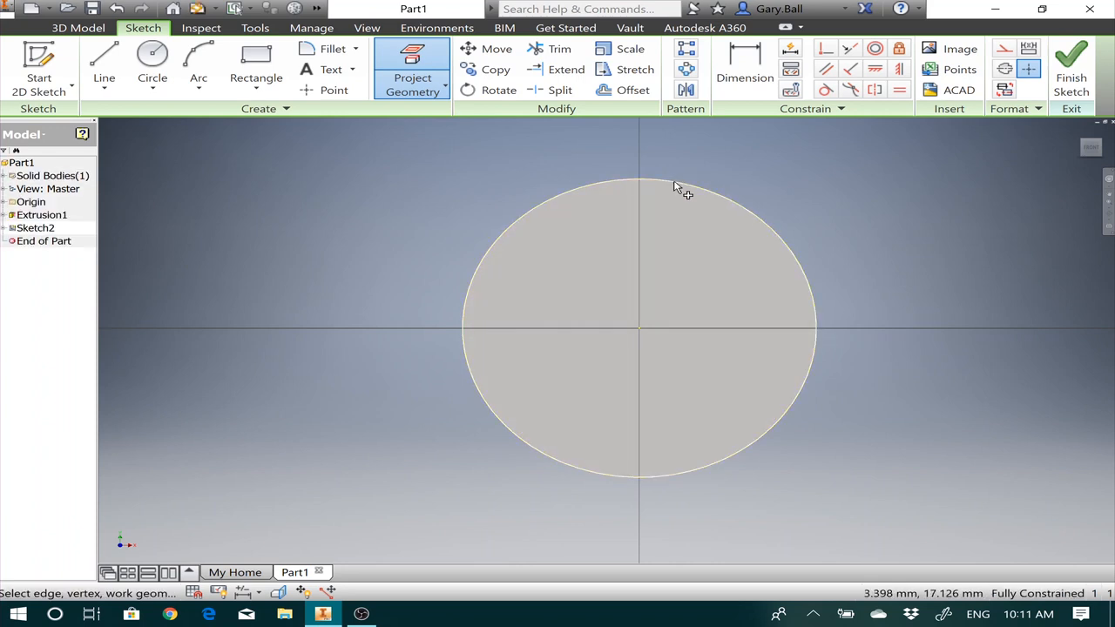
Project the disc's outer circular edge into the new sketch.
left_click(672, 185)
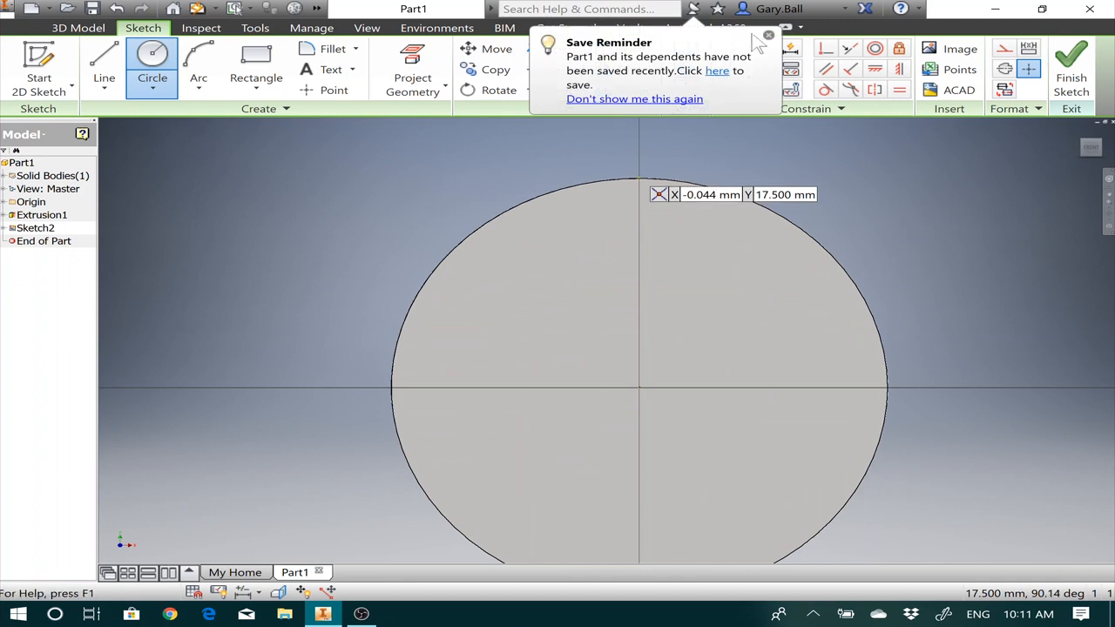
Draw a 7.06 mm circle centred on the top edge of the coin outline.
left_click(764, 35)
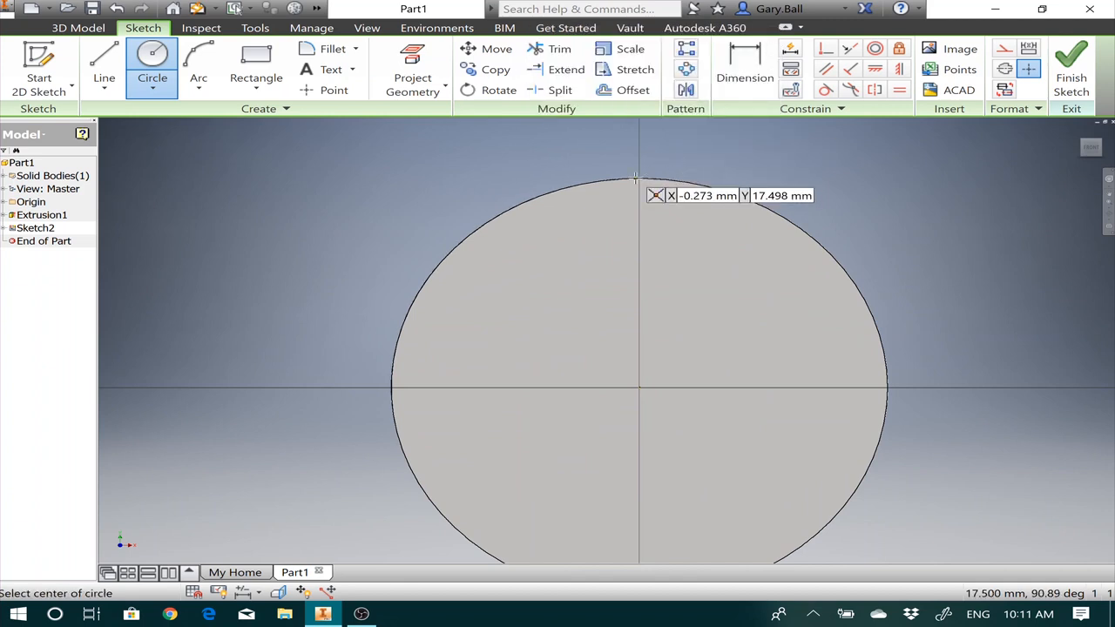
mouse_move(636, 186)
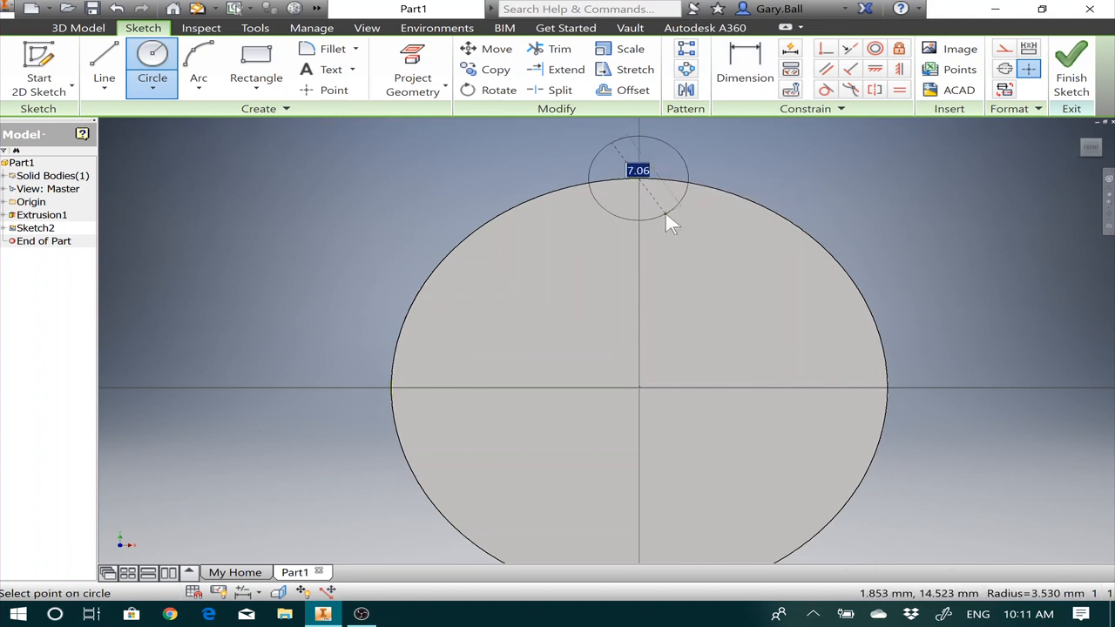
left_click(637, 178)
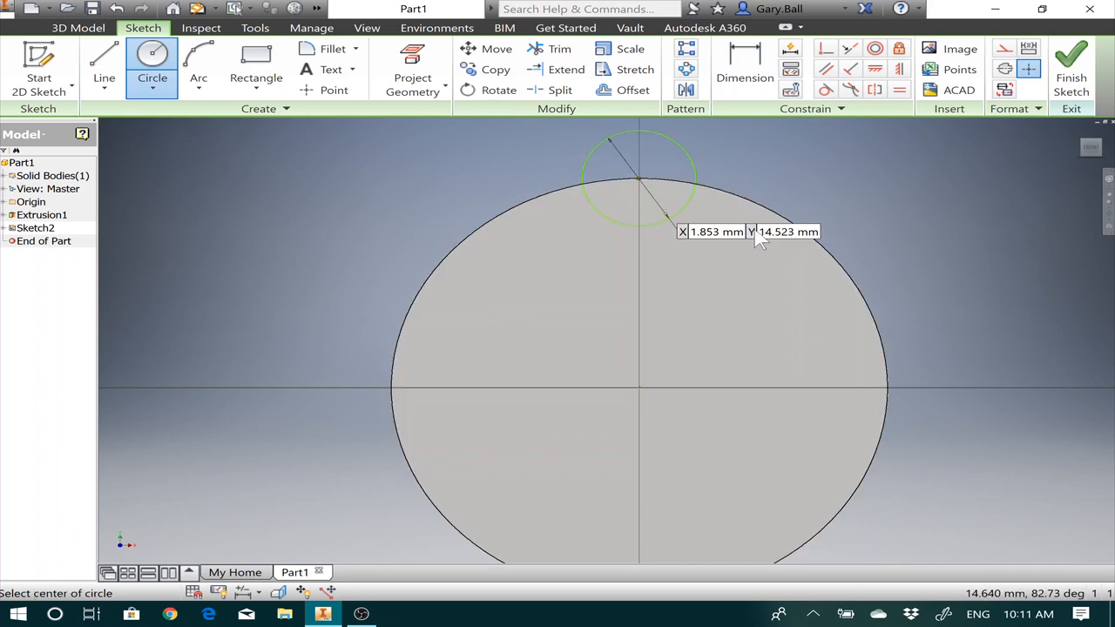
mouse_move(884, 216)
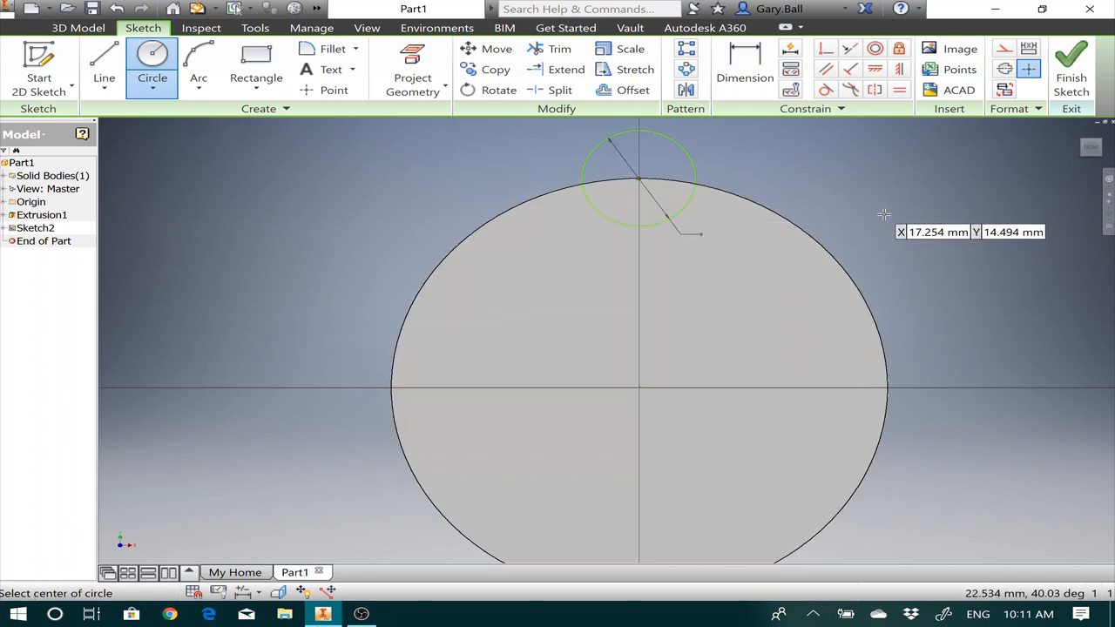
mouse_move(937, 255)
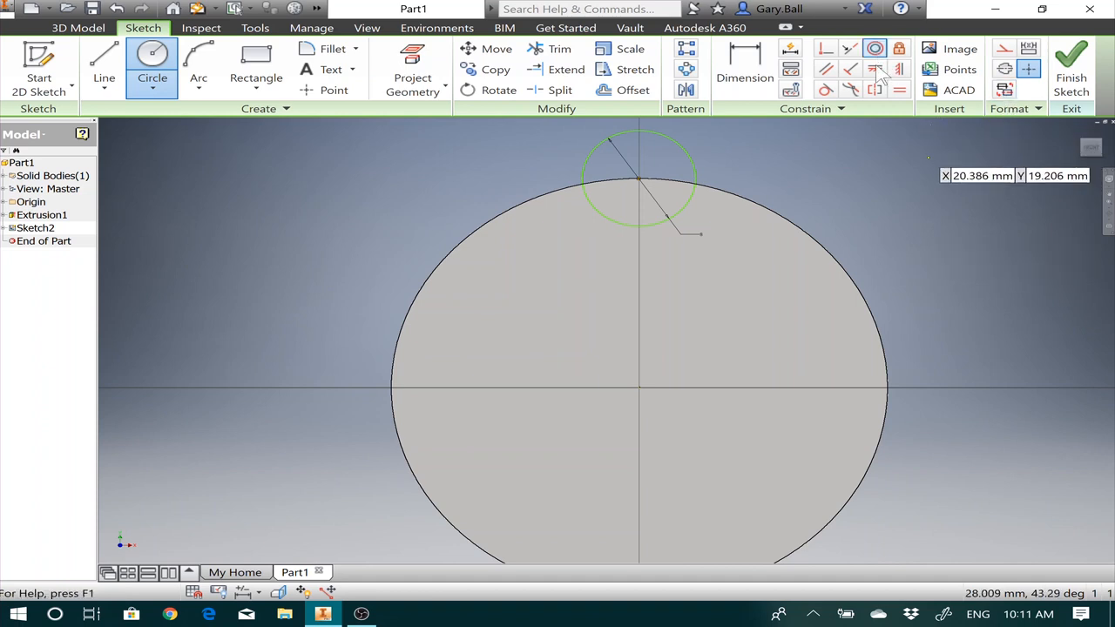
mouse_move(875, 70)
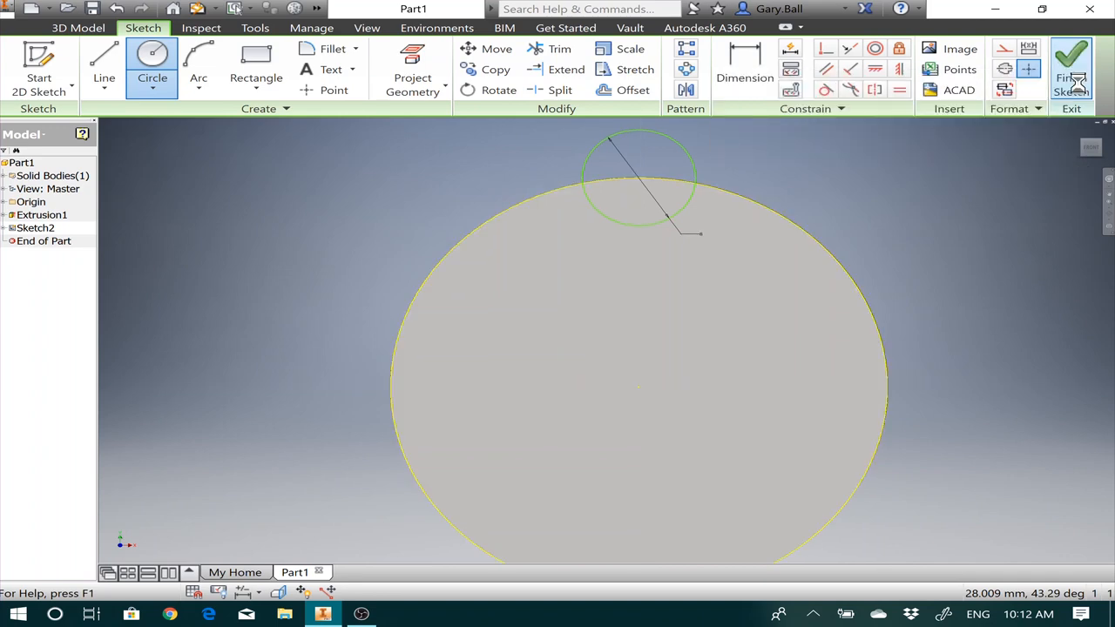
Extrude the small circle as a Through All cut, notching the coin's top edge.
left_click(1073, 63)
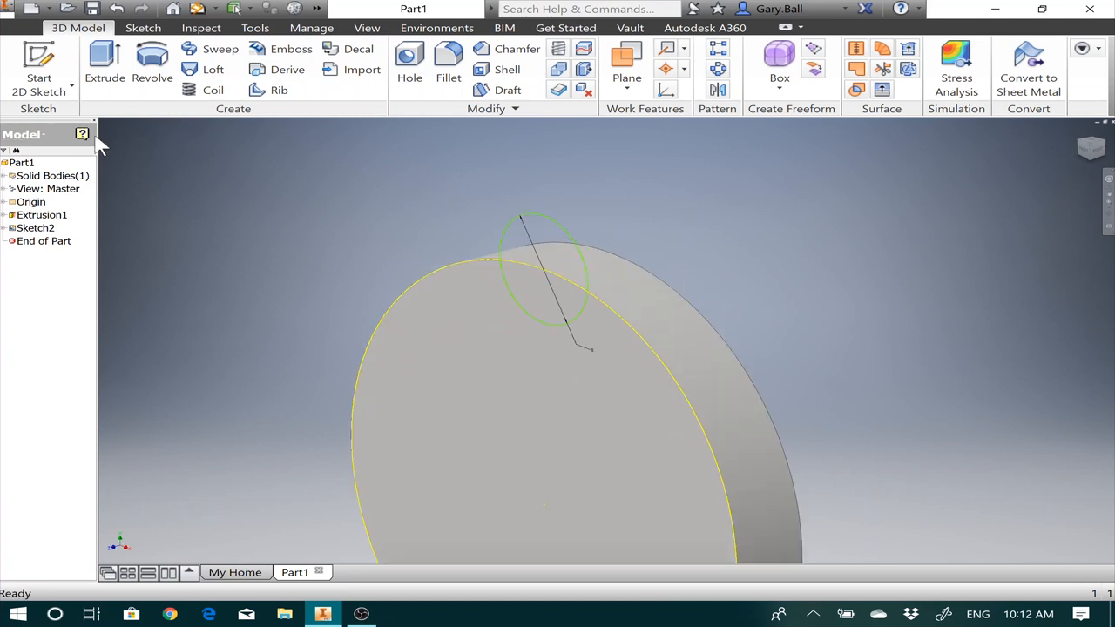
left_click(105, 61)
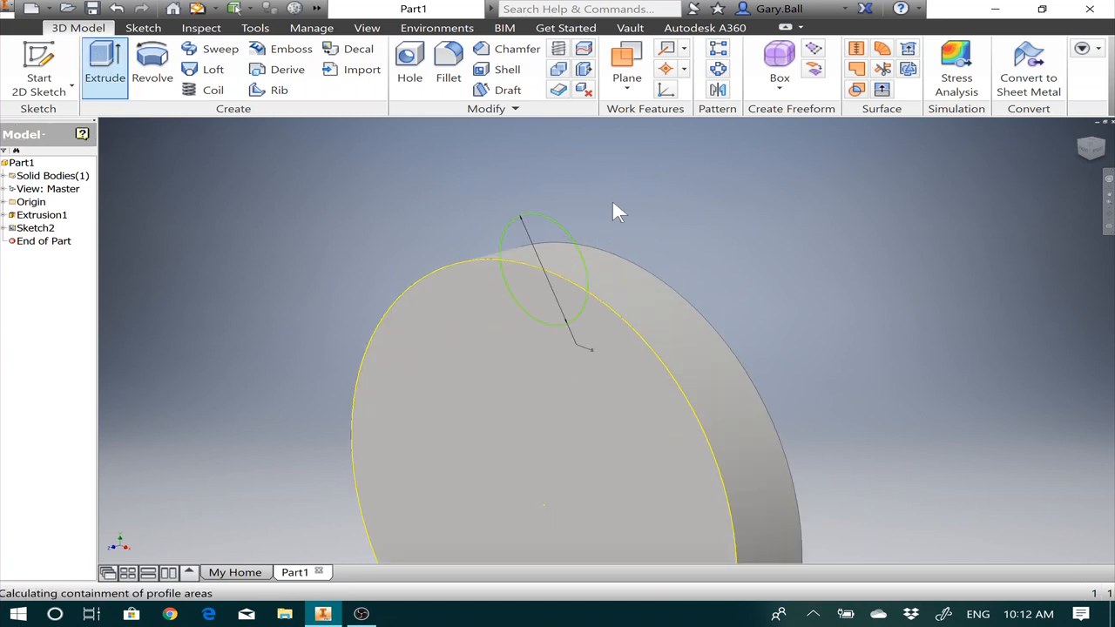
left_click(108, 63)
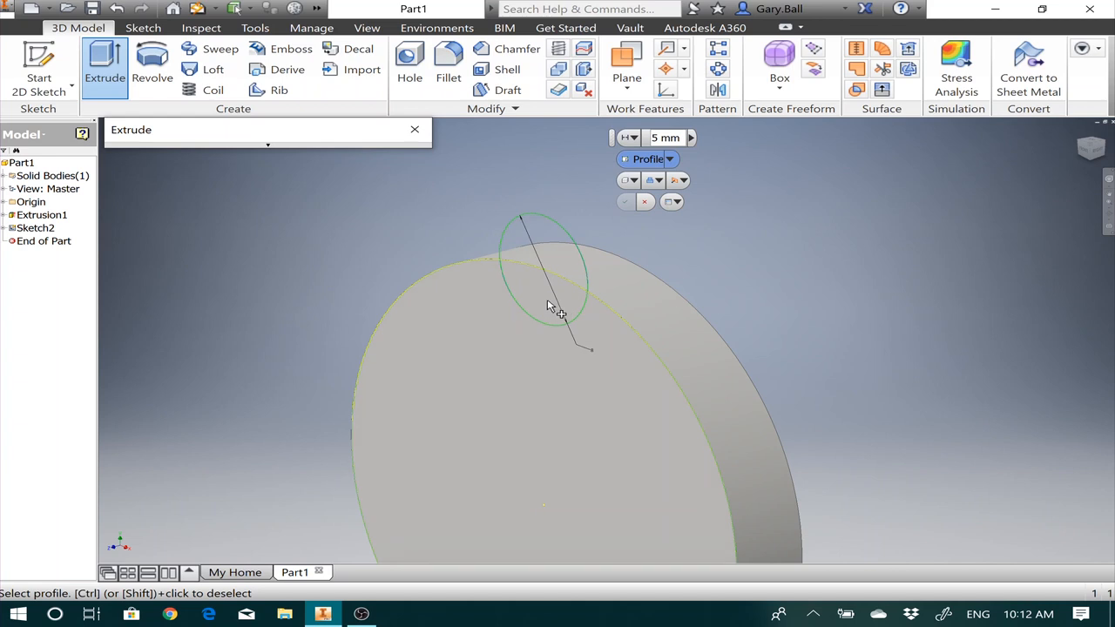
mouse_move(546, 299)
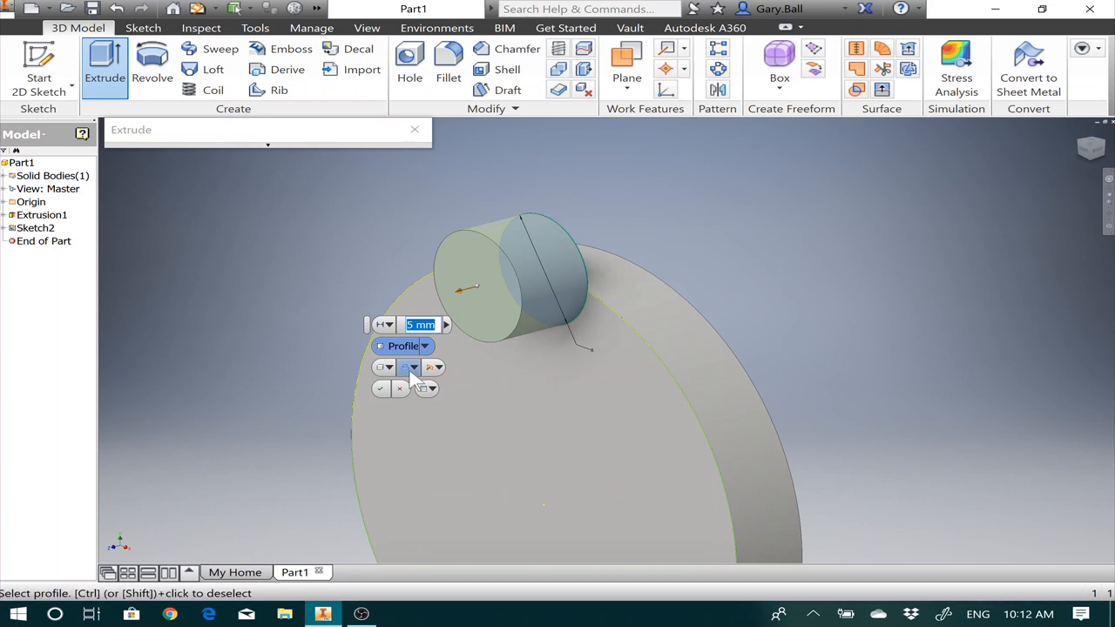
mouse_move(406, 368)
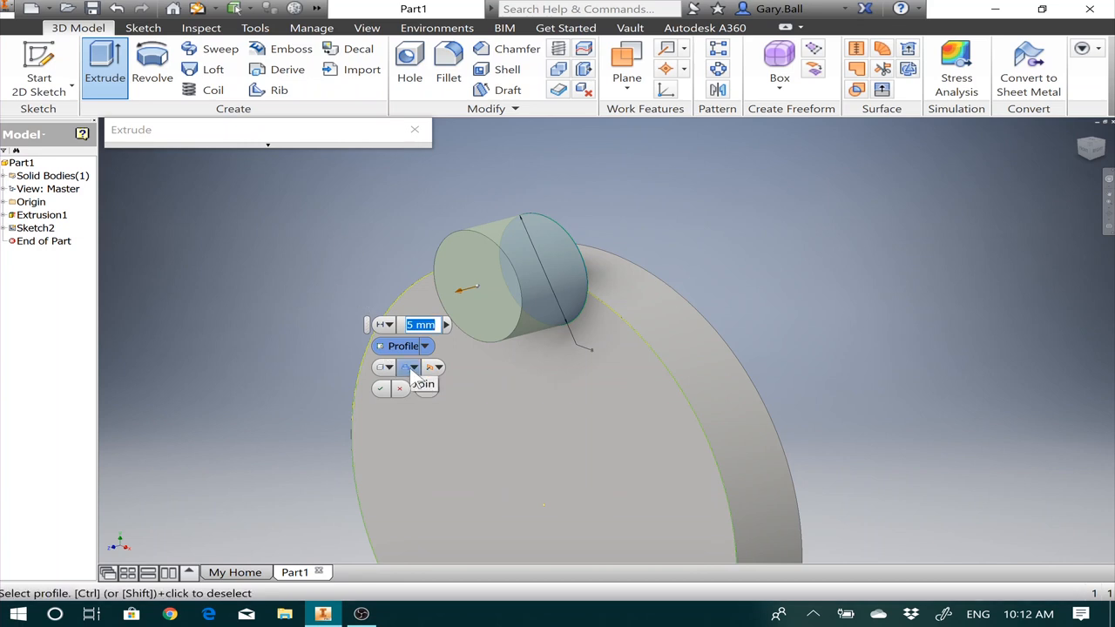
left_click(395, 367)
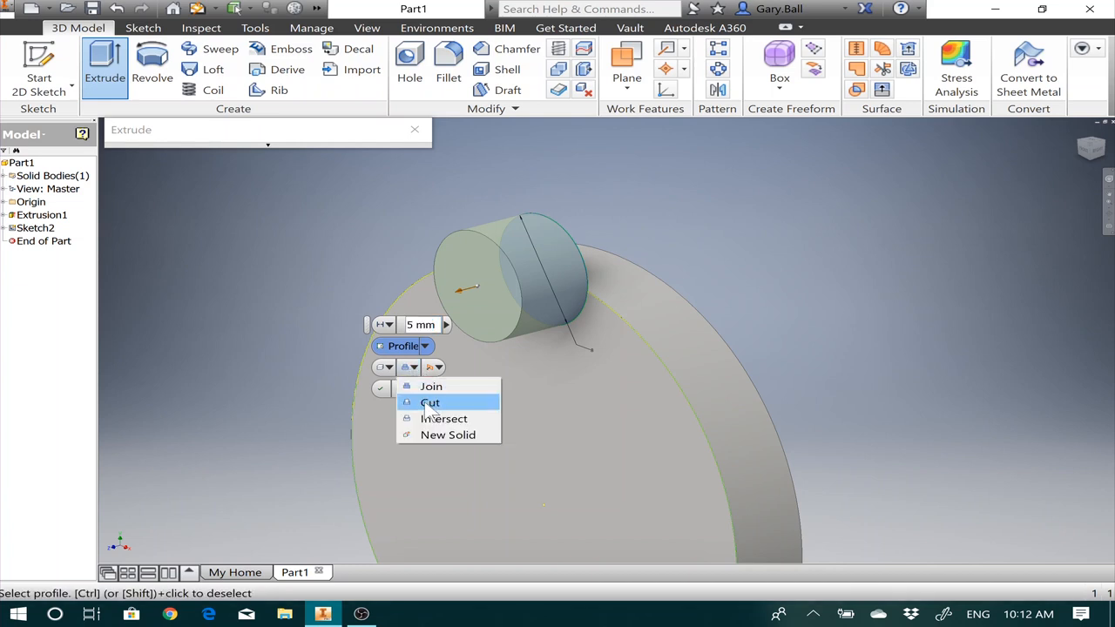
left_click(428, 402)
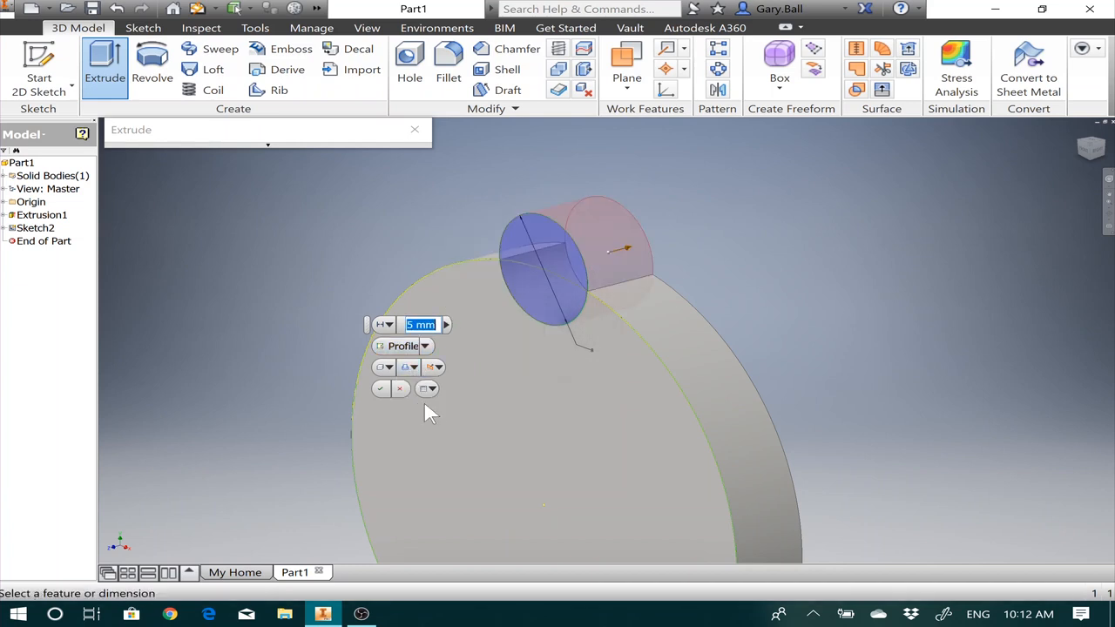
mouse_move(855, 212)
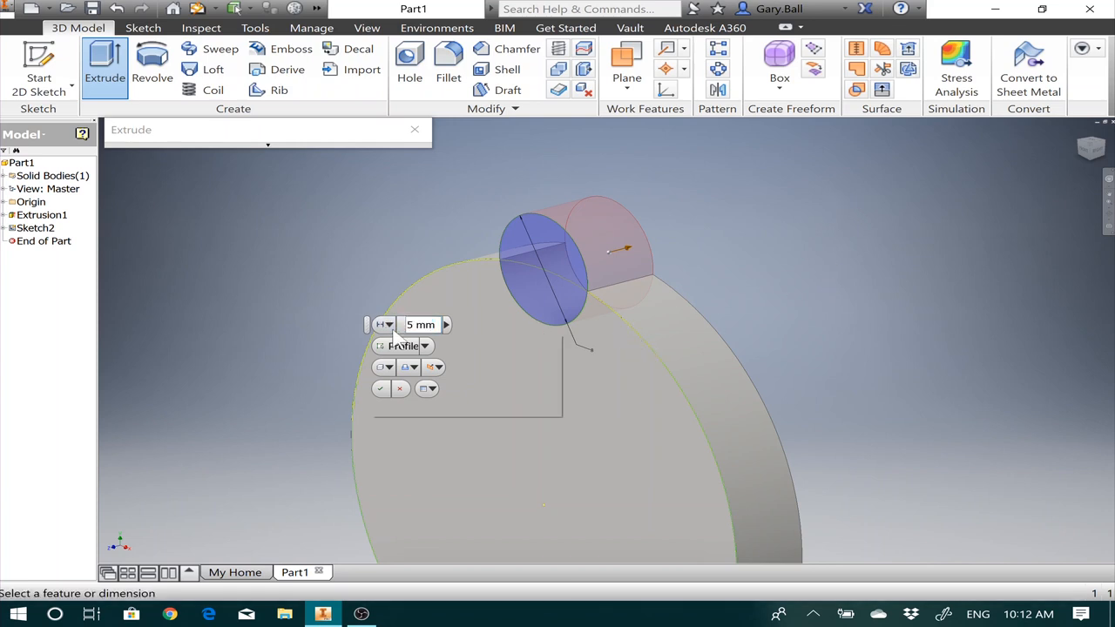
left_click(386, 325)
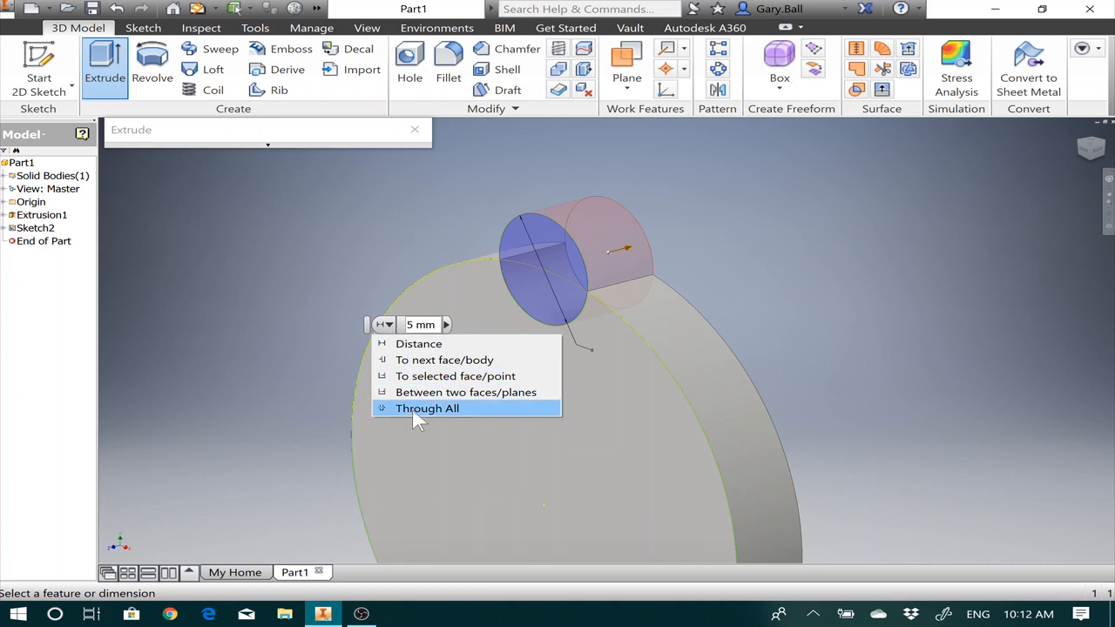
left_click(426, 408)
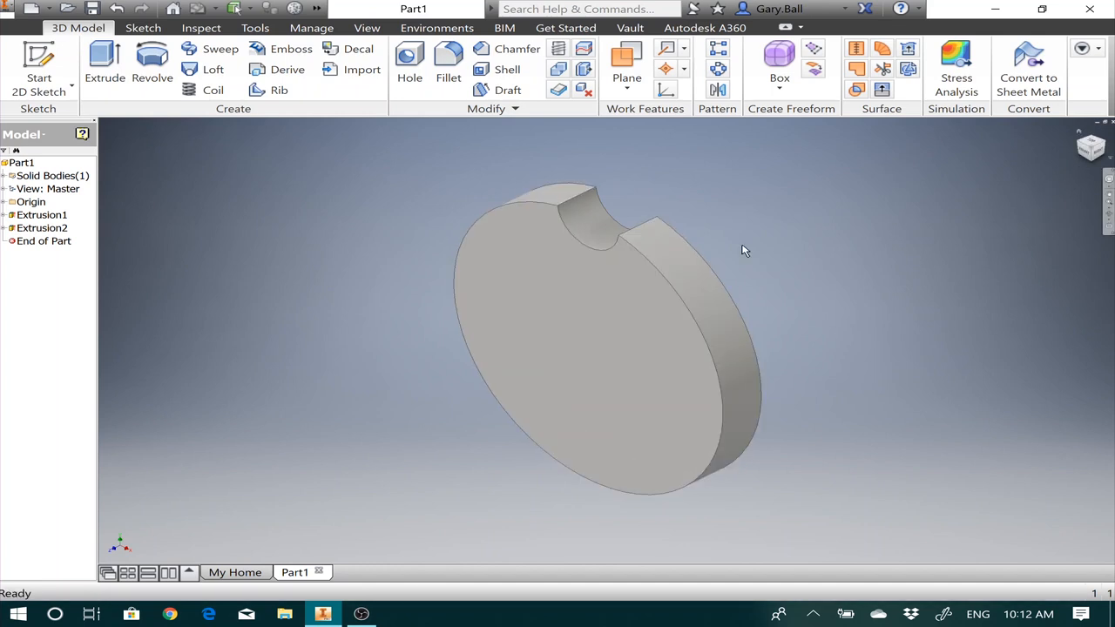
mouse_move(714, 69)
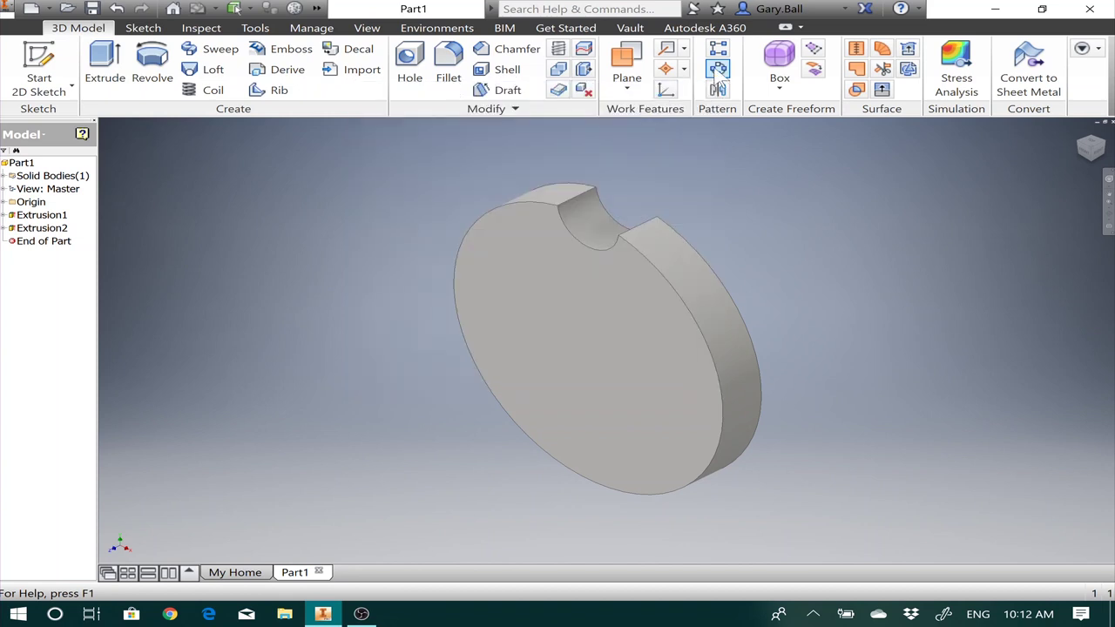
Circular-pattern the notch 8 times around the coin and orbit to inspect it.
left_click(718, 68)
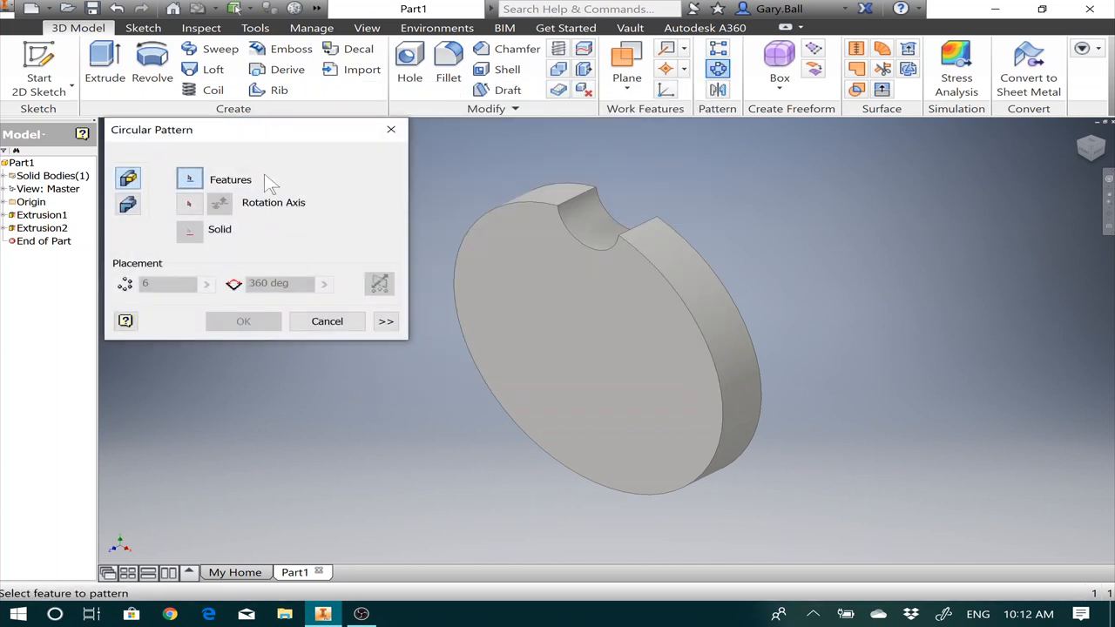
left_click(592, 236)
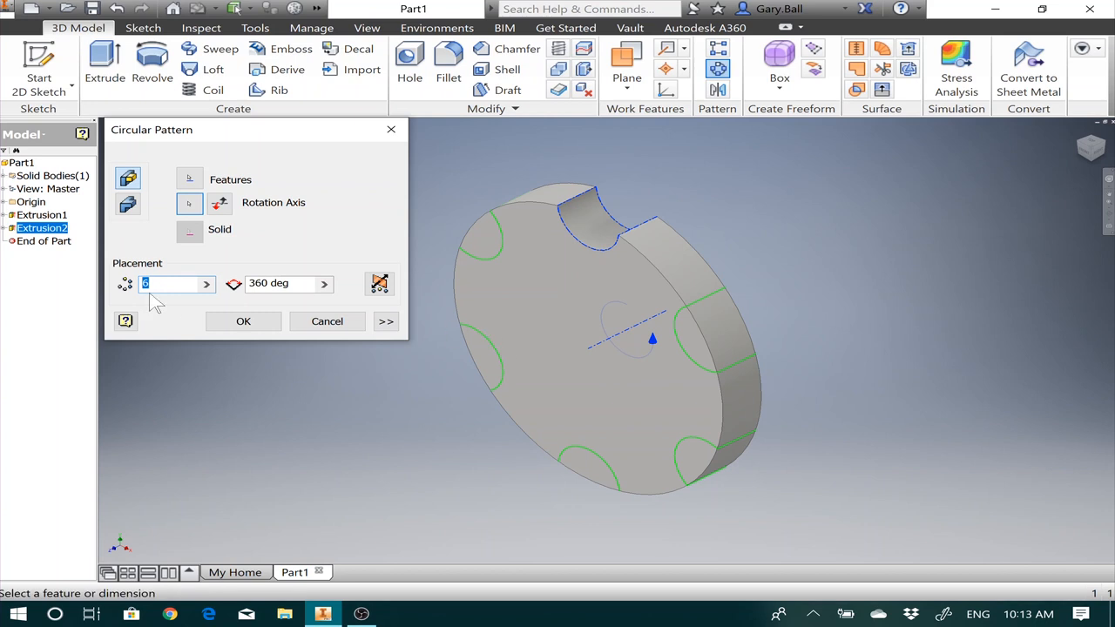
mouse_move(171, 283)
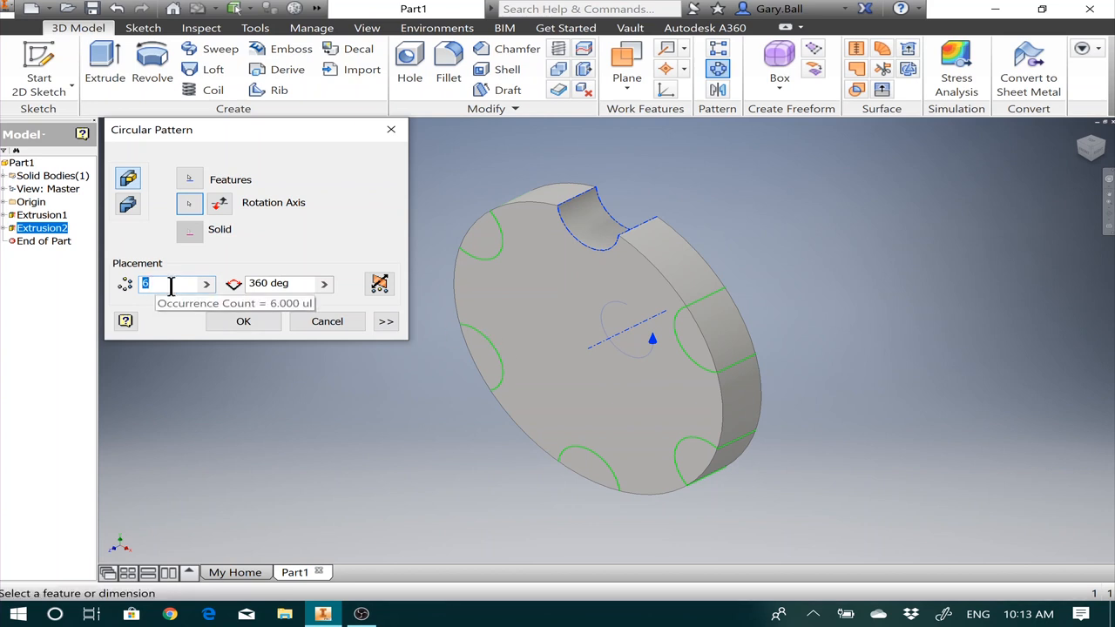
type("8")
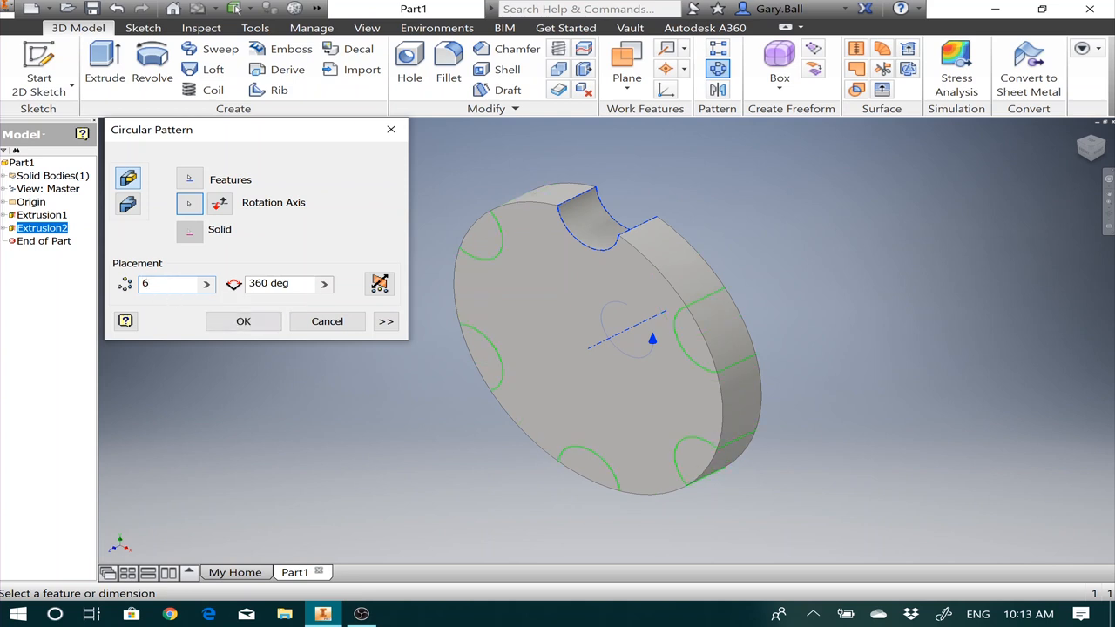
left_click(327, 321)
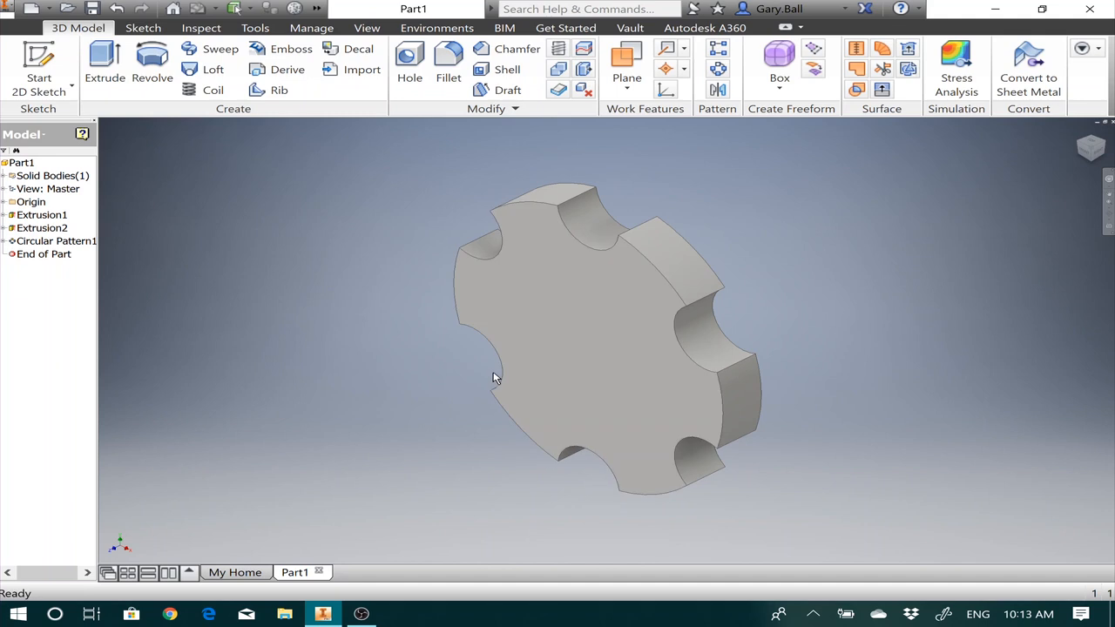
left_click_drag(494, 378, 648, 355)
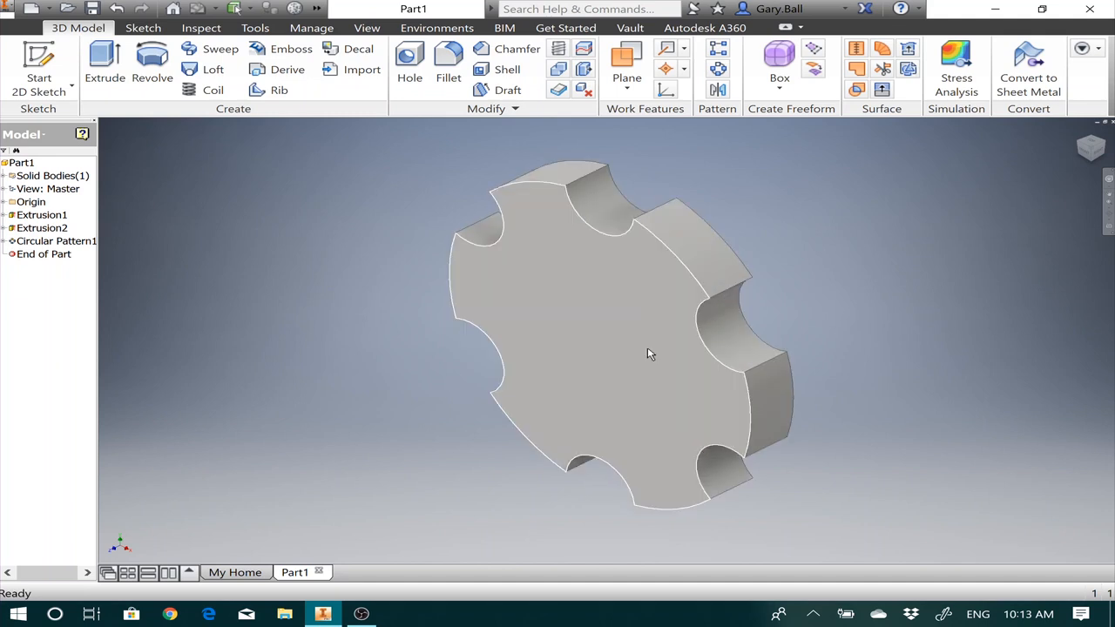
mouse_move(578, 338)
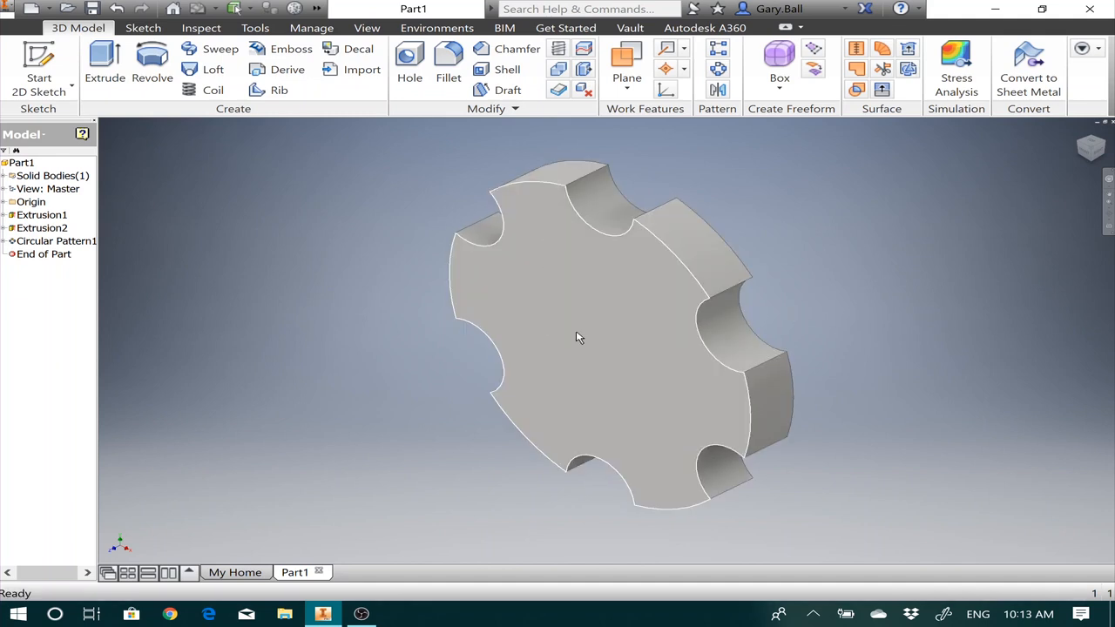
mouse_move(715, 387)
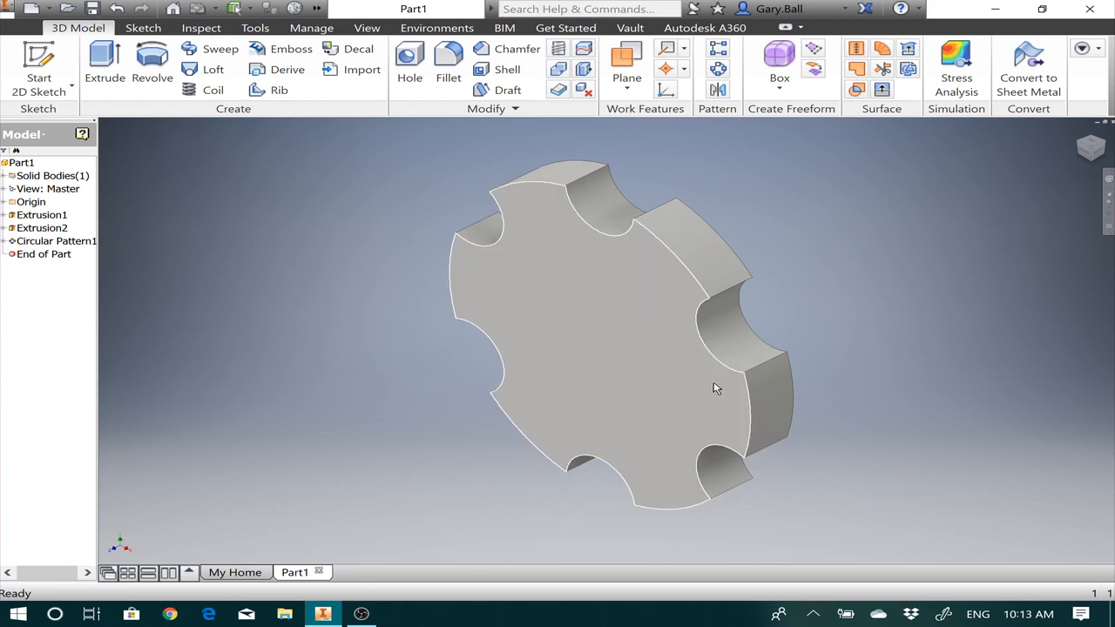
mouse_move(616, 347)
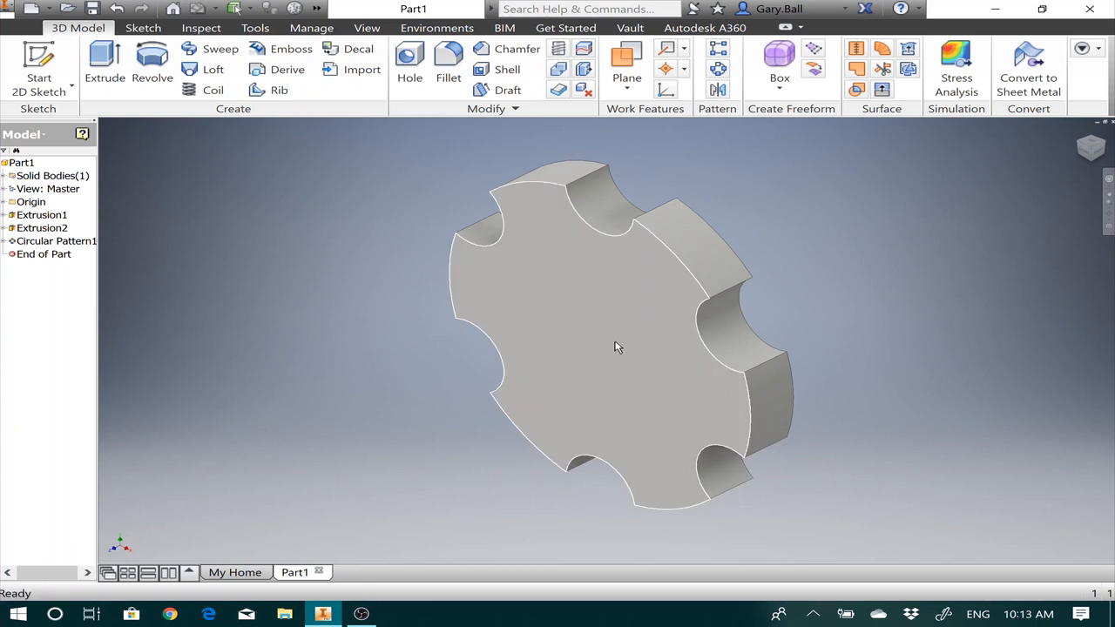
mouse_move(676, 275)
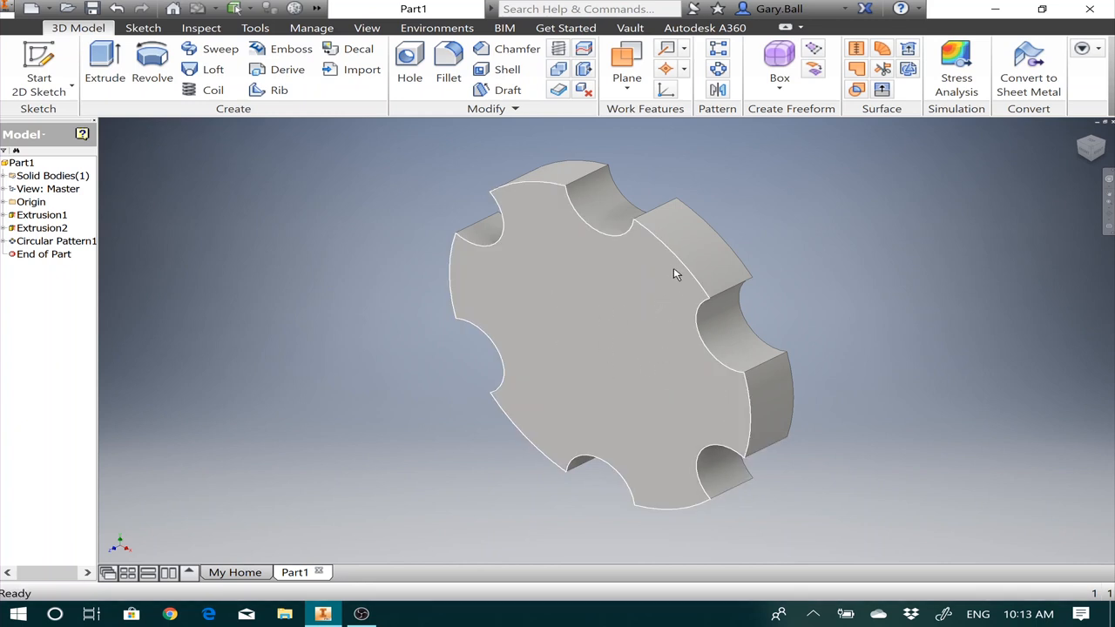
mouse_move(531, 216)
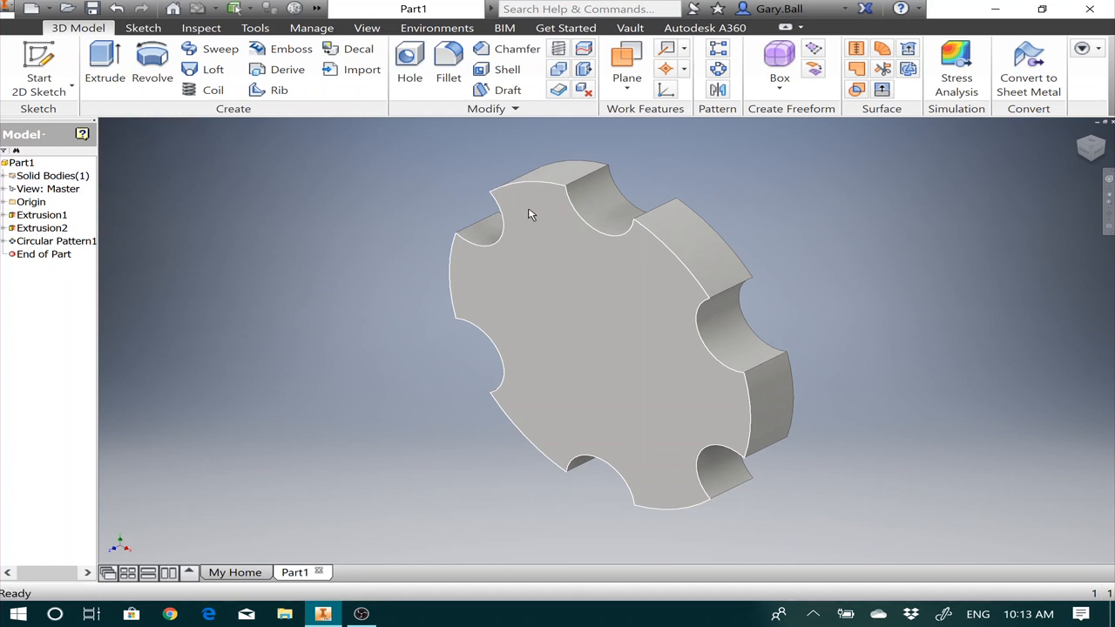
mouse_move(533, 226)
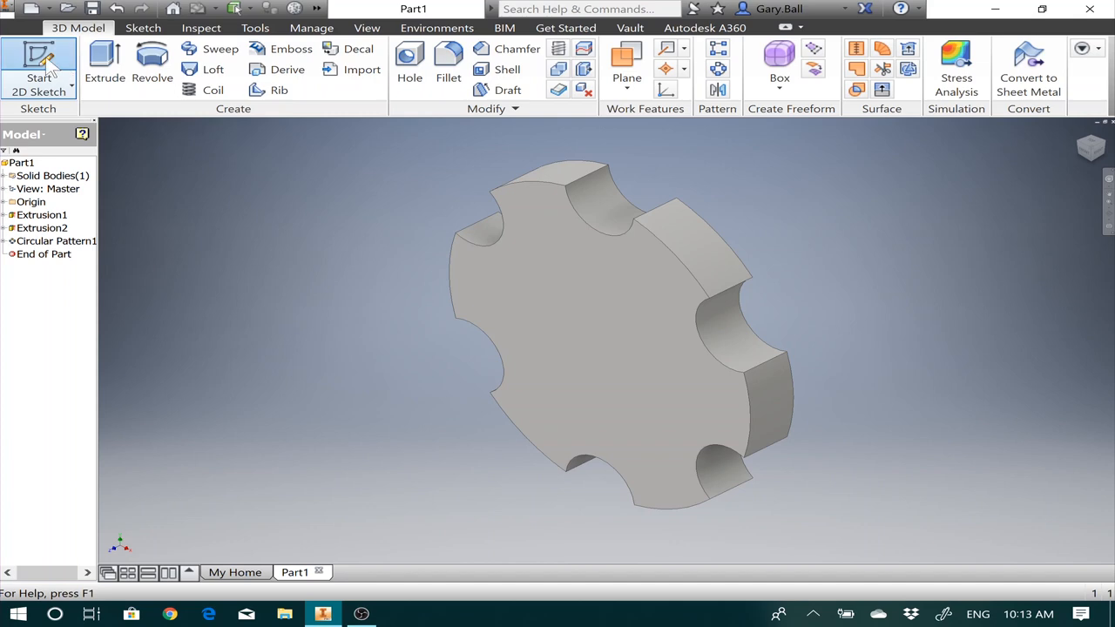
Start a sketch on the coin face and project its outline for offsetting inward.
left_click(38, 66)
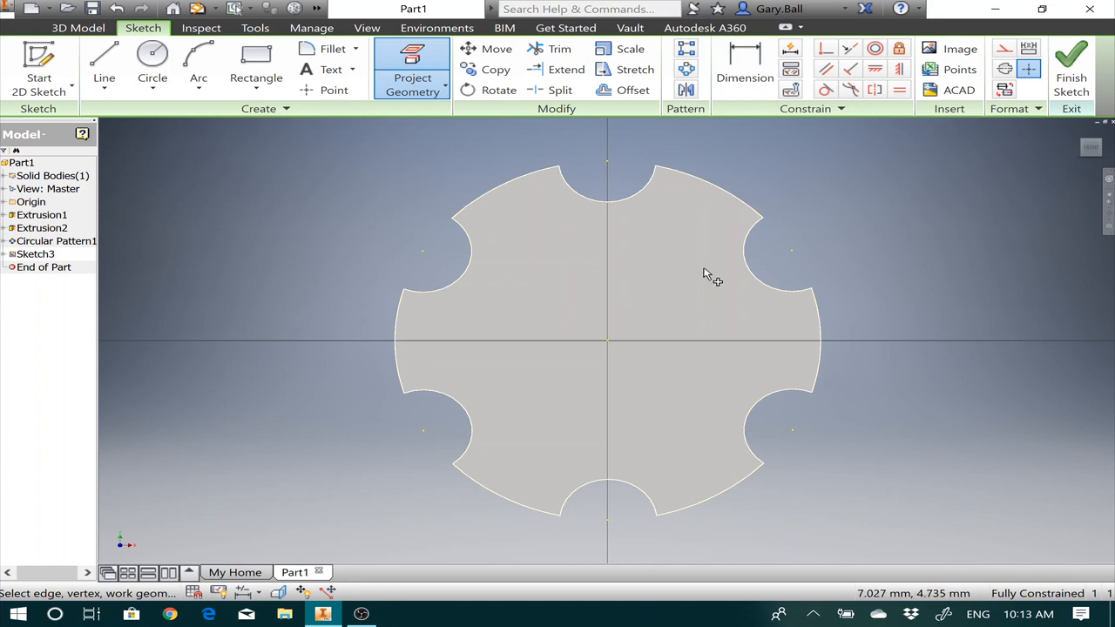
left_click(630, 91)
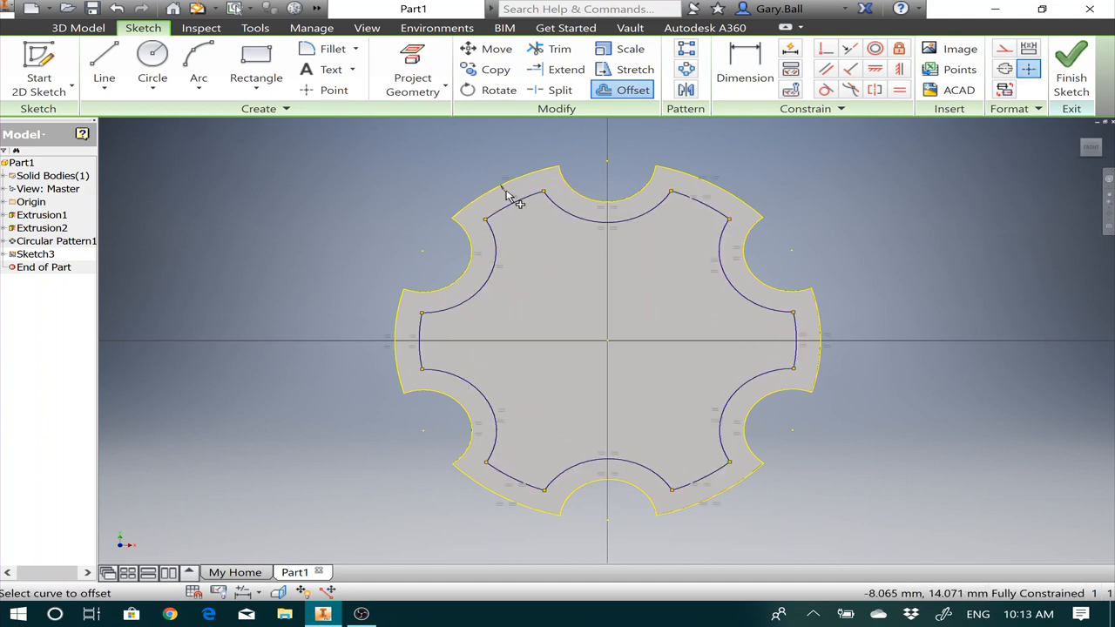
mouse_move(800, 282)
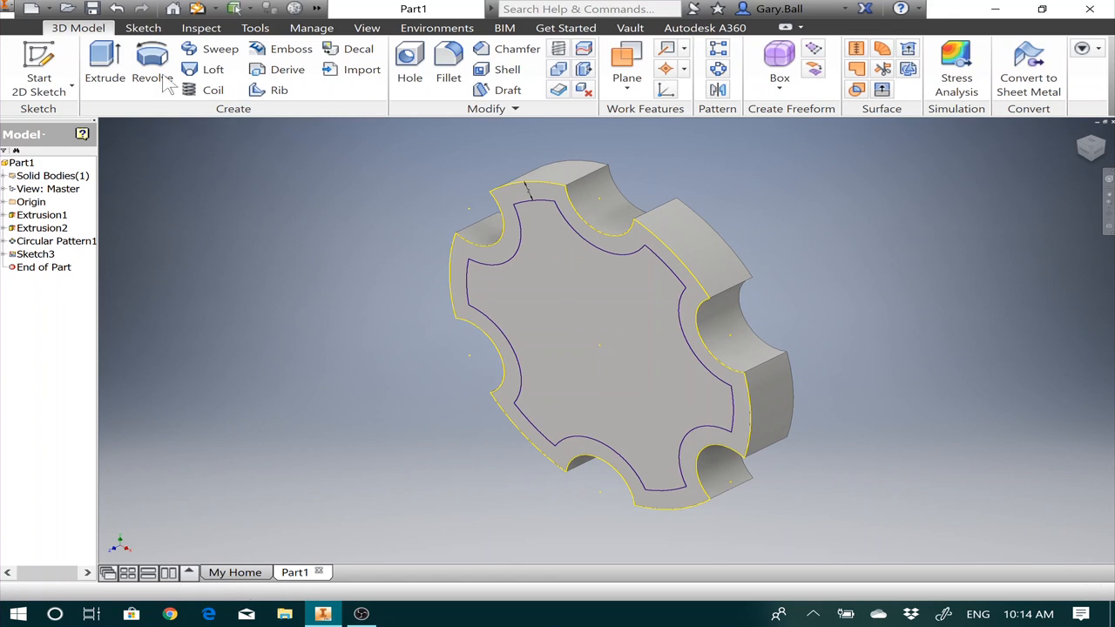
Cut the region inside the inset outline 2 mm deep, leaving a raised rim.
left_click(101, 61)
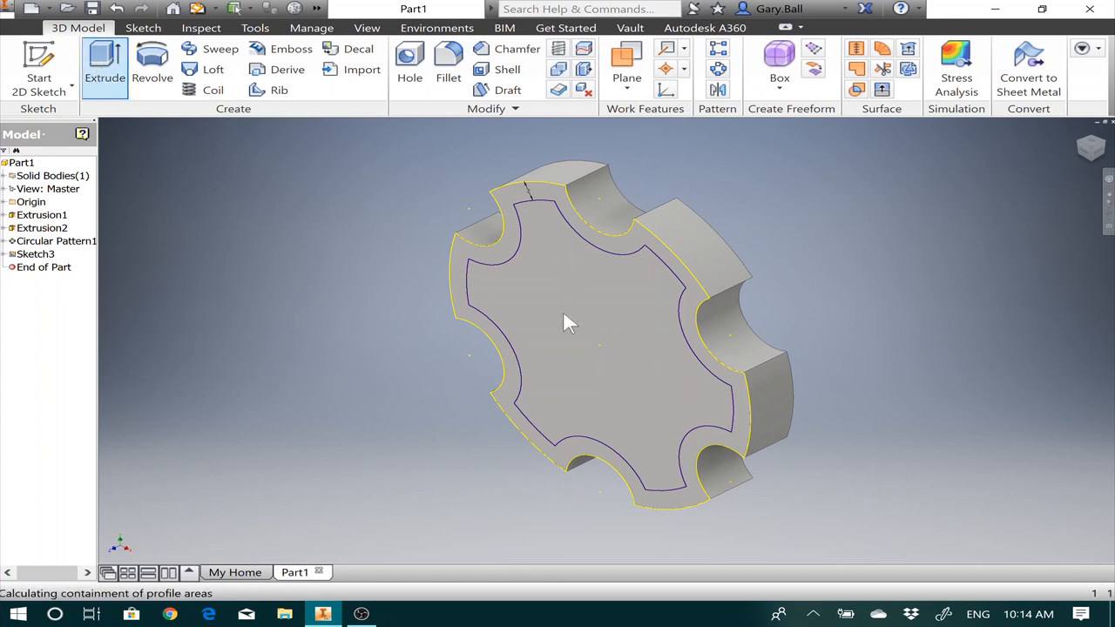
left_click(98, 62)
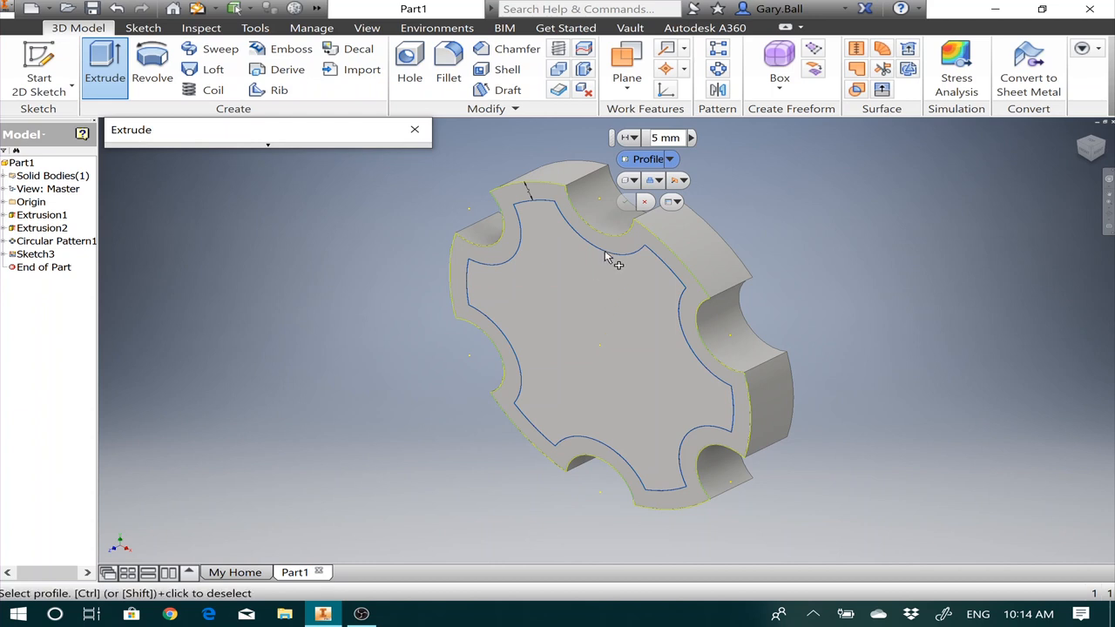
mouse_move(589, 300)
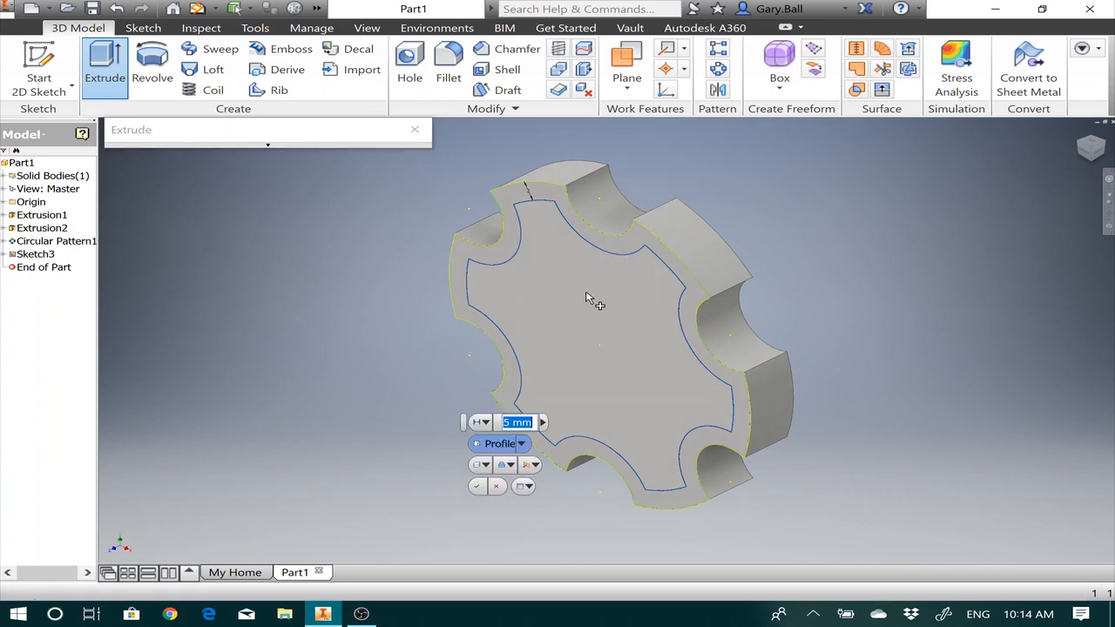
left_click(590, 299)
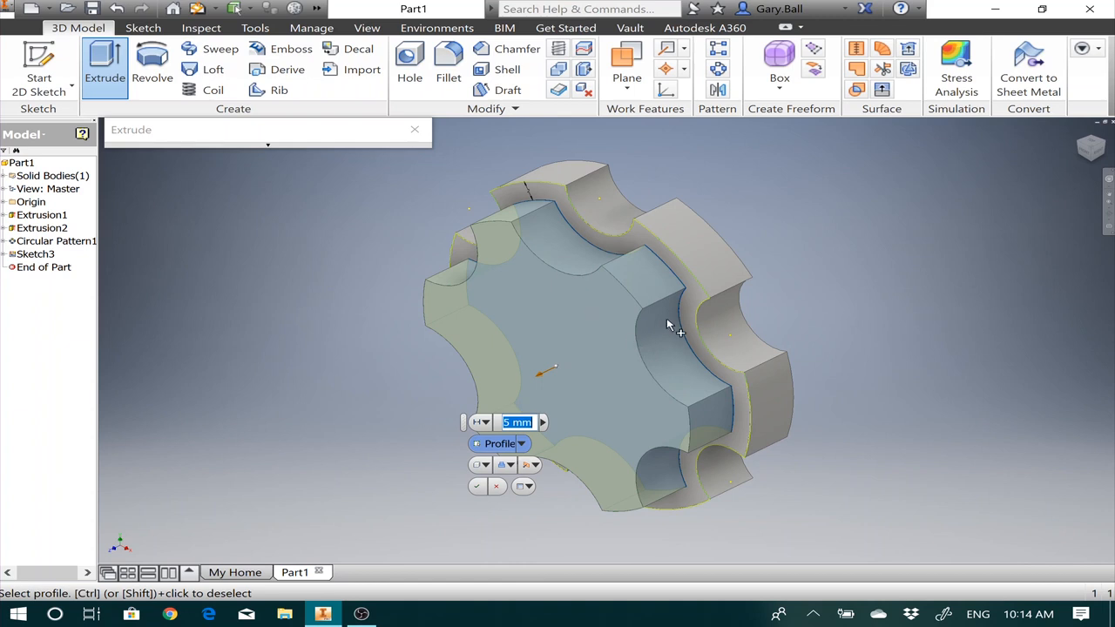
left_click(533, 464)
type("2")
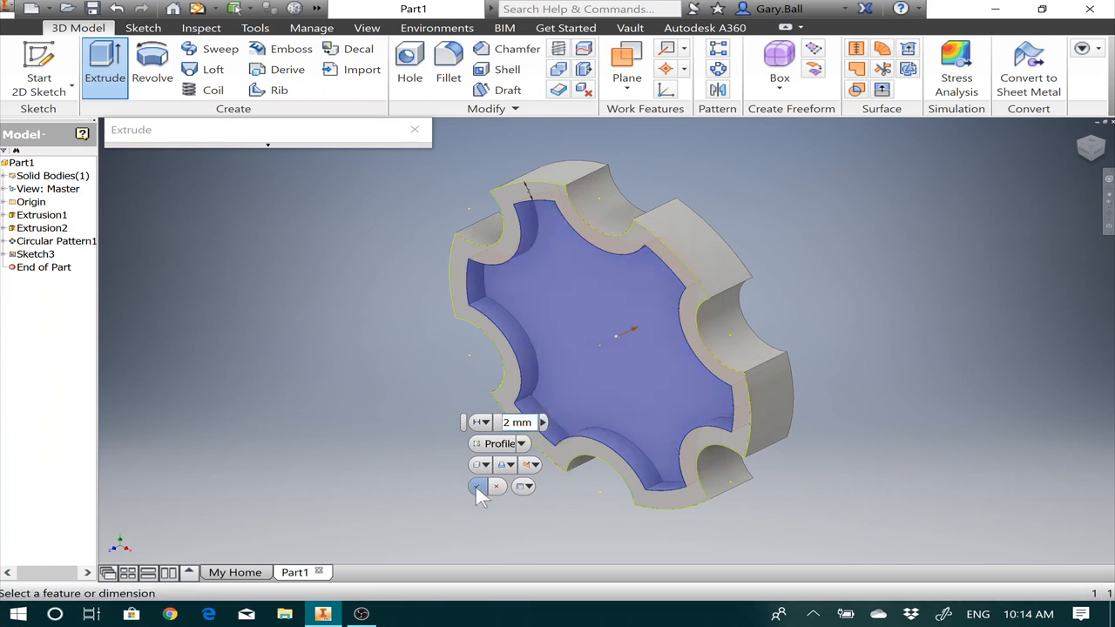
left_click(478, 486)
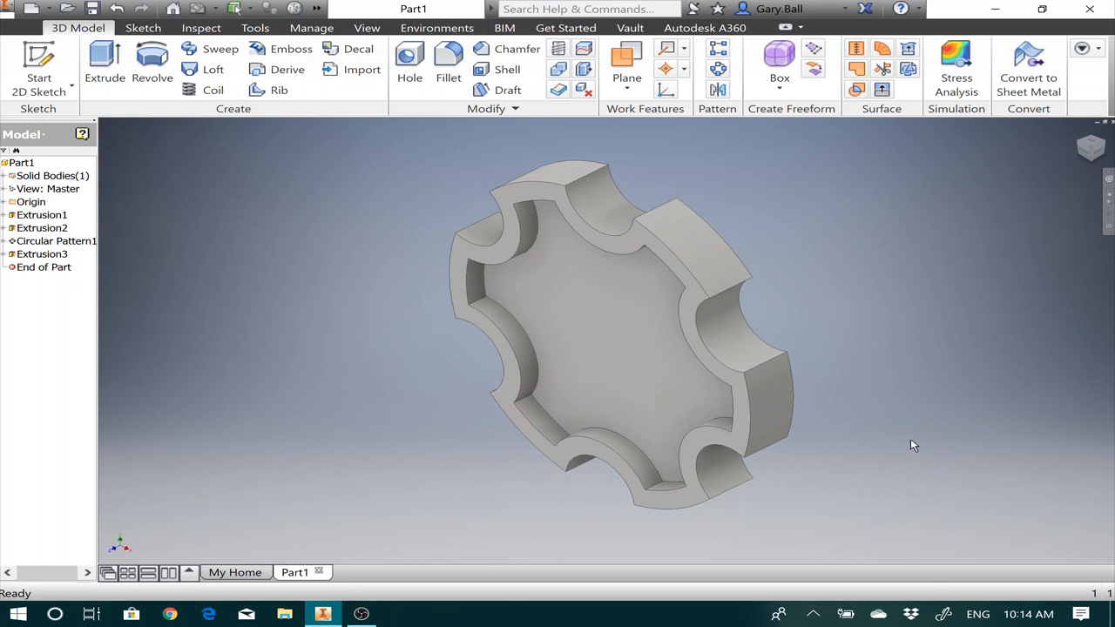
mouse_move(812, 386)
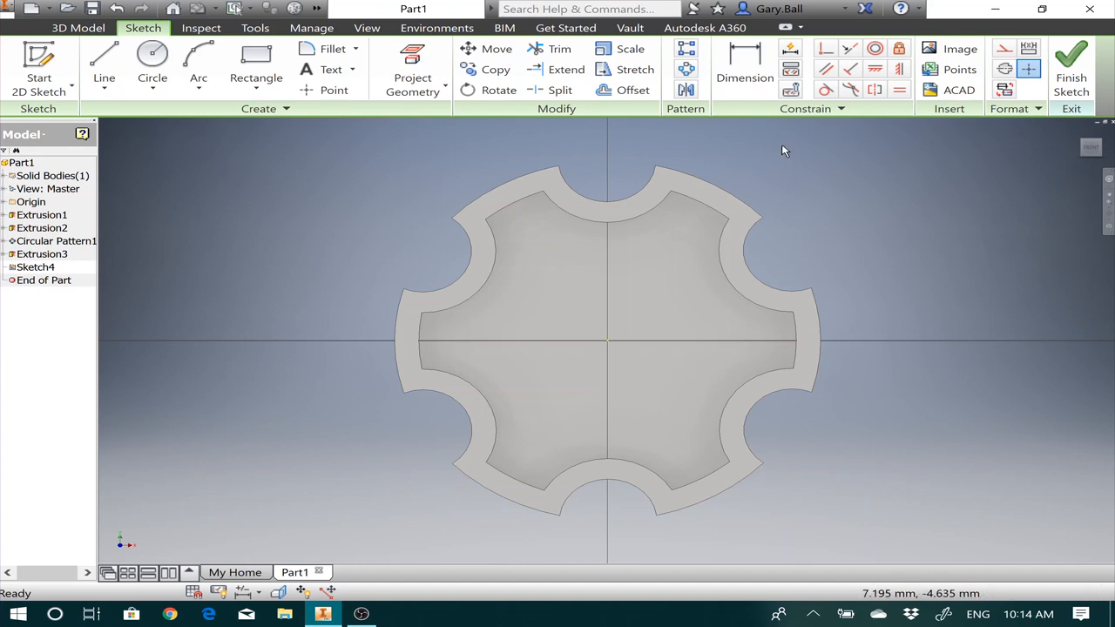
mouse_move(812, 156)
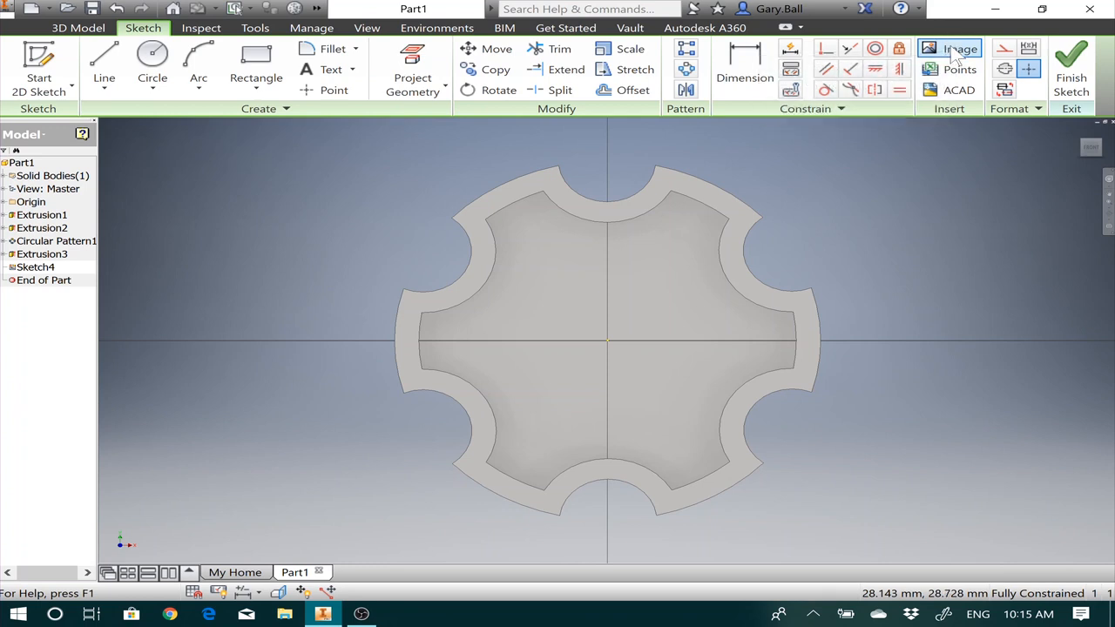
Insert the Pi image file onto the sketch on the recessed face.
left_click(948, 48)
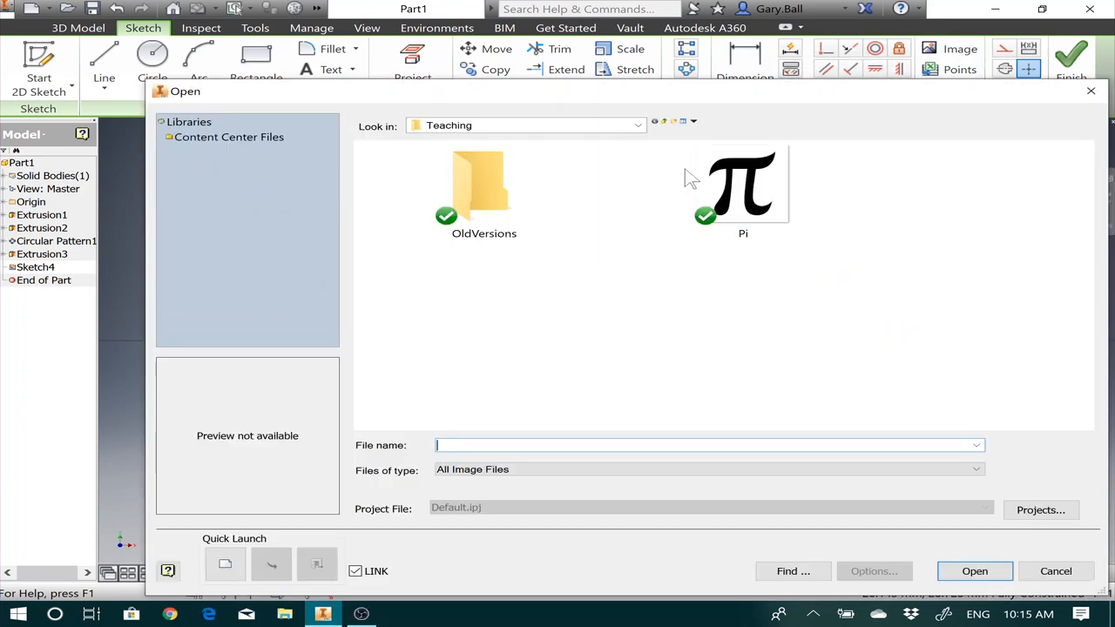
left_click(742, 183)
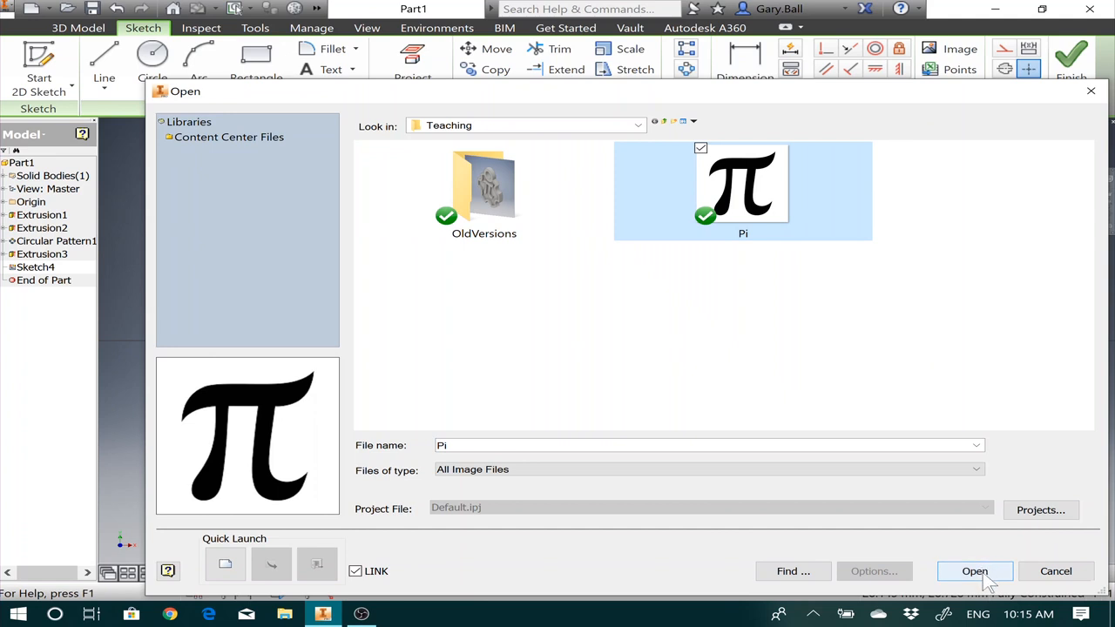
left_click(974, 571)
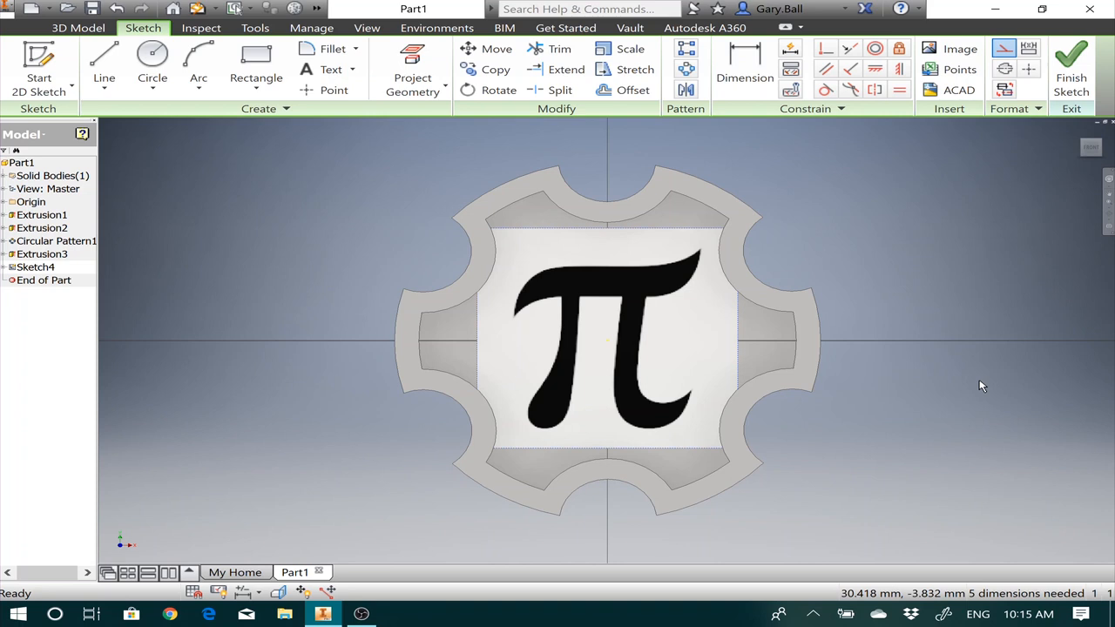
mouse_move(920, 237)
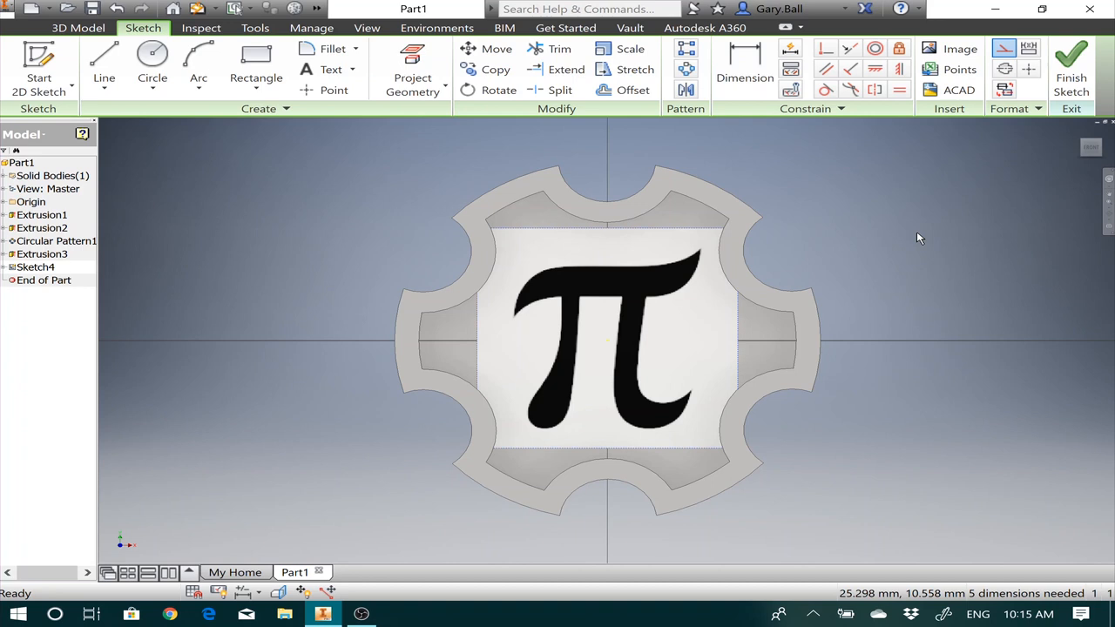
mouse_move(706, 252)
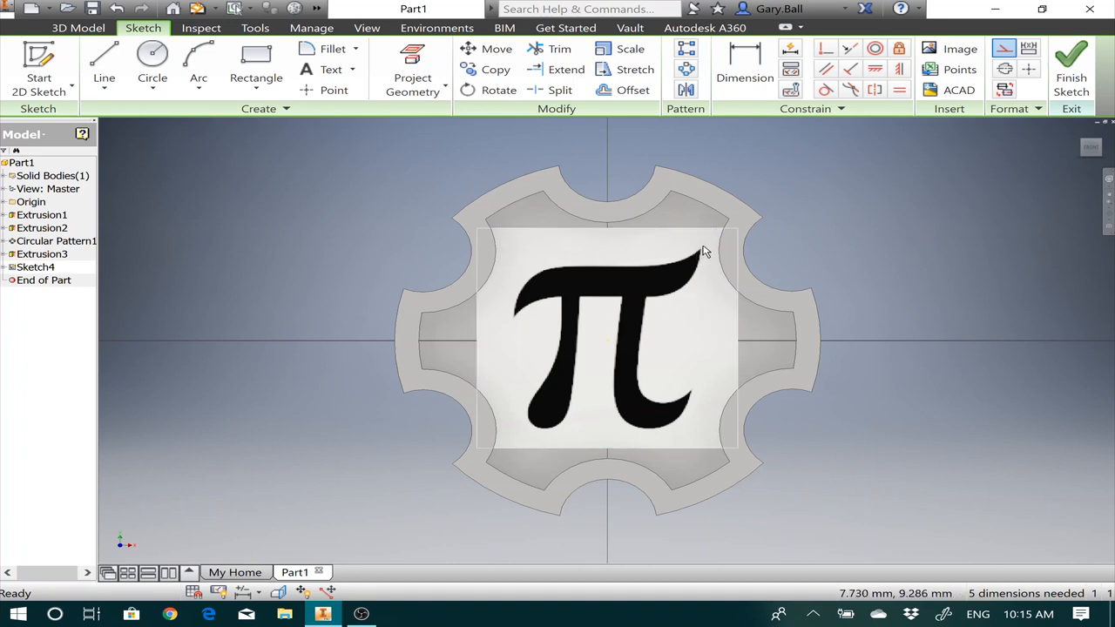
mouse_move(573, 364)
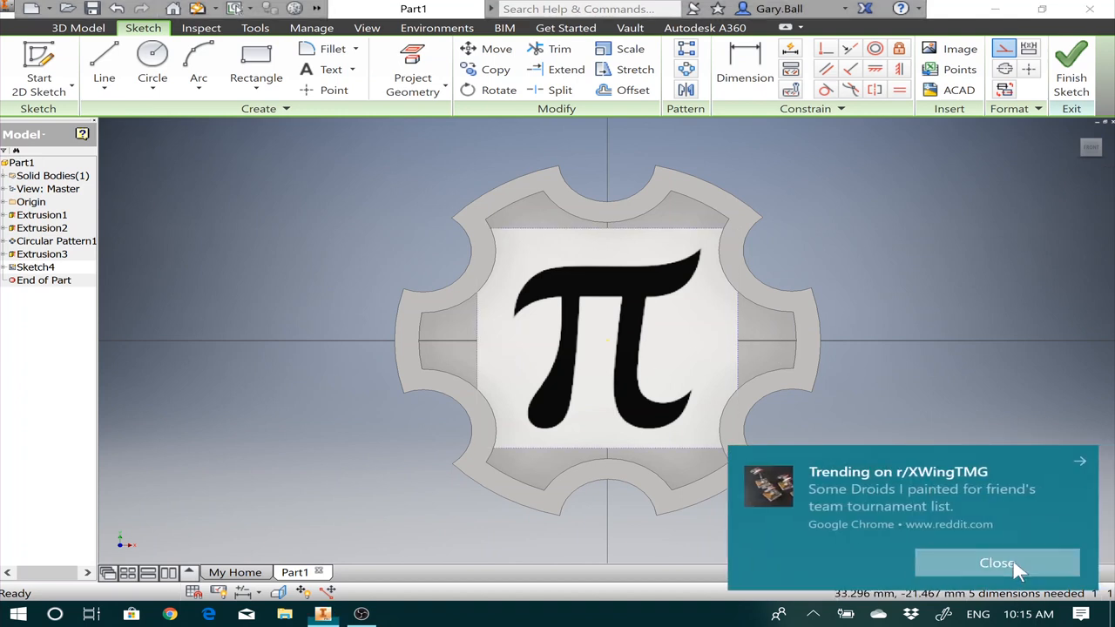
Switch to Control Vertex Spline and start tracing at the pi's top-left tip.
left_click(996, 565)
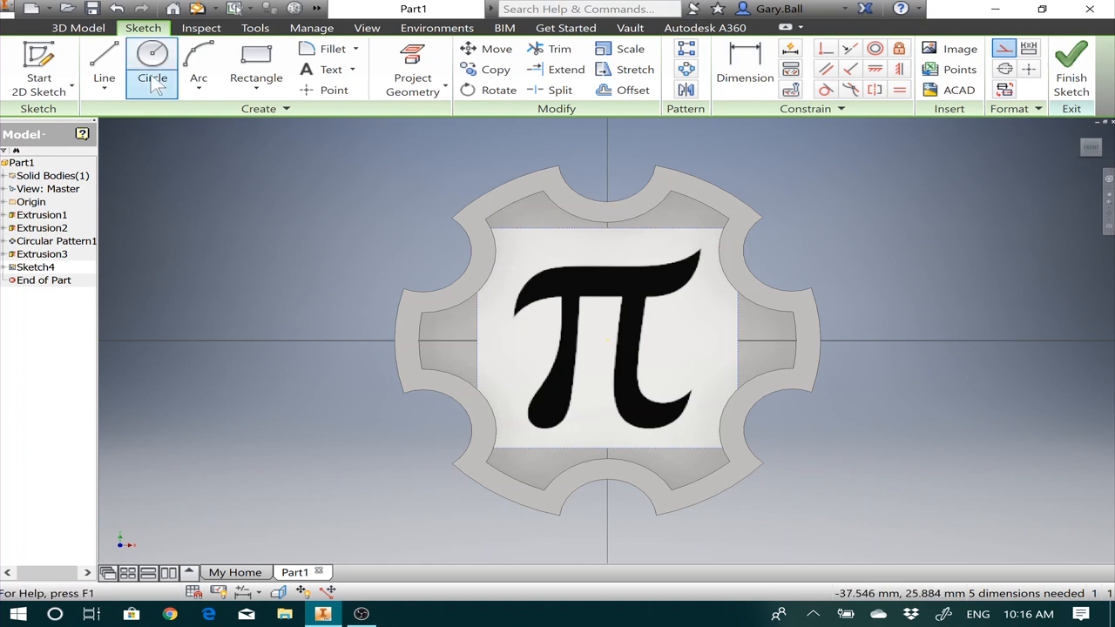
left_click(198, 61)
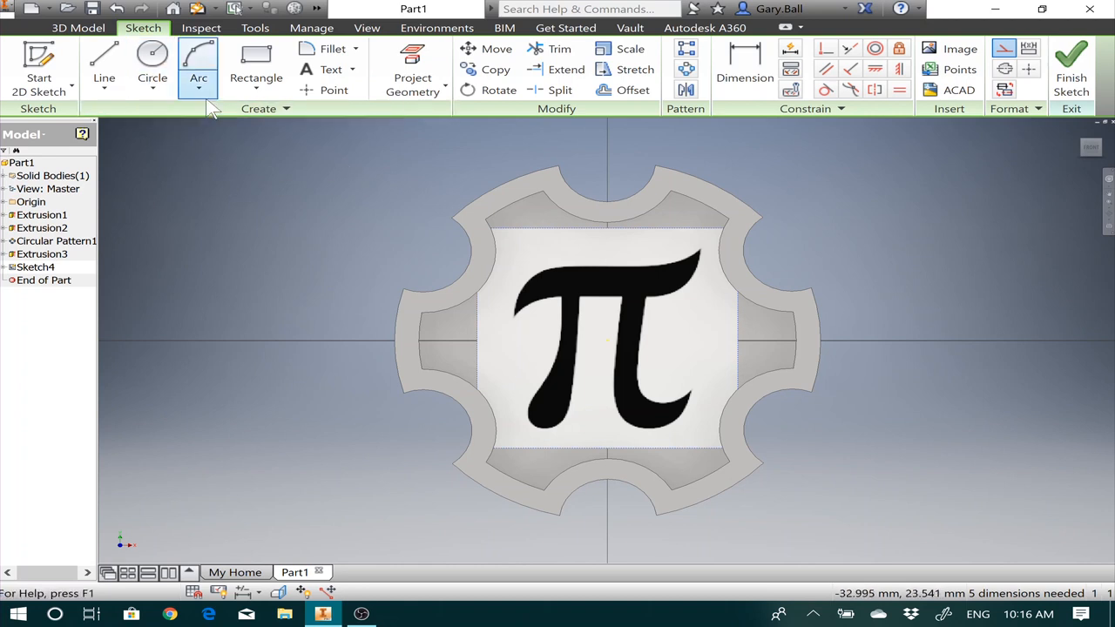
left_click(103, 67)
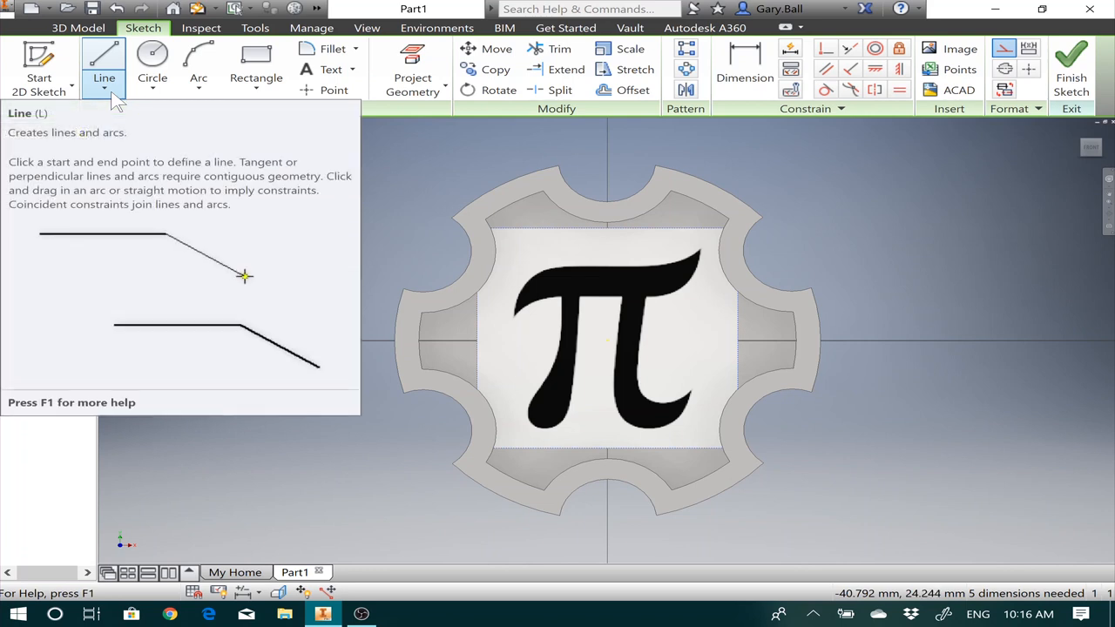
left_click(104, 91)
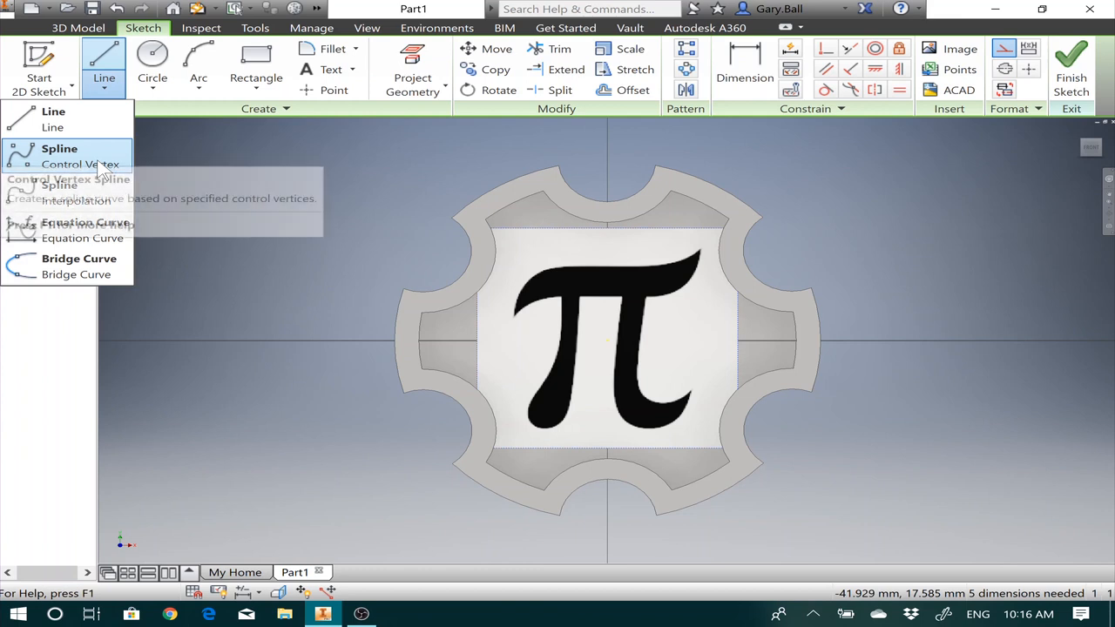
mouse_move(103, 167)
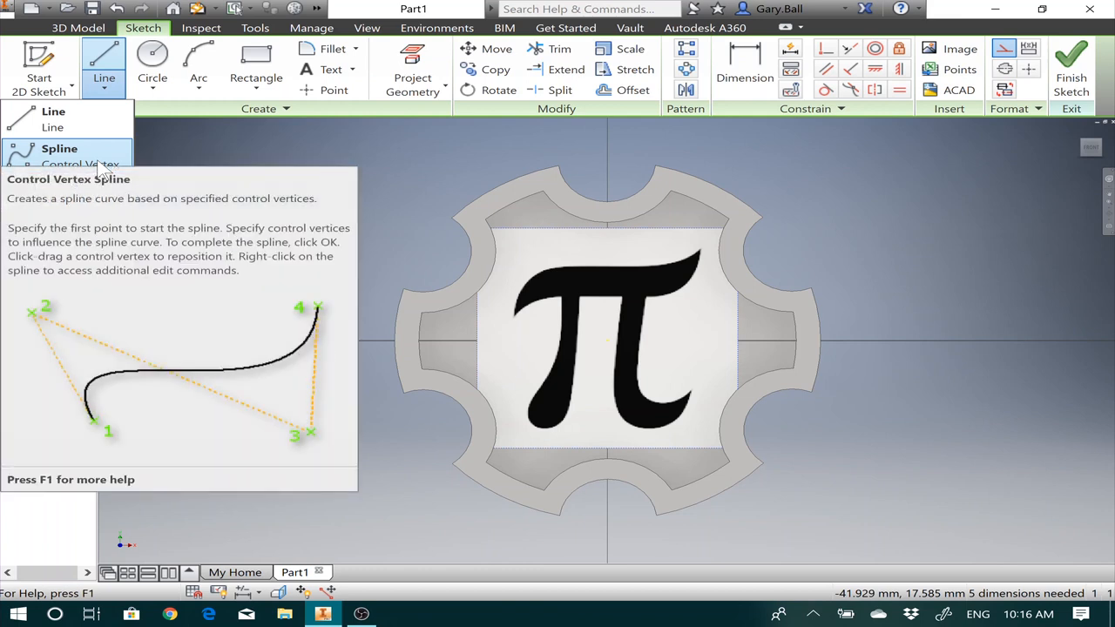
left_click(59, 148)
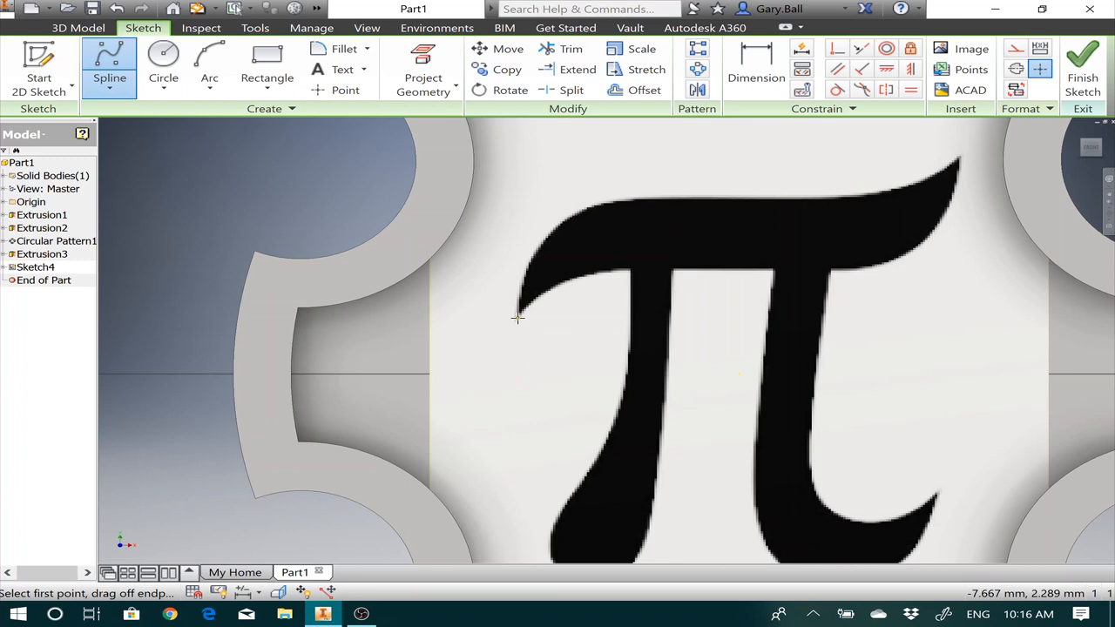
left_click(517, 317)
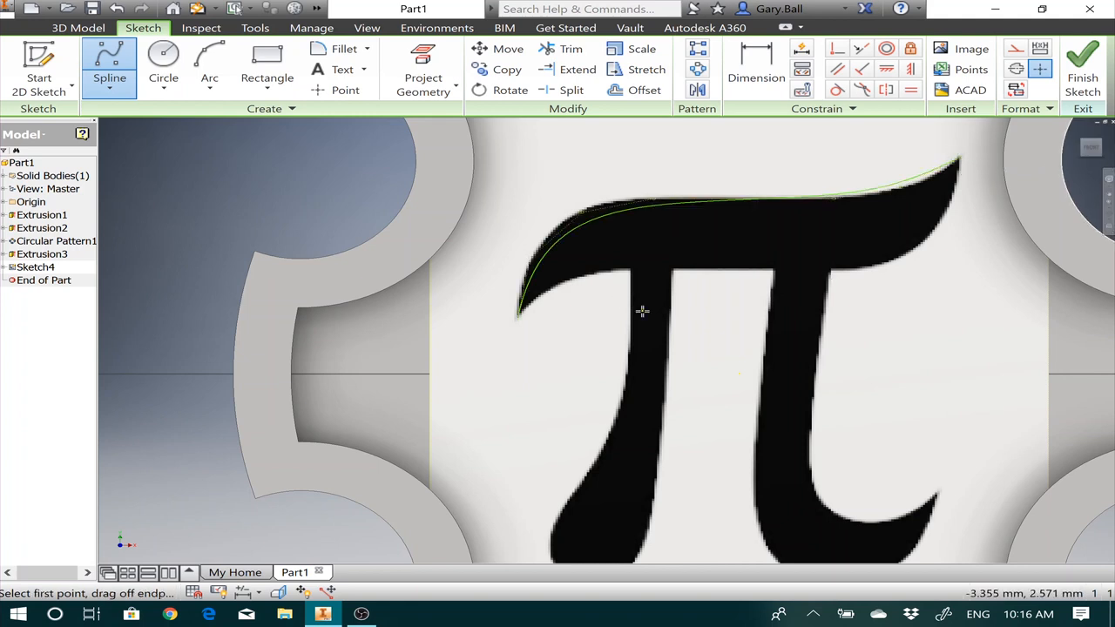
mouse_move(341, 179)
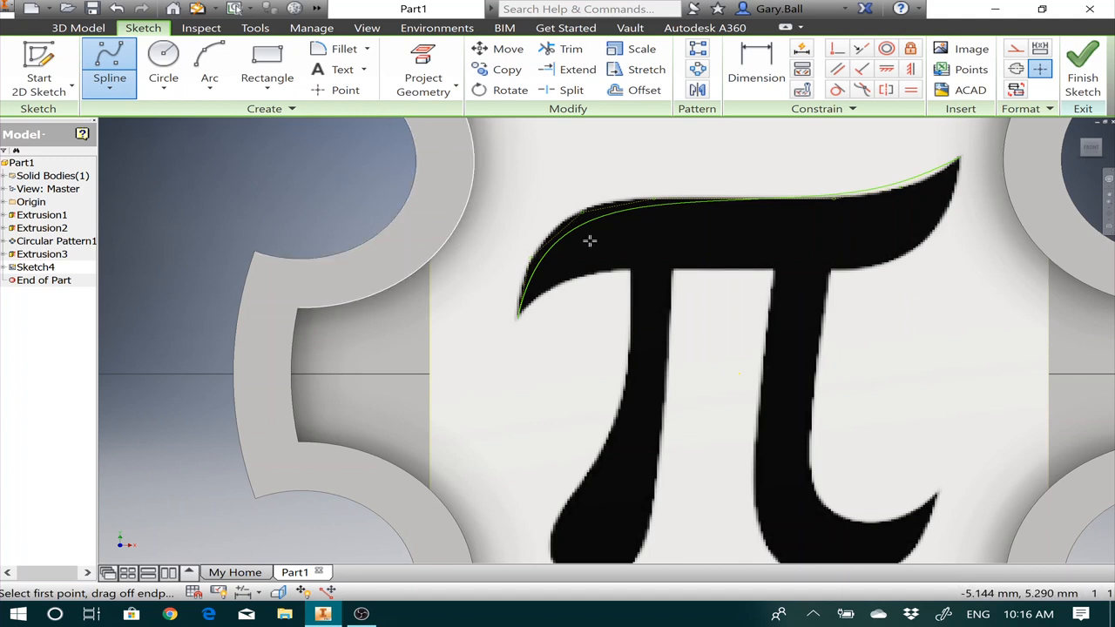
mouse_move(523, 214)
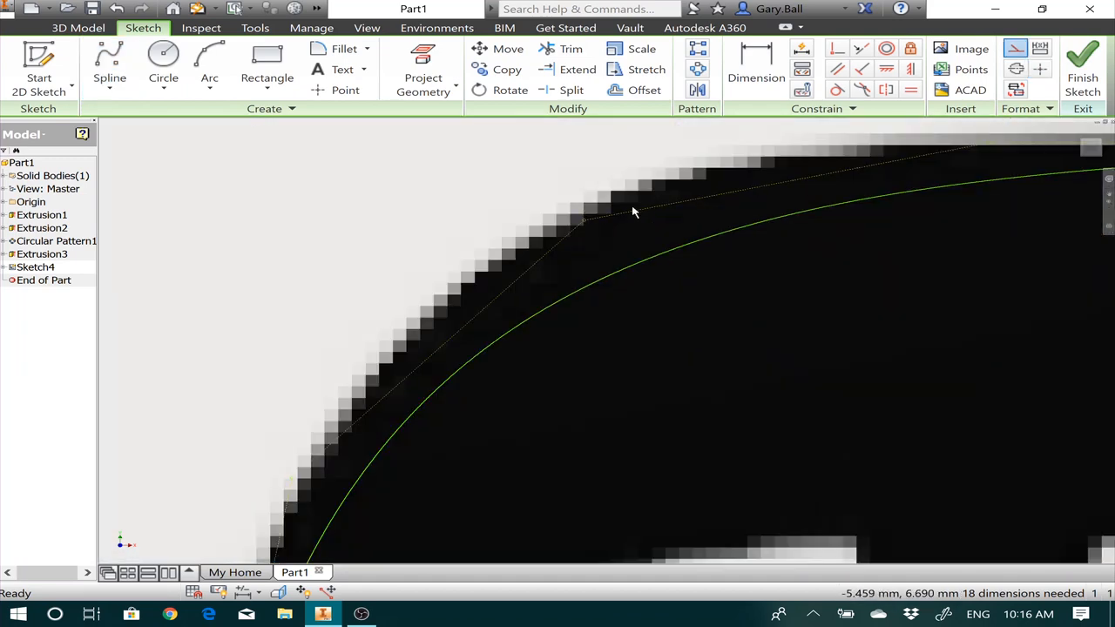
mouse_move(585, 226)
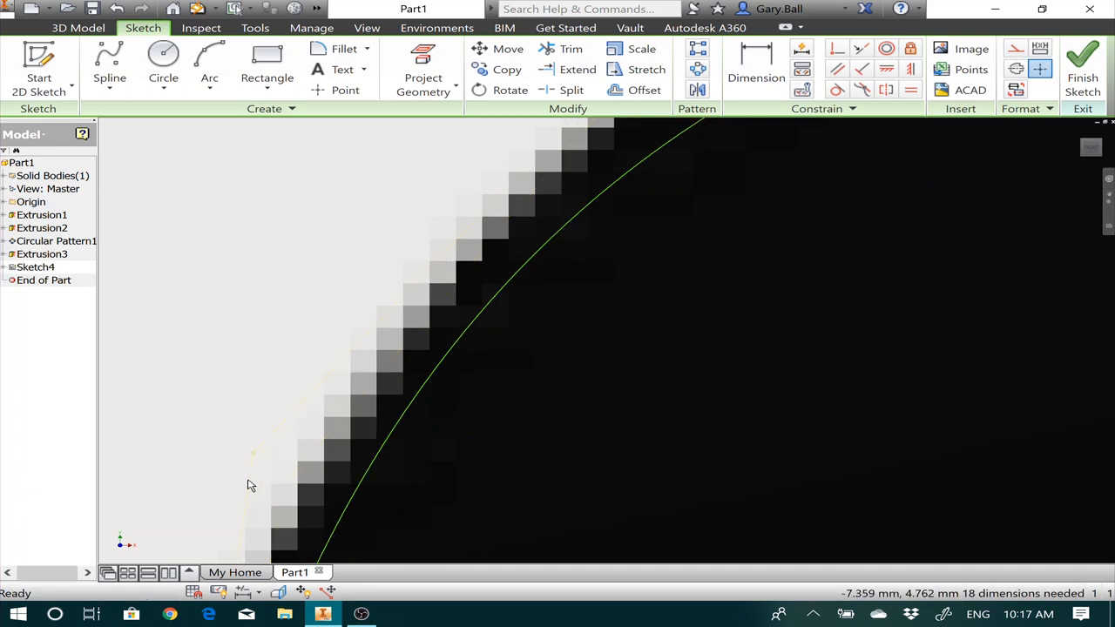
mouse_move(256, 460)
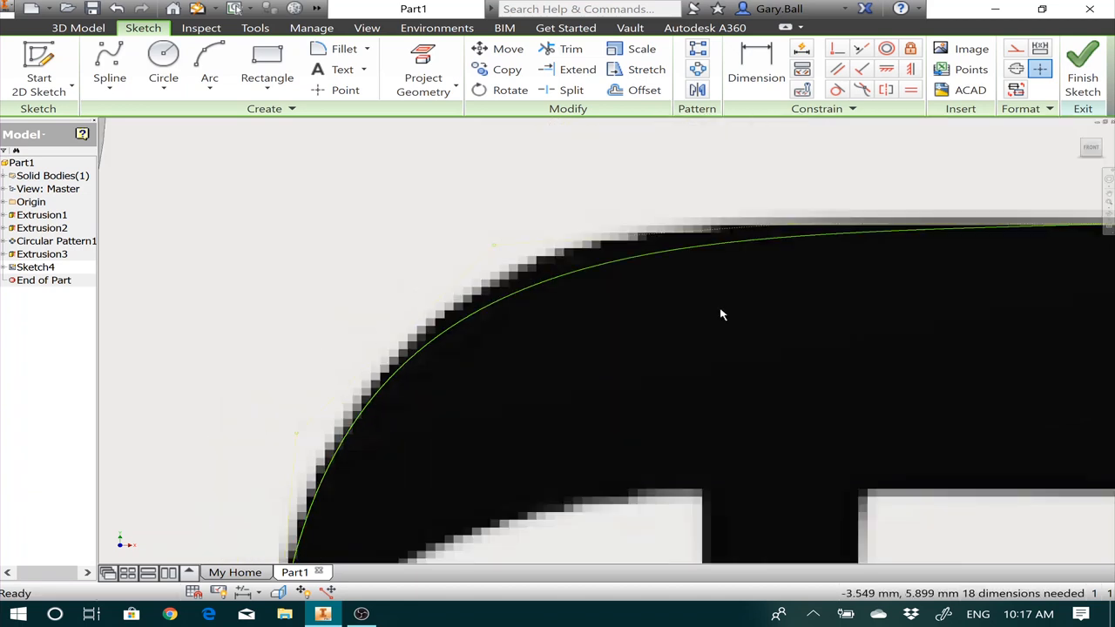
mouse_move(498, 251)
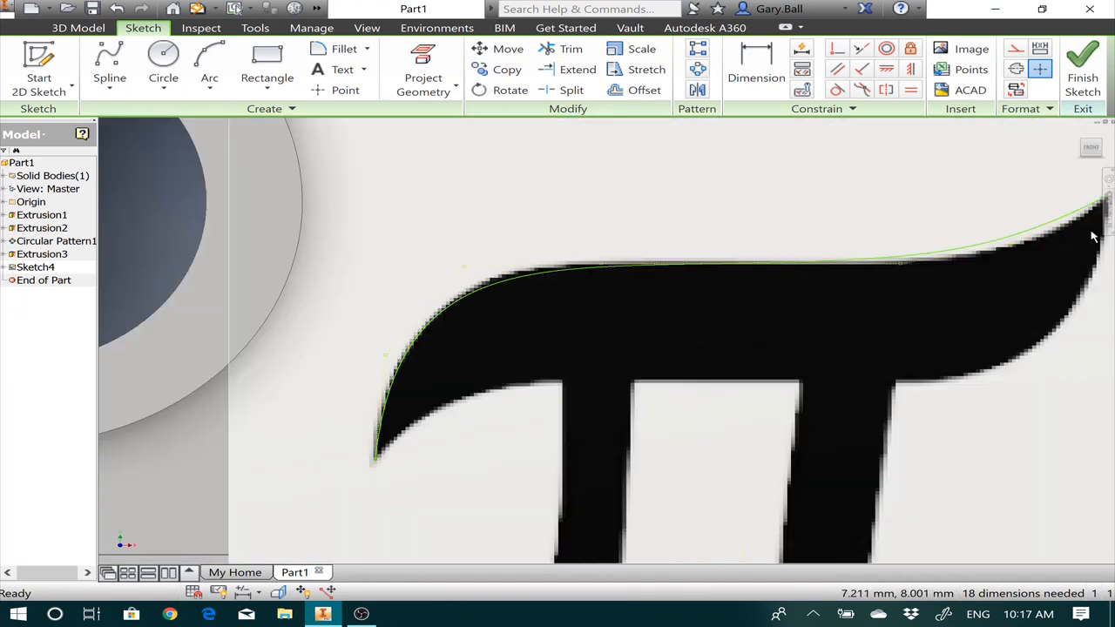
mouse_move(997, 252)
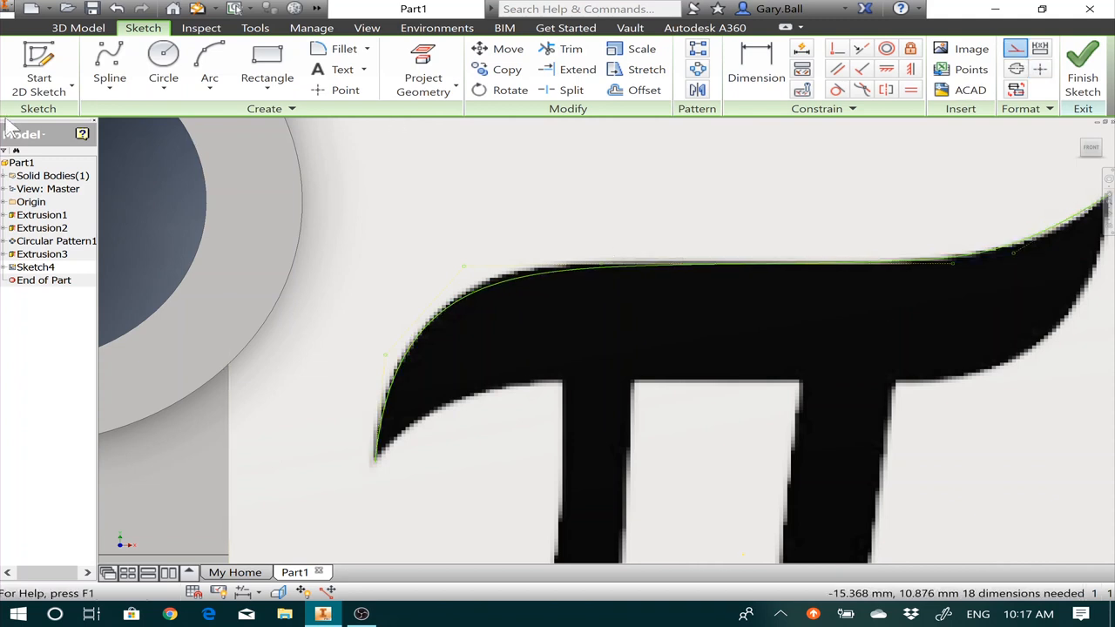
Begin a new control-vertex spline at the pi symbol's lower-left tip.
left_click(112, 63)
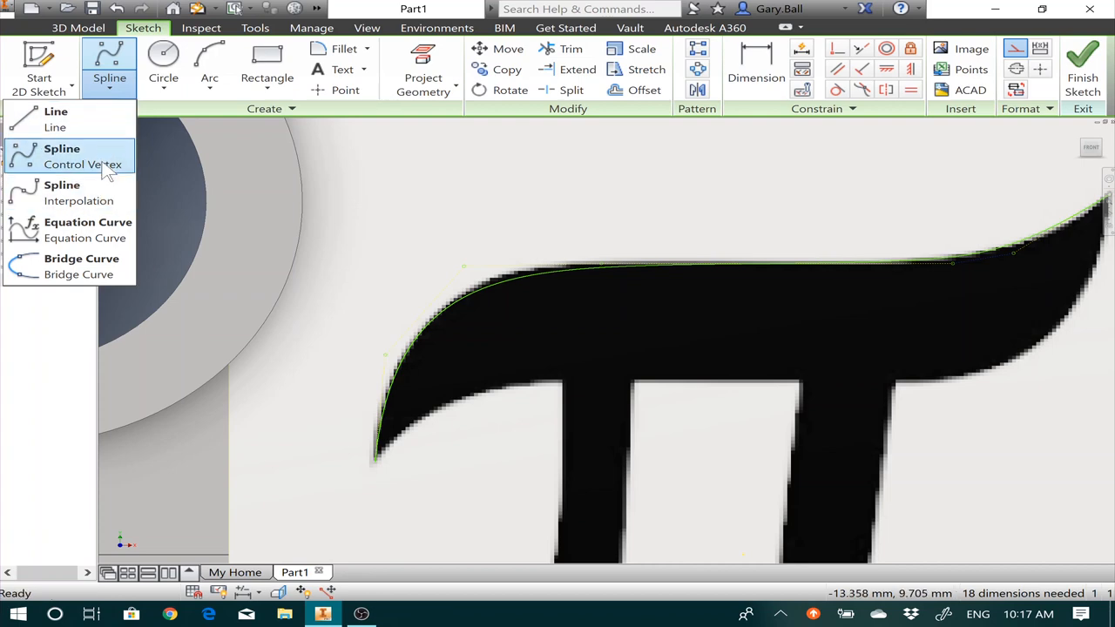
left_click(84, 157)
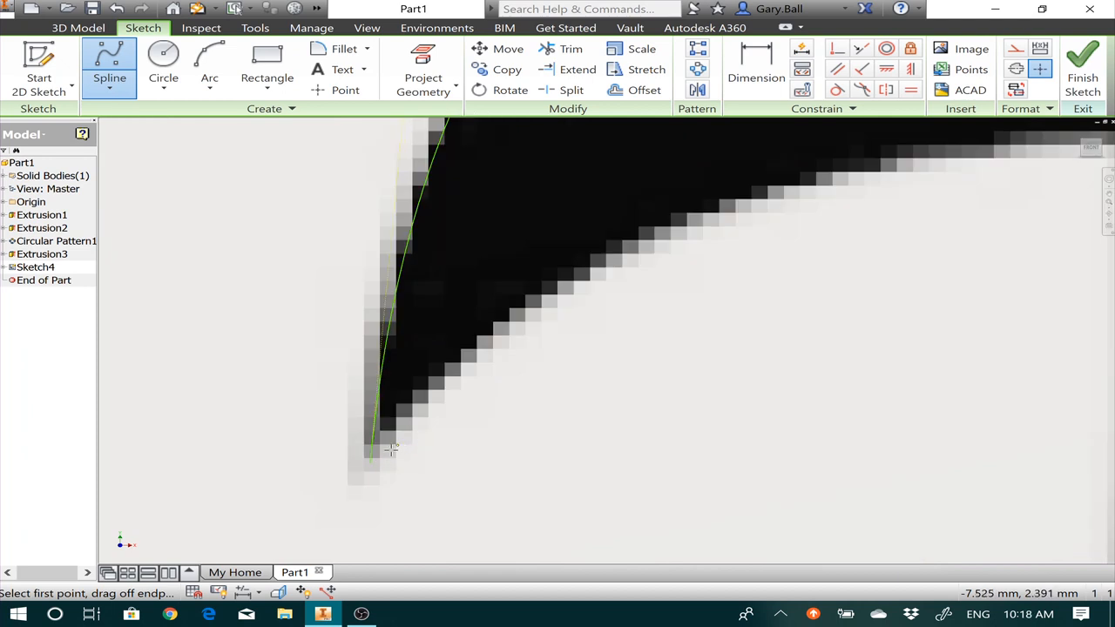
mouse_move(371, 463)
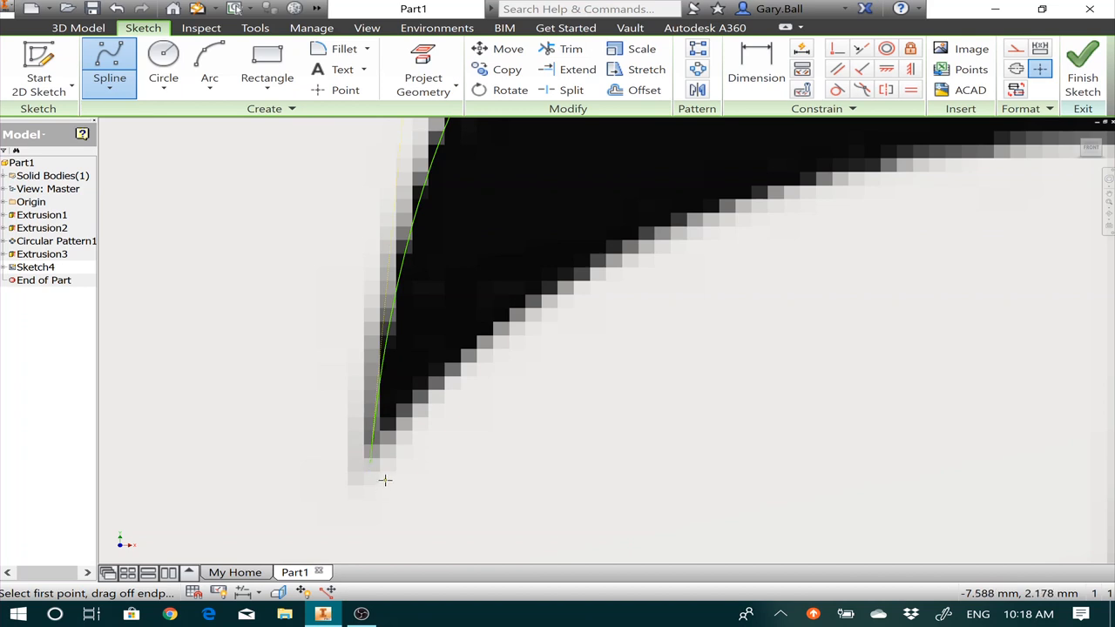
mouse_move(371, 464)
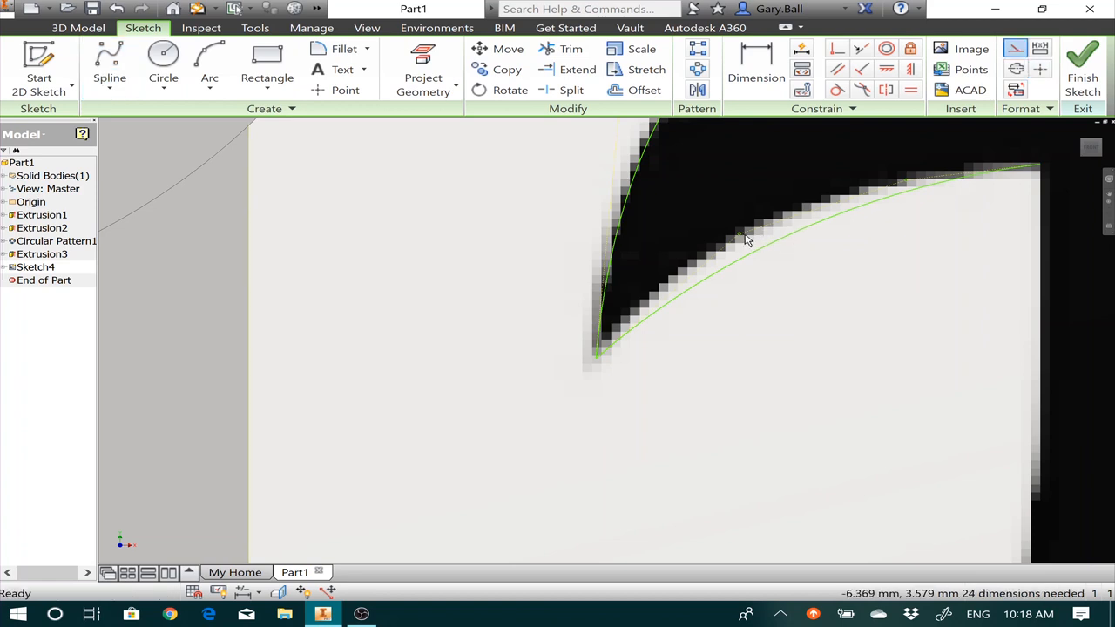
mouse_move(718, 205)
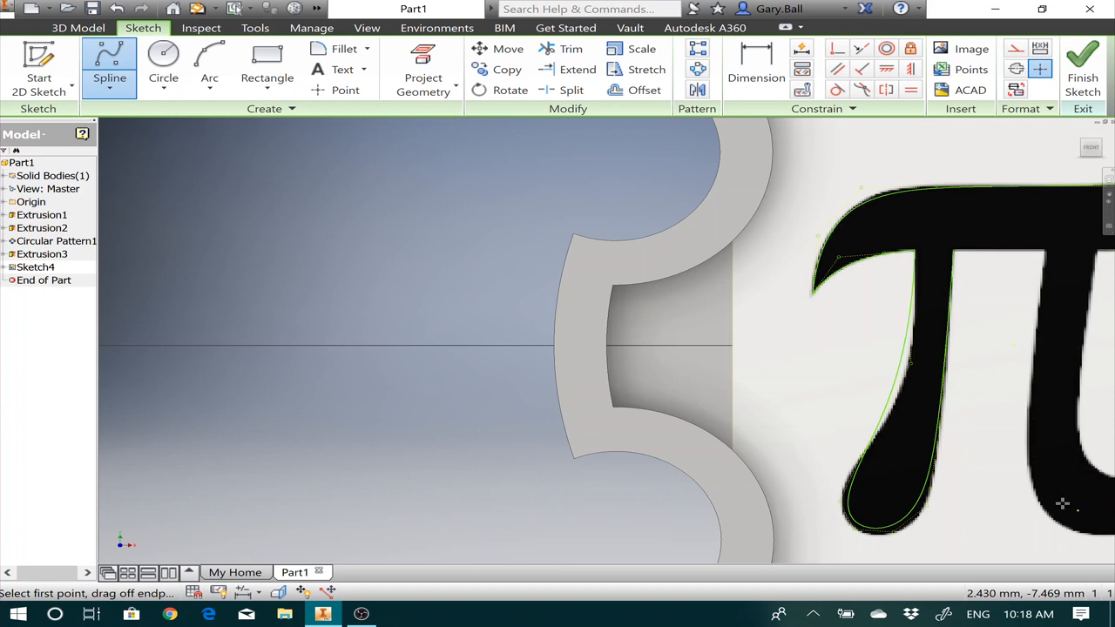
mouse_move(951, 249)
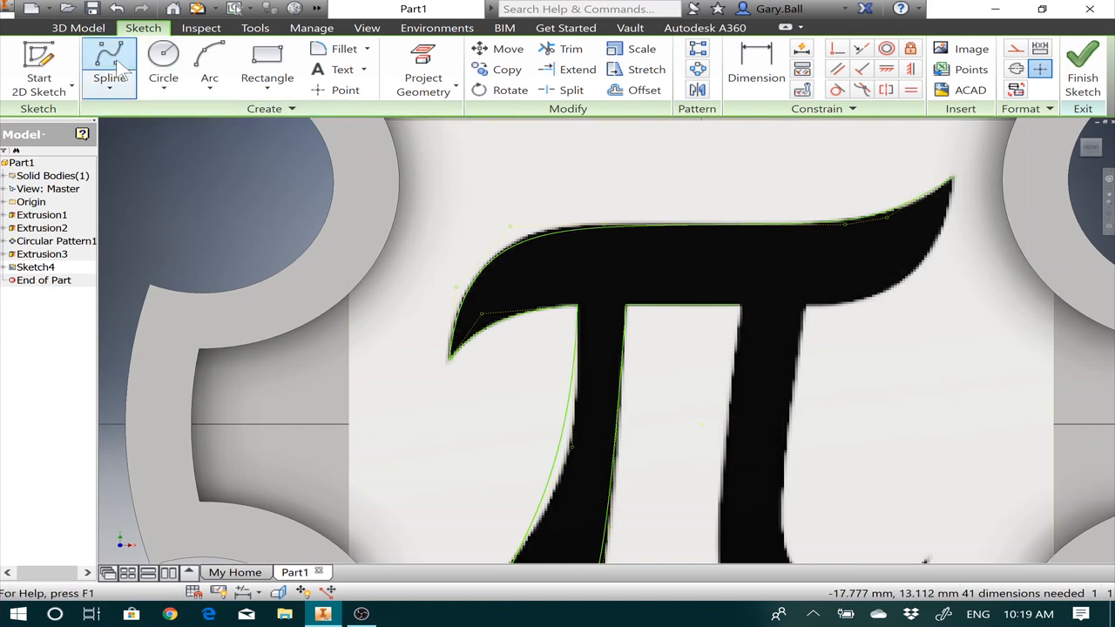
Trace the pi's lower leg with a spline and reshape it to hug the leg's edge.
left_click(110, 59)
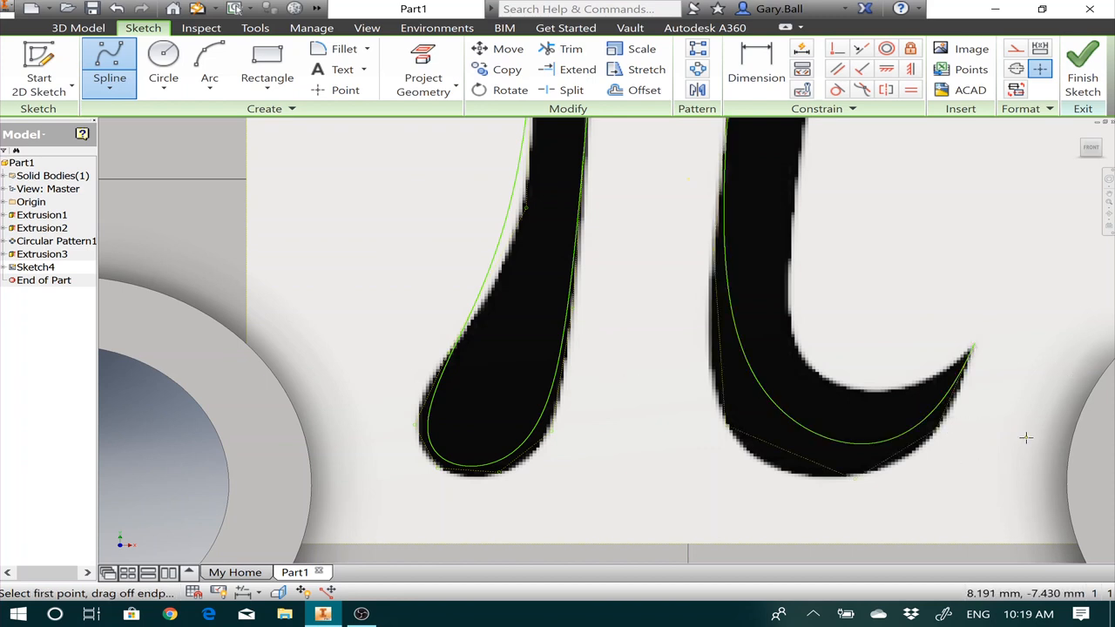
mouse_move(734, 438)
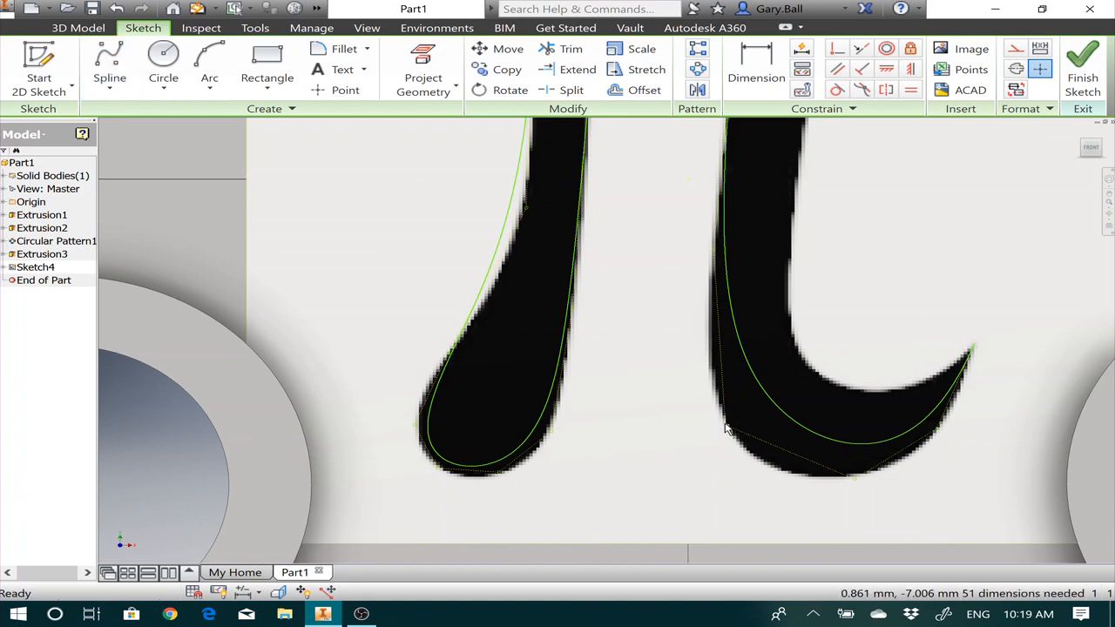
mouse_move(699, 435)
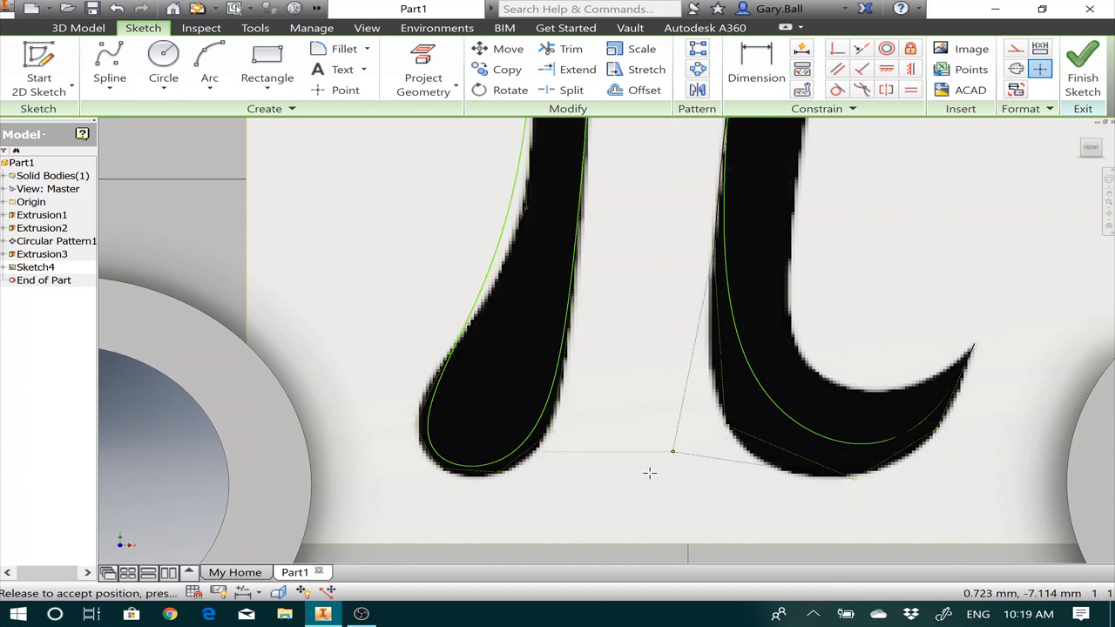
left_click_drag(672, 451, 630, 523)
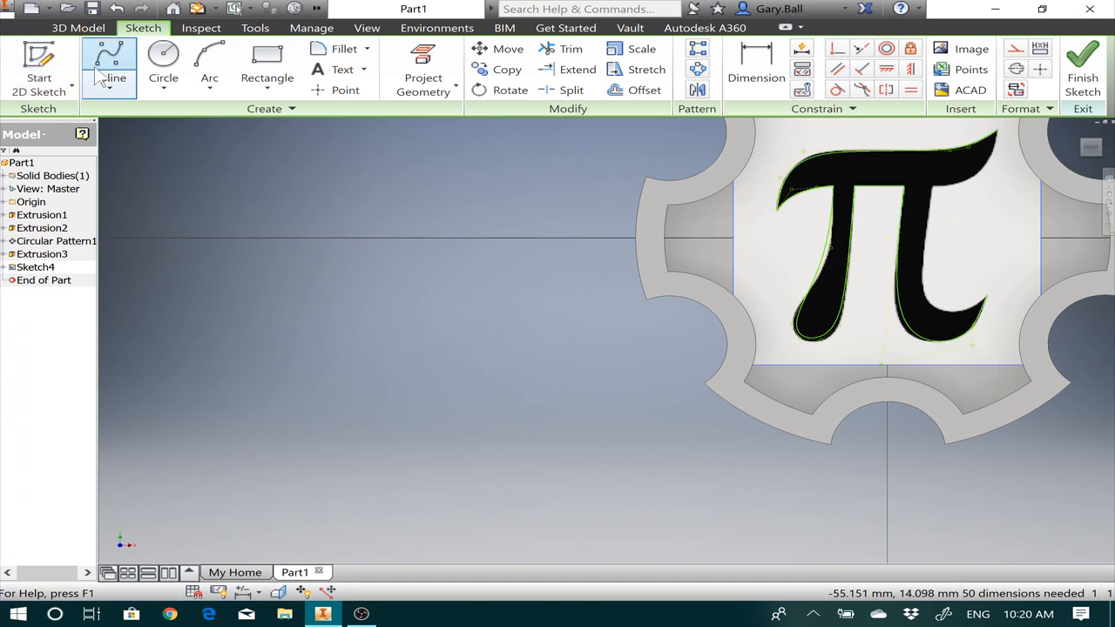
Trace a spline from the right leg's tip along its inner edge.
left_click(115, 61)
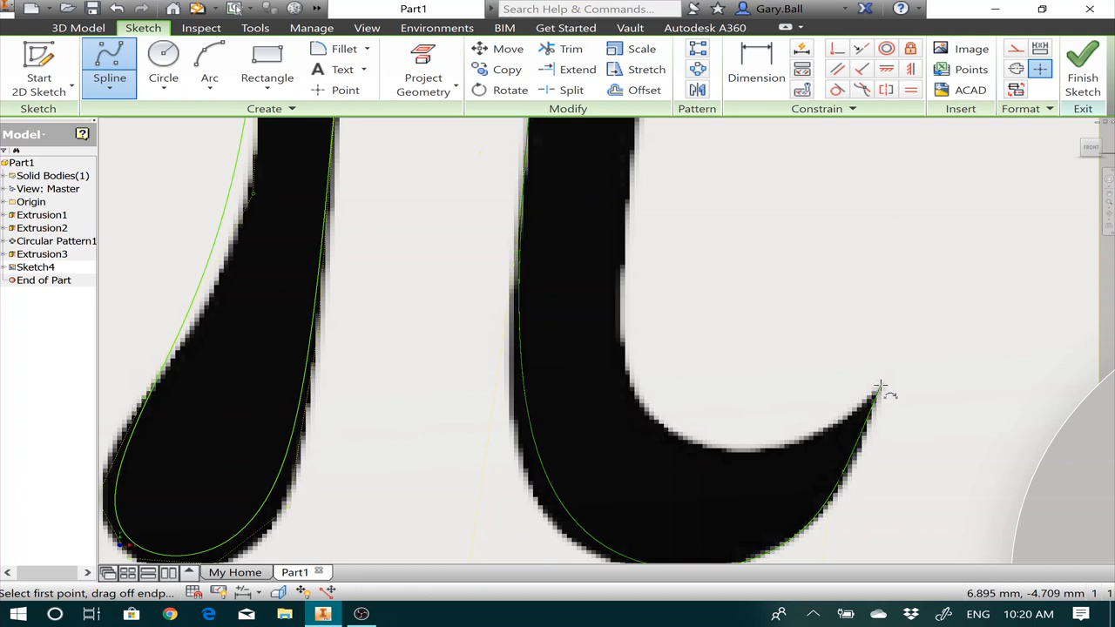
left_click(879, 391)
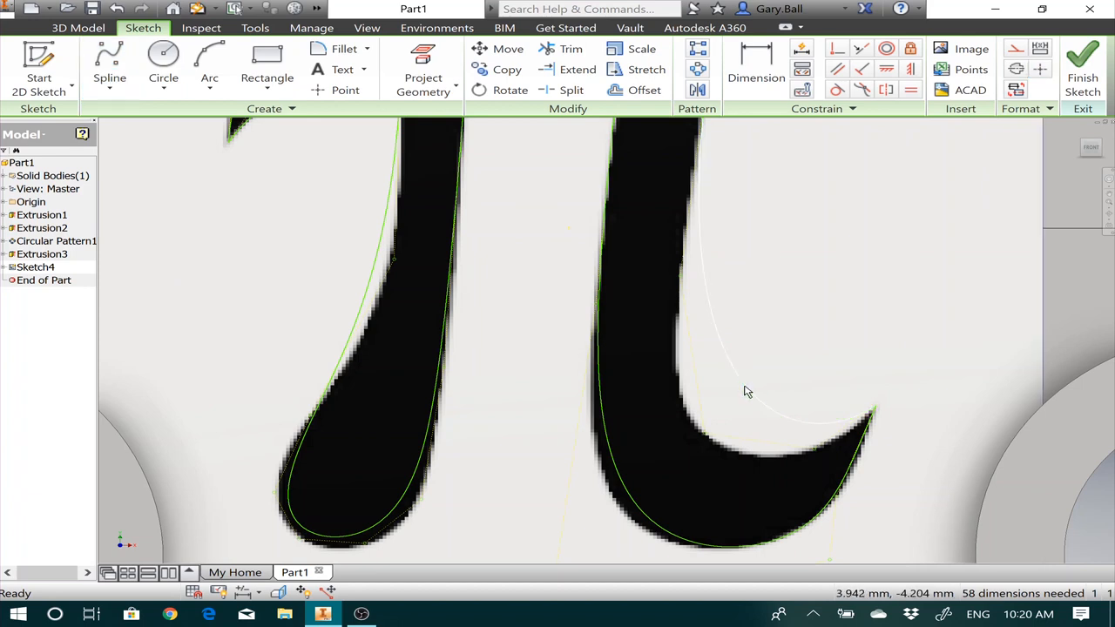
mouse_move(763, 392)
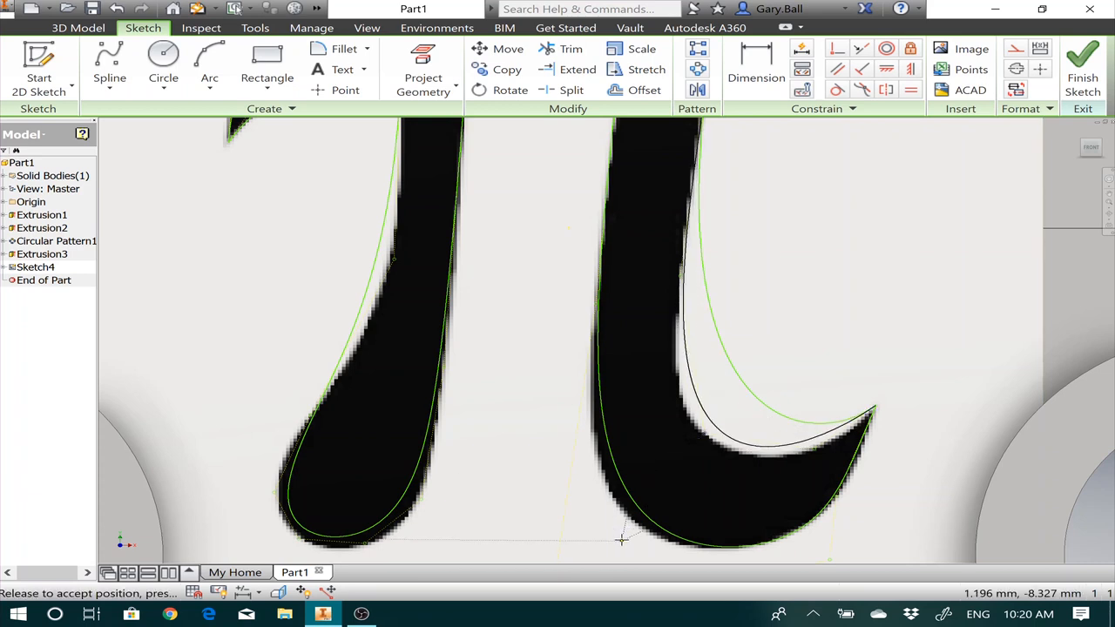
left_click(618, 561)
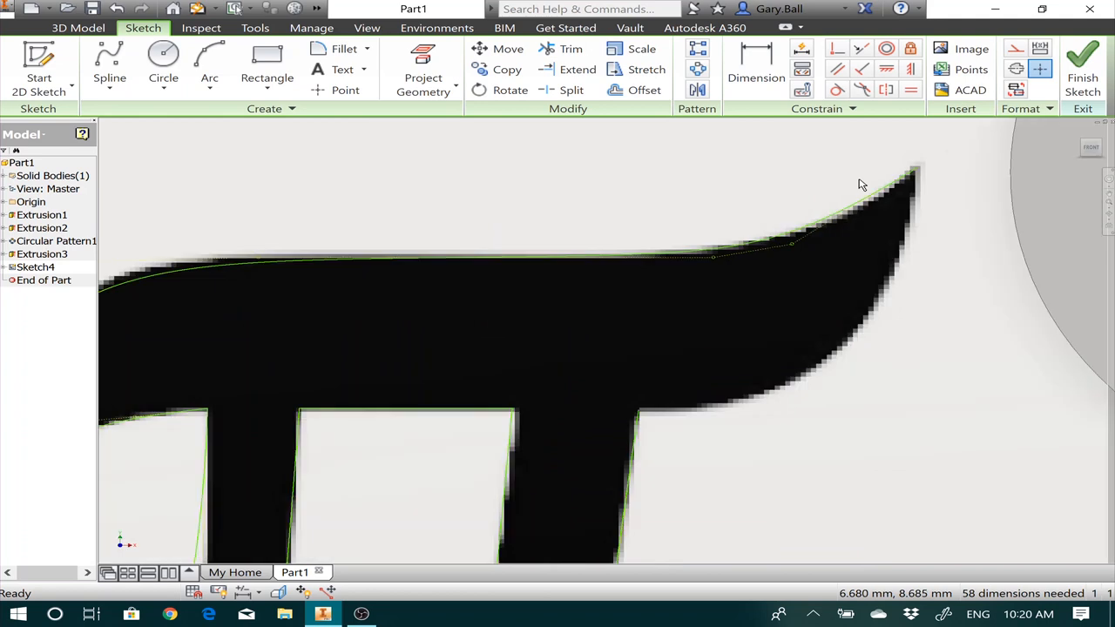
Start another spline running under the pi's top bar toward its right tip.
left_click(108, 61)
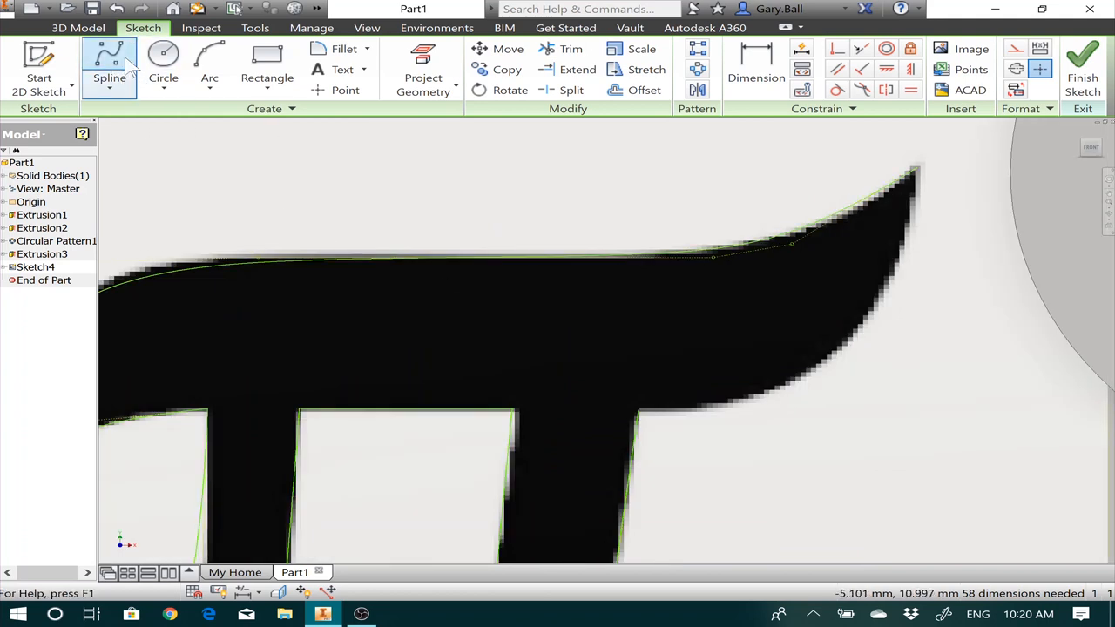
left_click(110, 66)
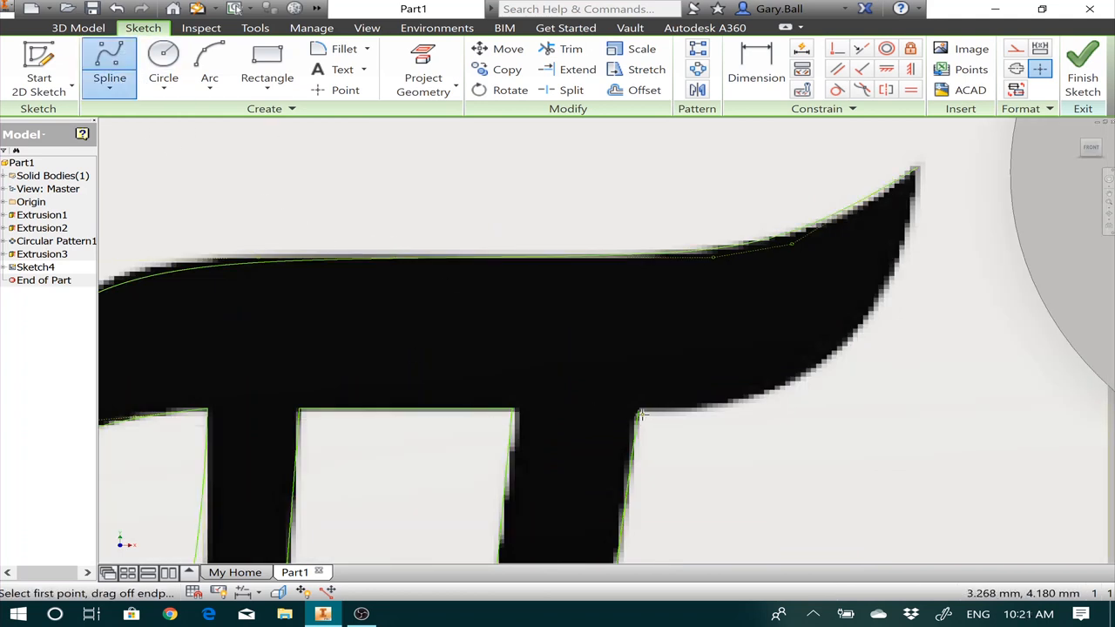
left_click(643, 415)
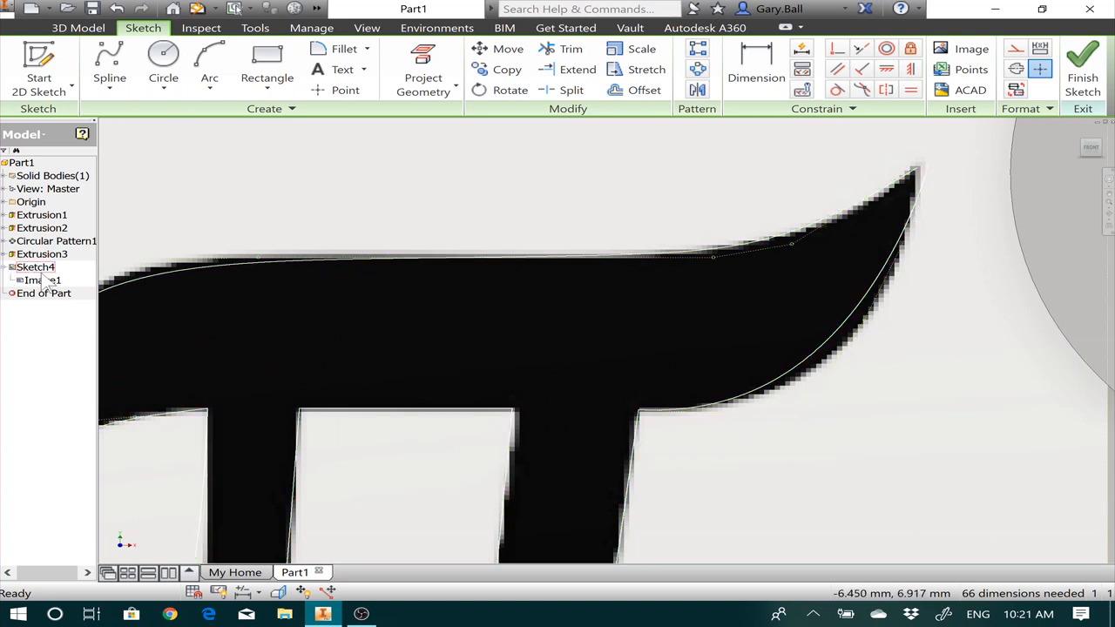
Hide the Image1 reference picture, then start and cancel an extrusion of the traced sketch.
right_click(35, 278)
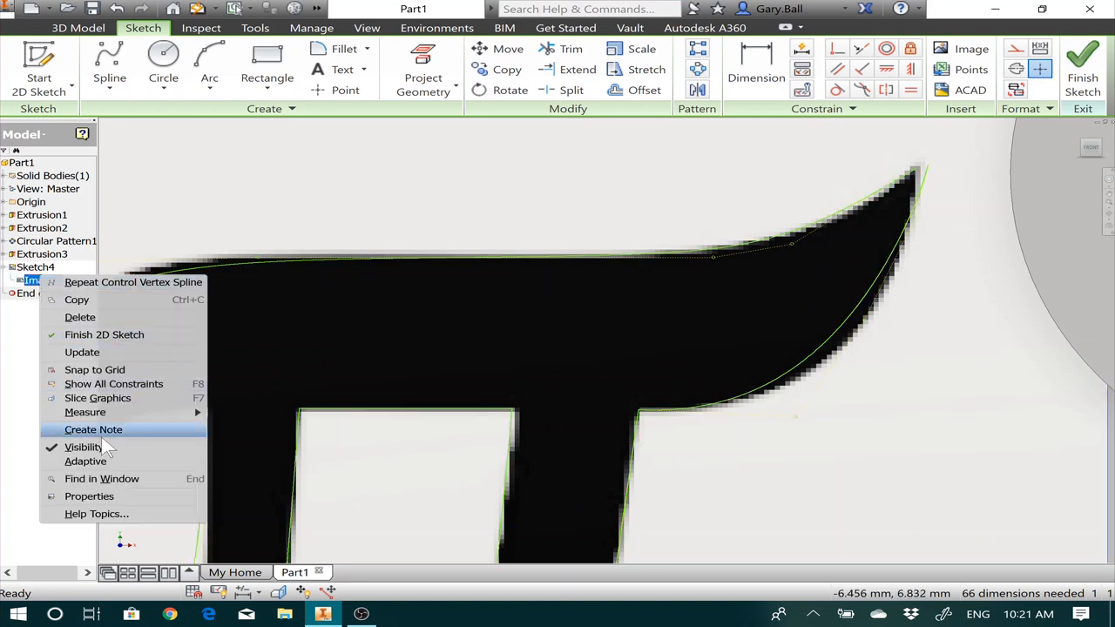
left_click(83, 446)
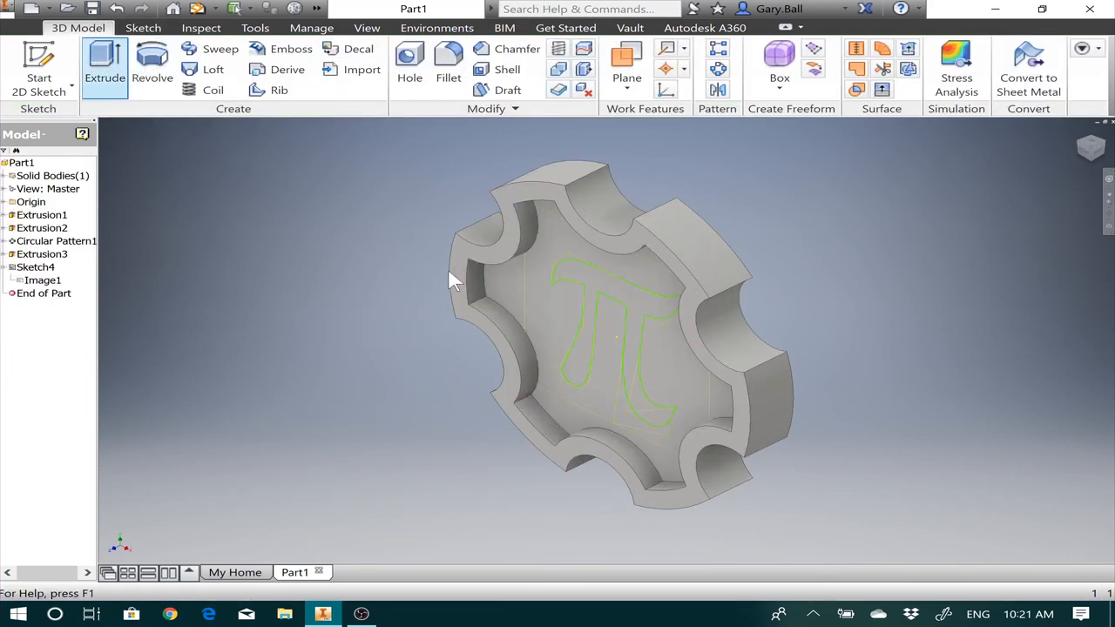
left_click(104, 67)
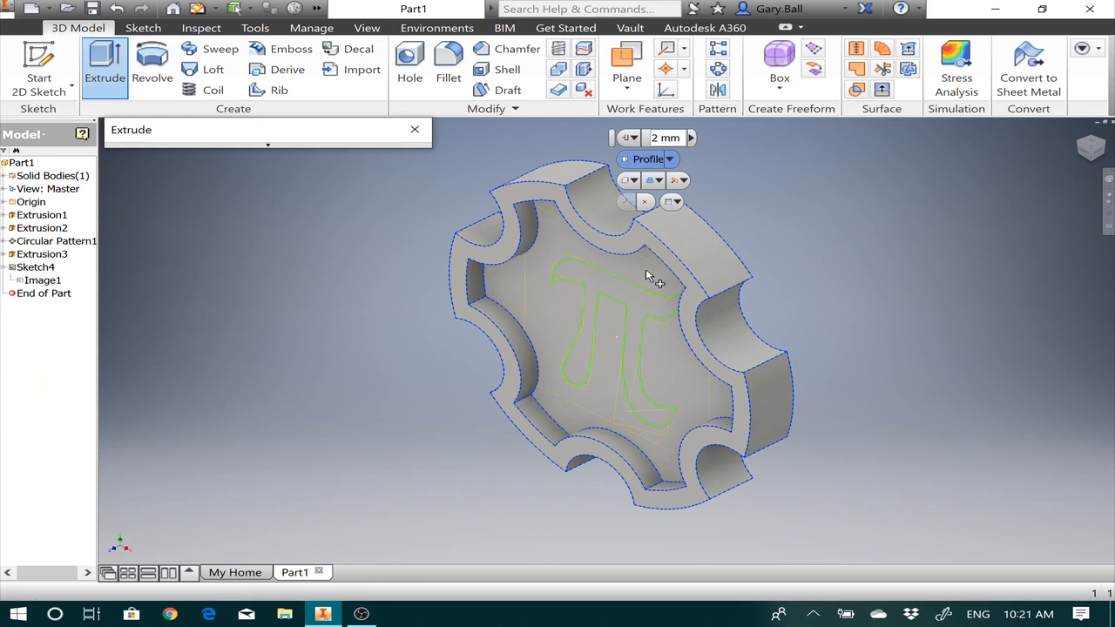
mouse_move(637, 303)
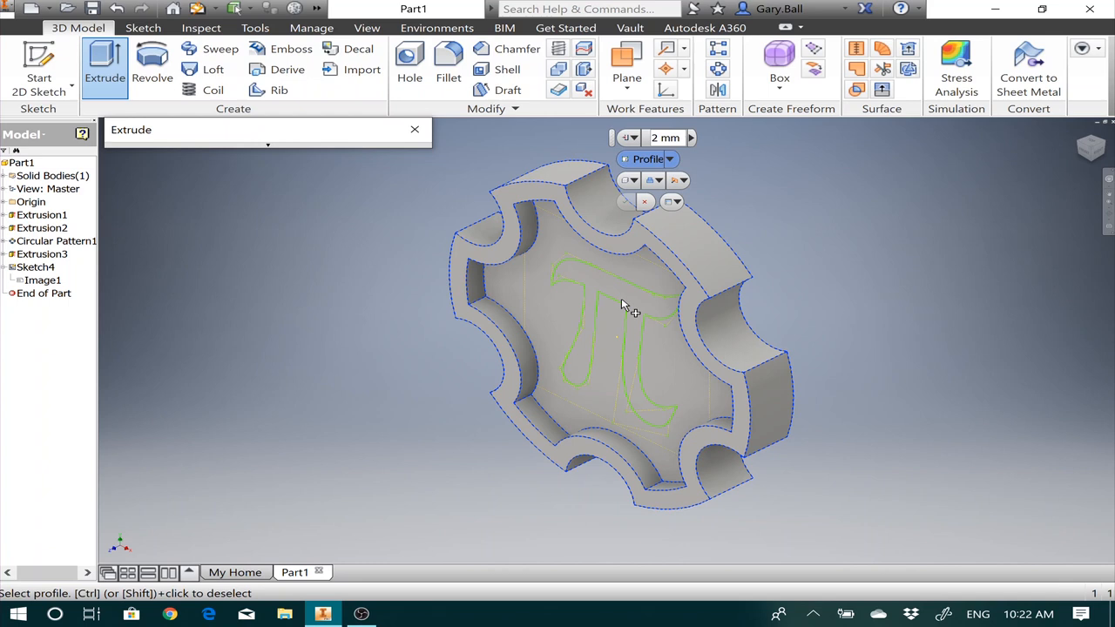
mouse_move(651, 276)
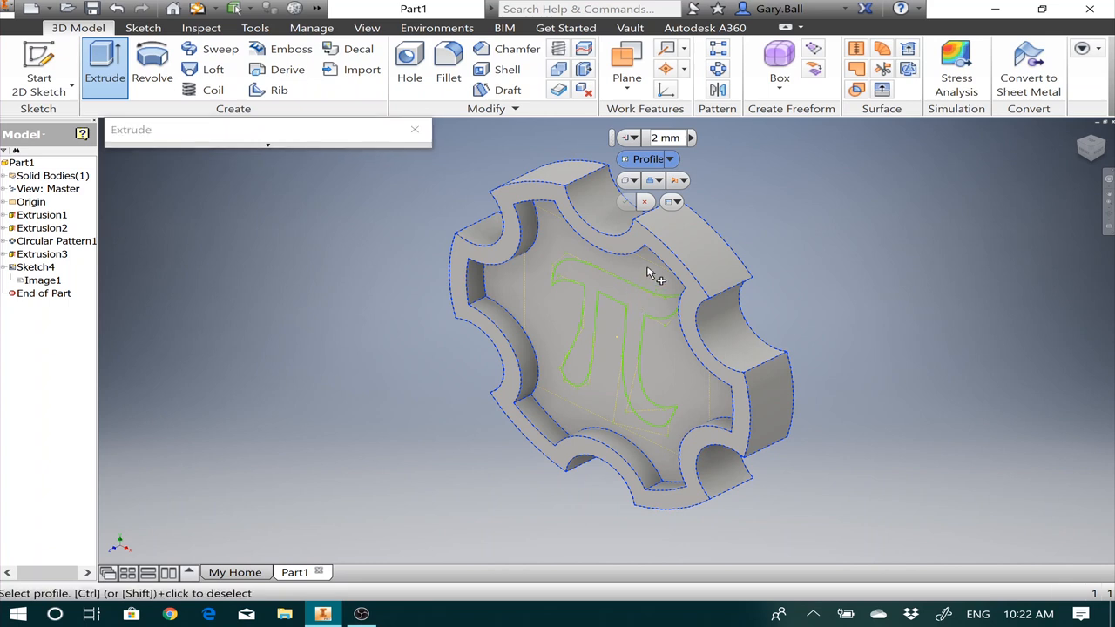
mouse_move(651, 216)
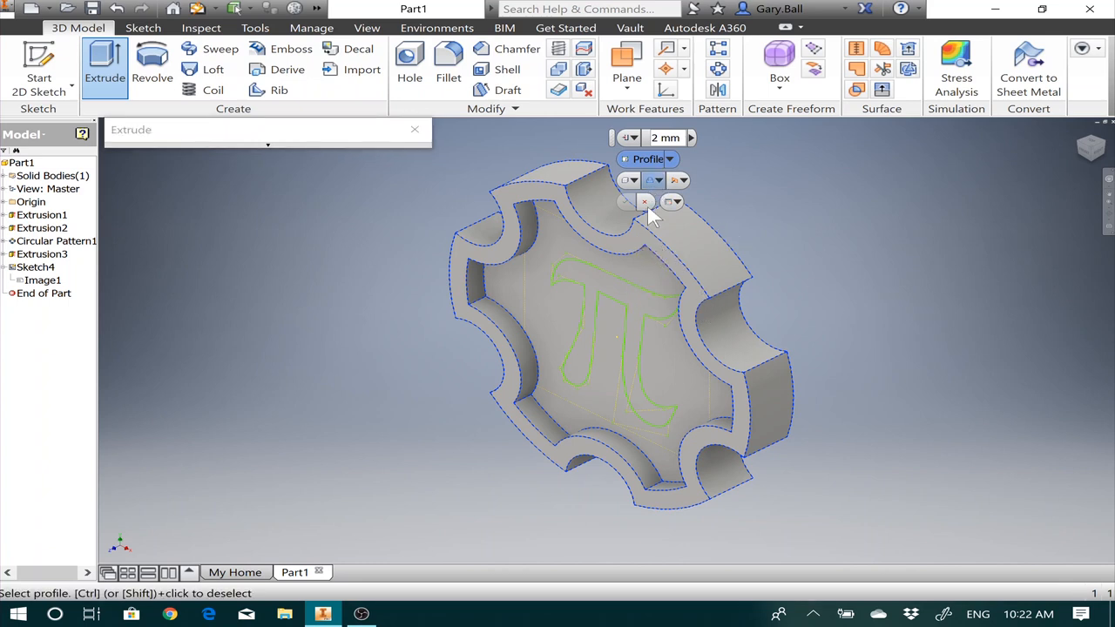
left_click(645, 202)
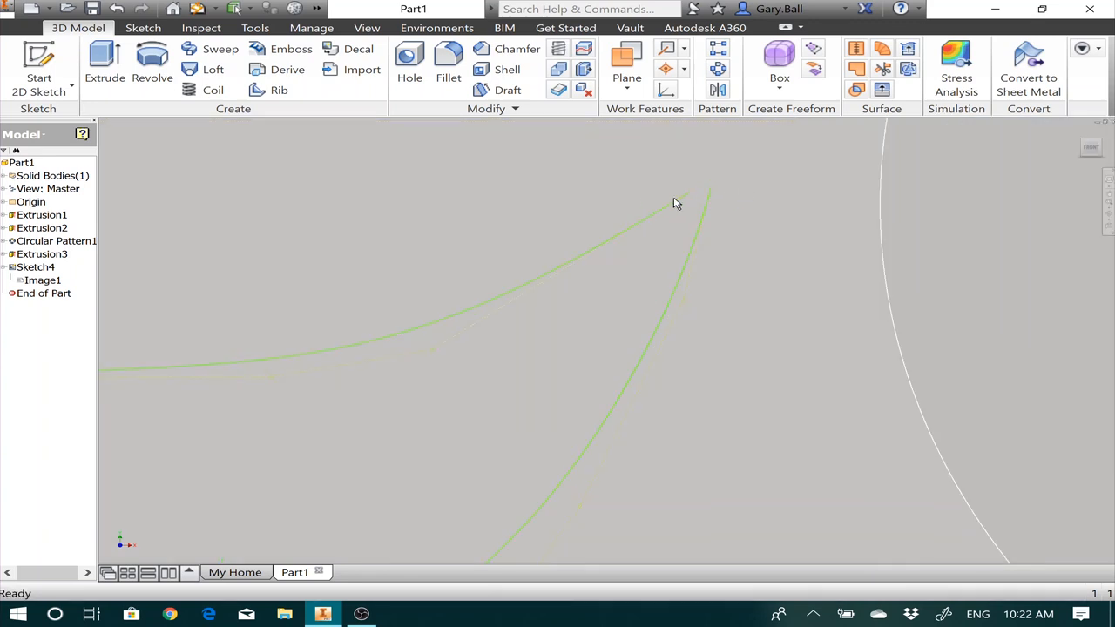
mouse_move(728, 217)
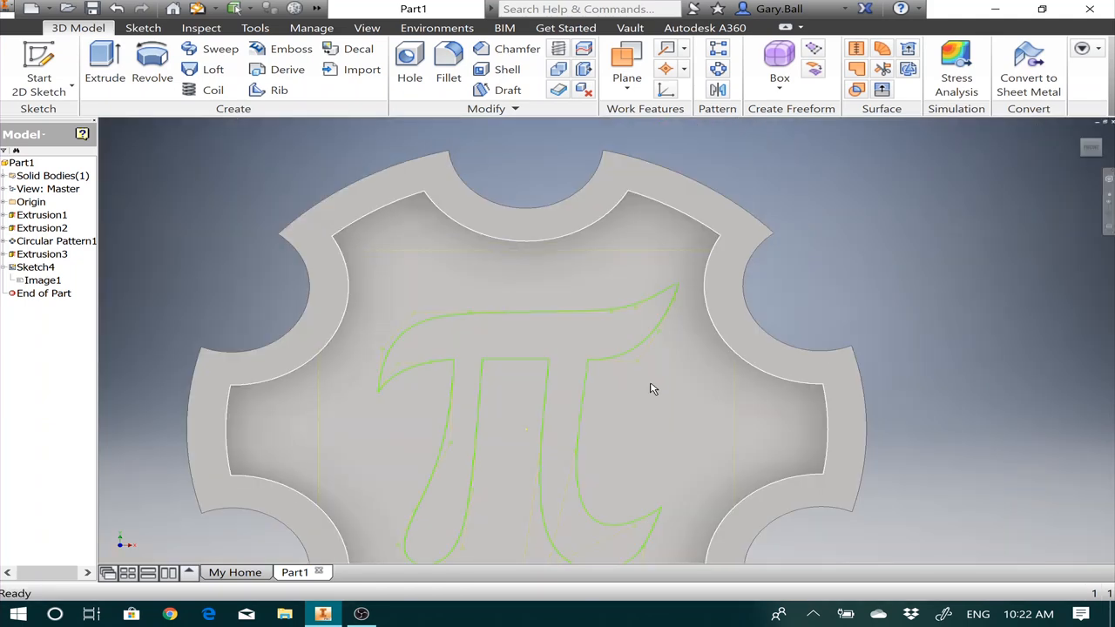
Reopen Sketch4, join the open spline endpoints into a closed profile, and finish the sketch.
left_click(36, 266)
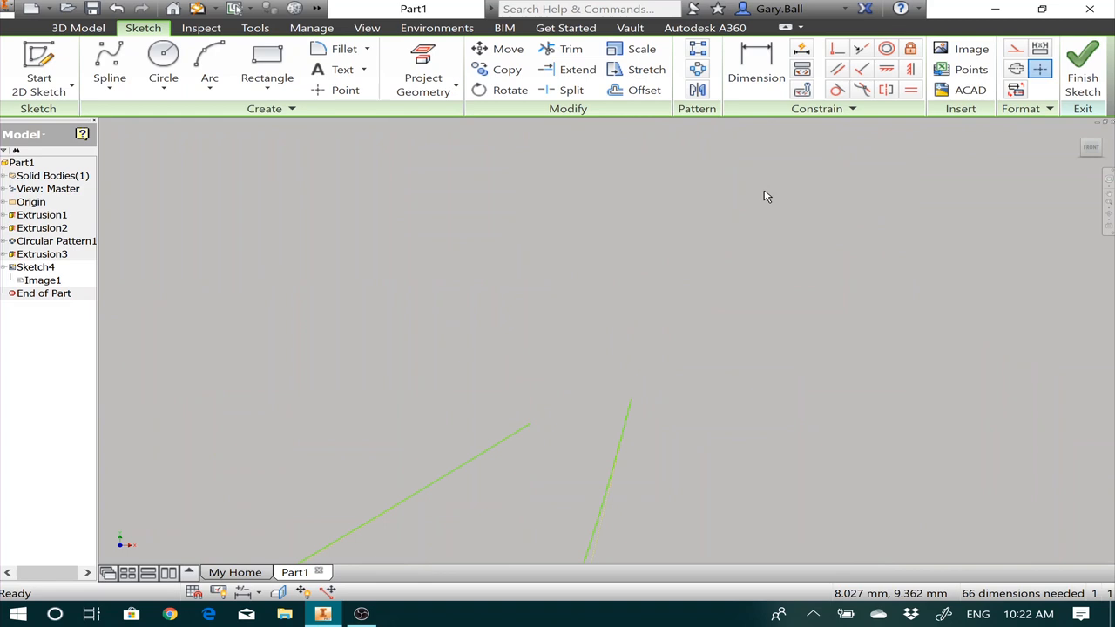
mouse_move(860, 91)
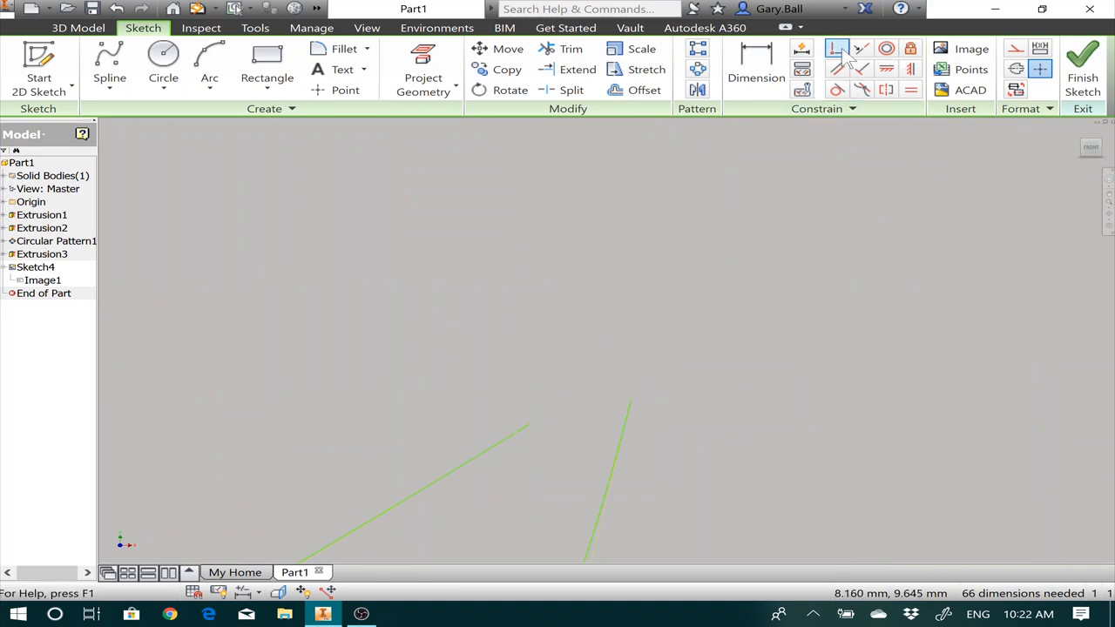
mouse_move(834, 48)
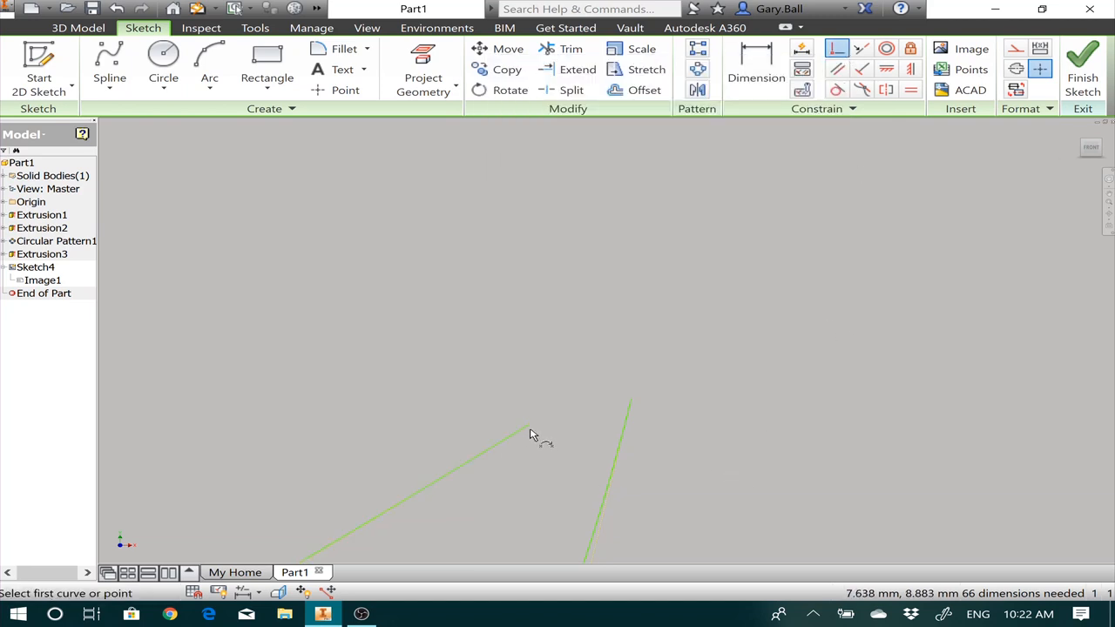
mouse_move(533, 429)
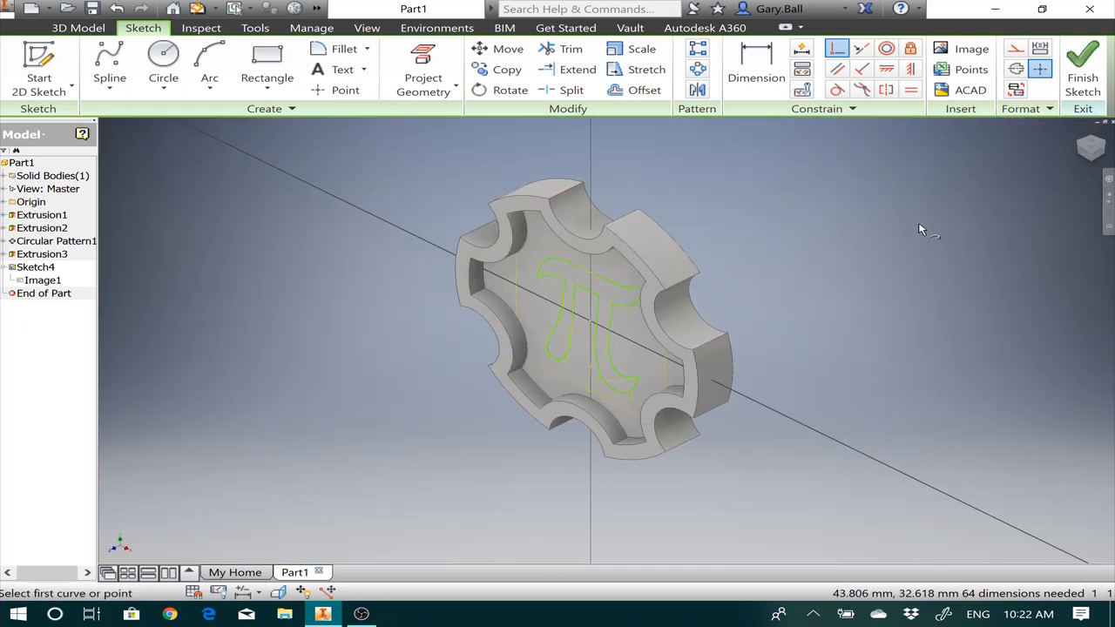
left_click(1089, 157)
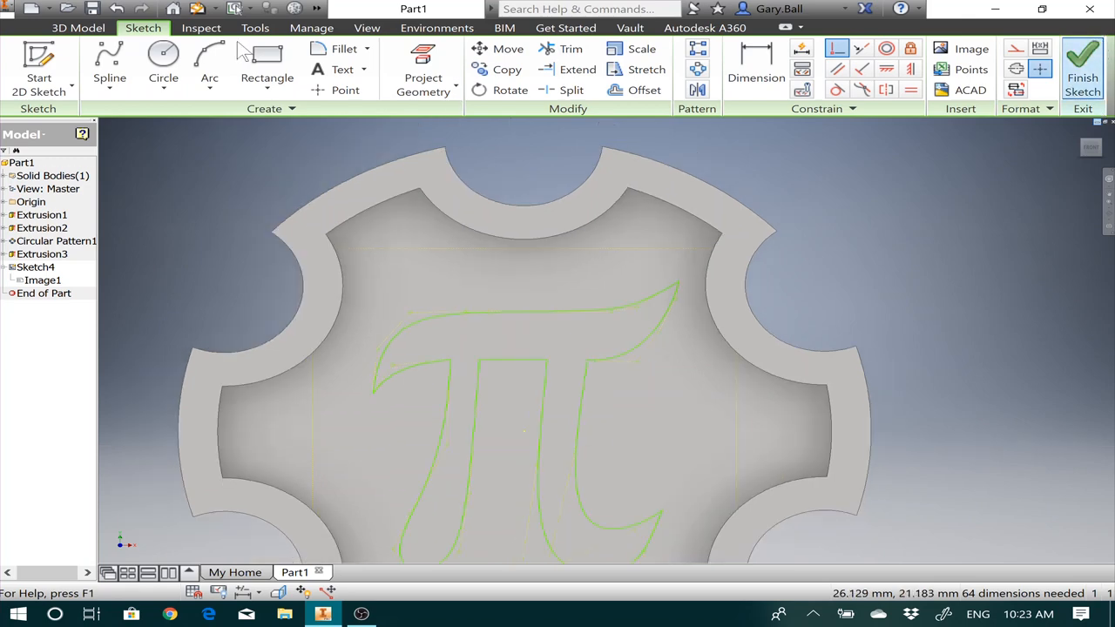
left_click(80, 27)
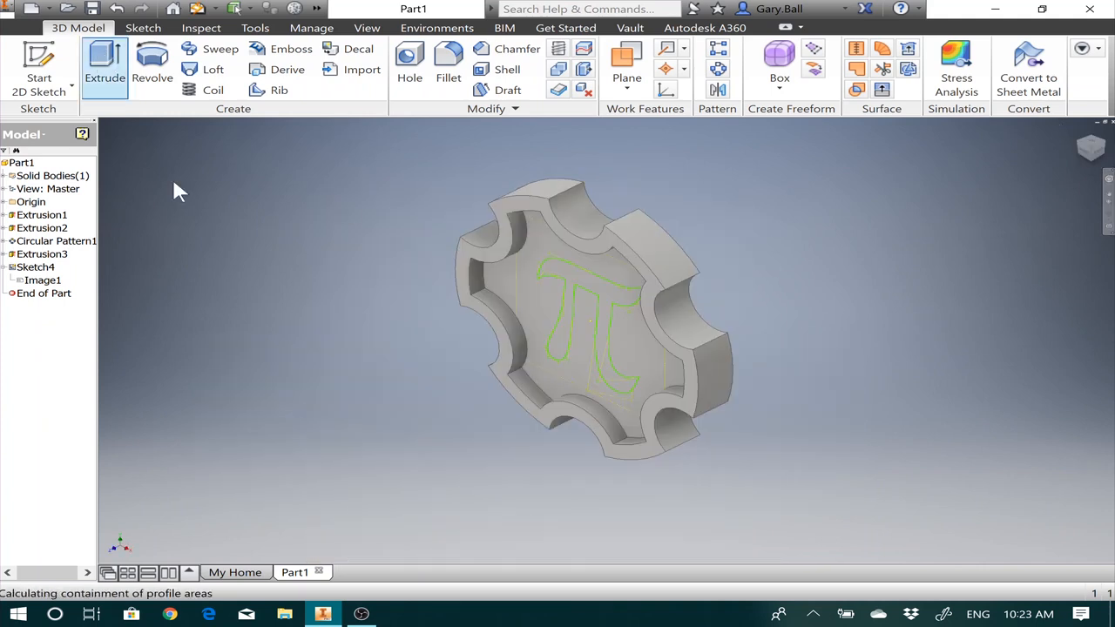
Extrude the closed pi profile 2 mm as a raised solid (Extrusion4).
left_click(610, 296)
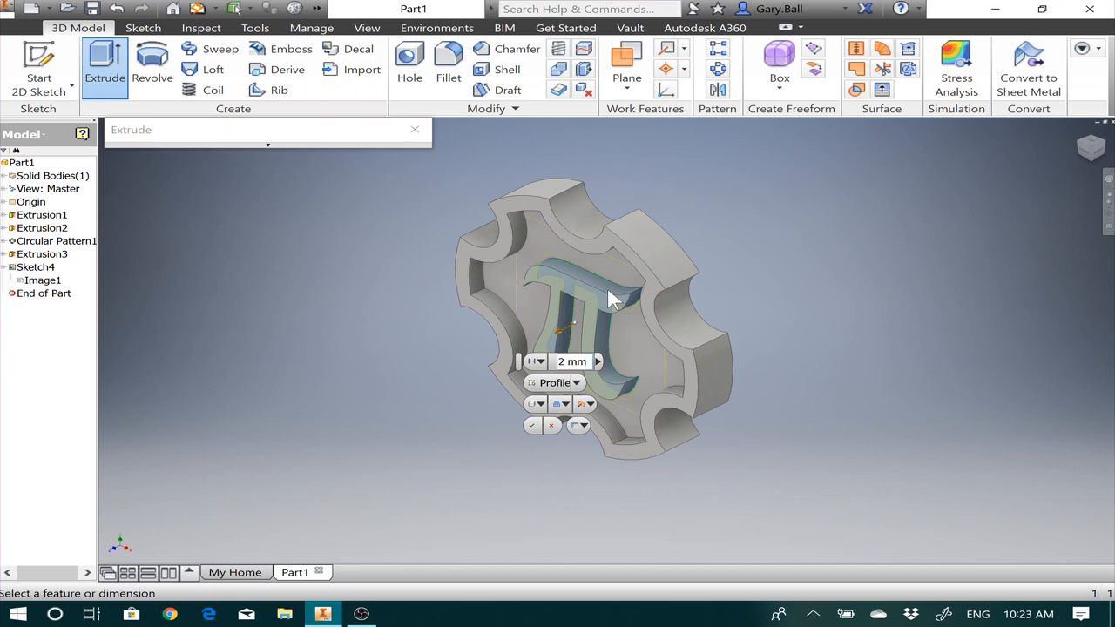
left_click(529, 425)
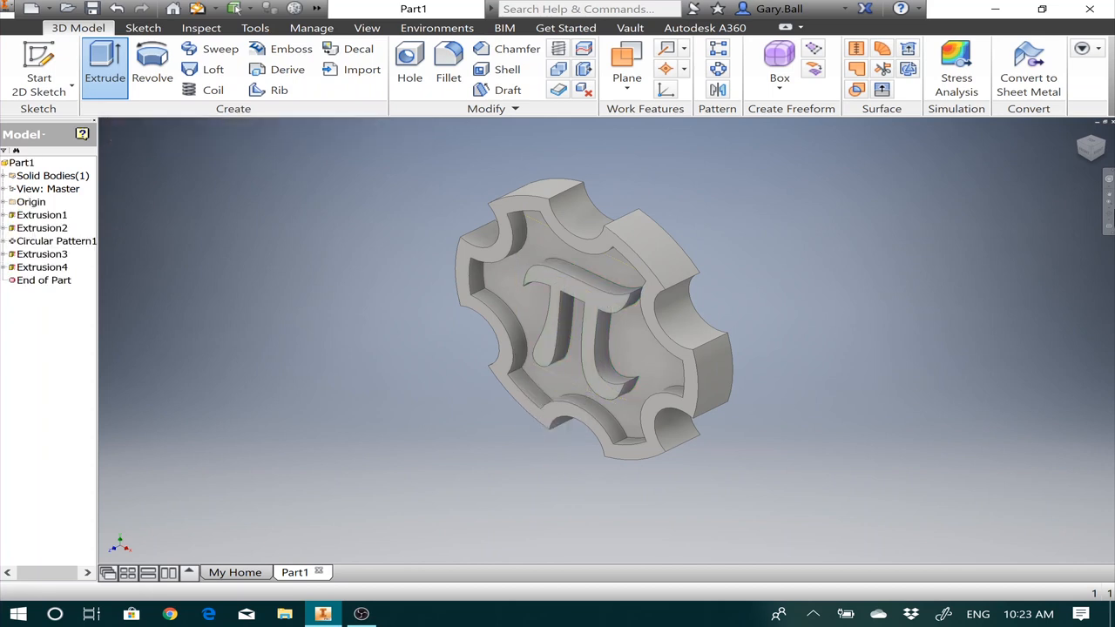
mouse_move(1026, 277)
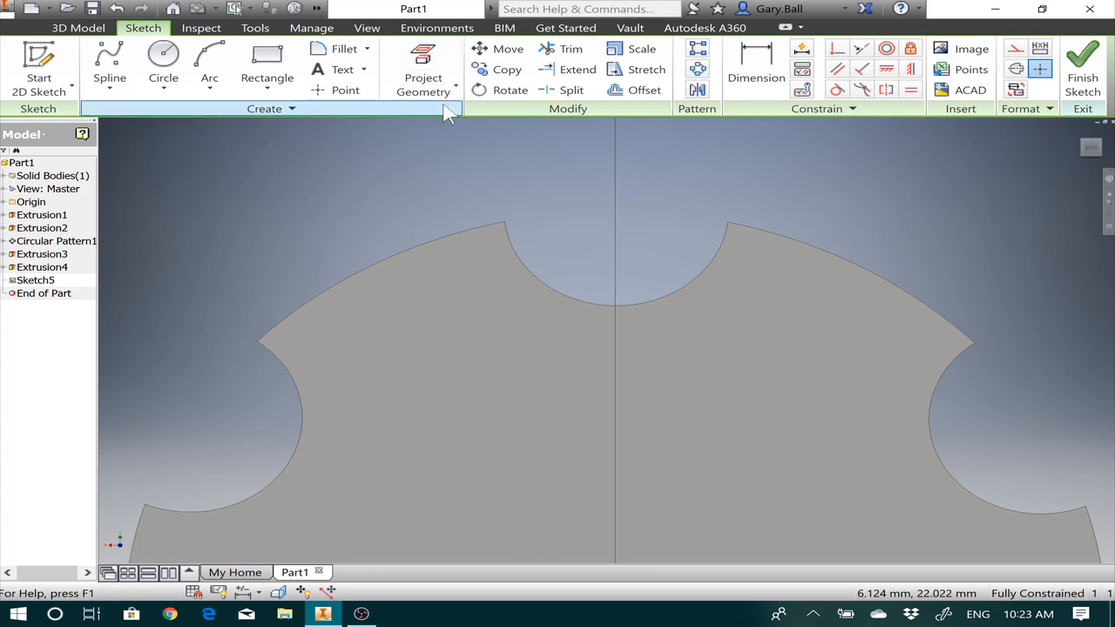
mouse_move(423, 66)
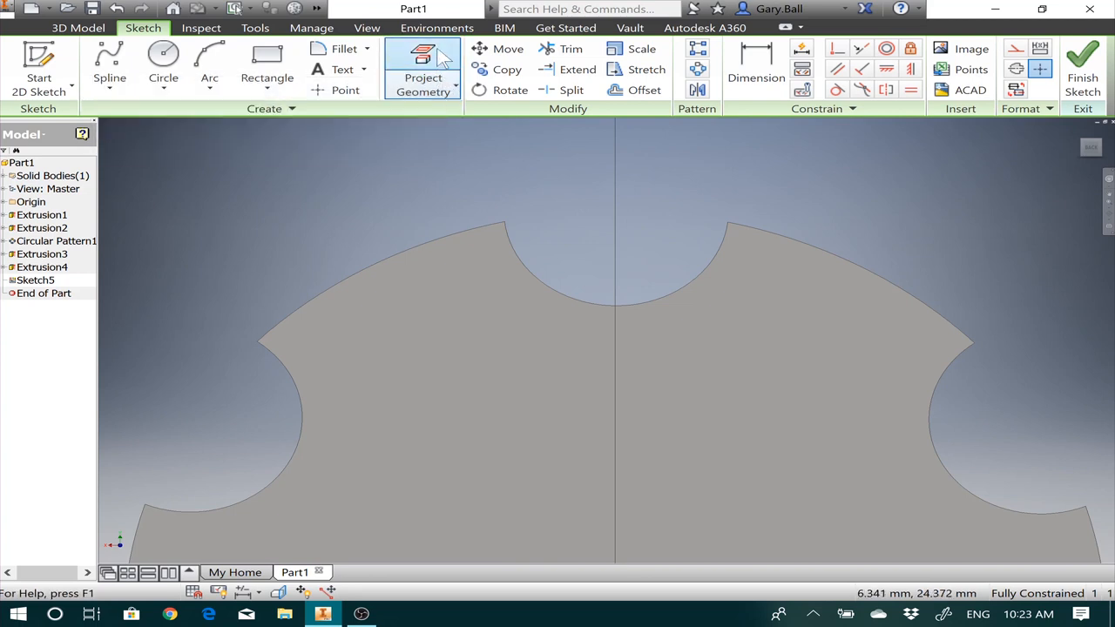
Project the top notch's arc edge into Sketch5 as reference geometry.
left_click(422, 69)
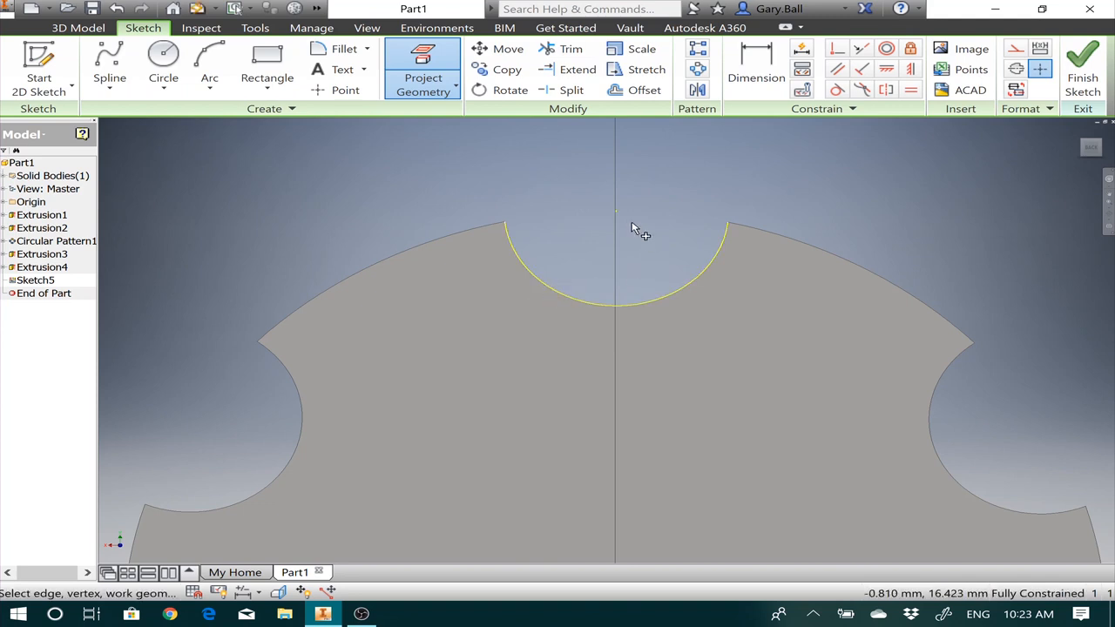
mouse_move(321, 143)
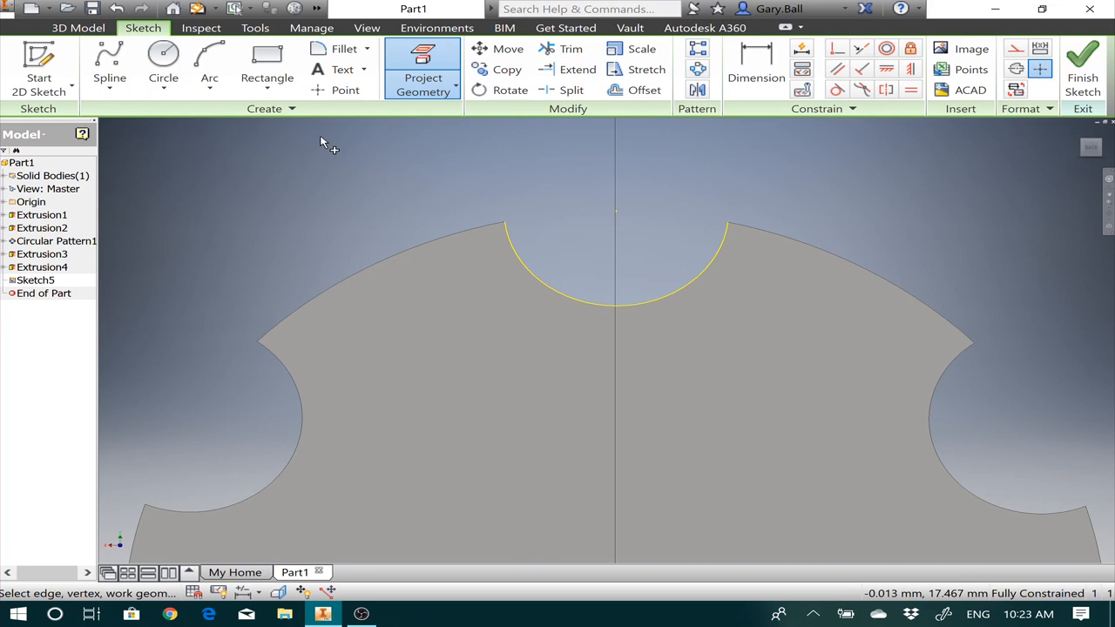
left_click(163, 60)
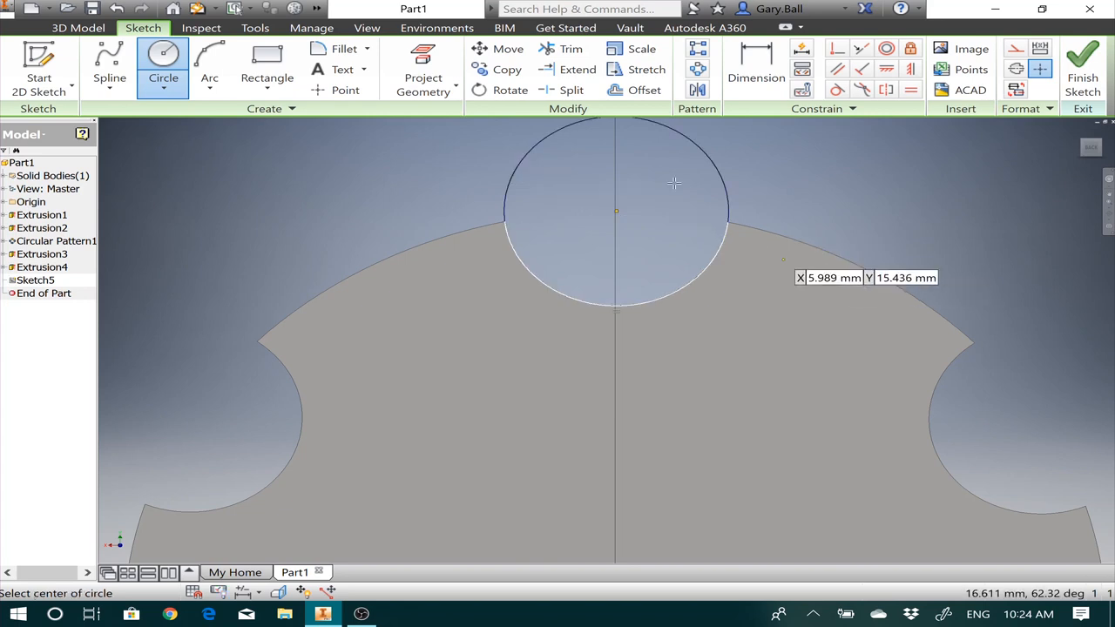
Offset the notch circle outward into a larger concentric ring and finish Sketch5.
left_click(634, 91)
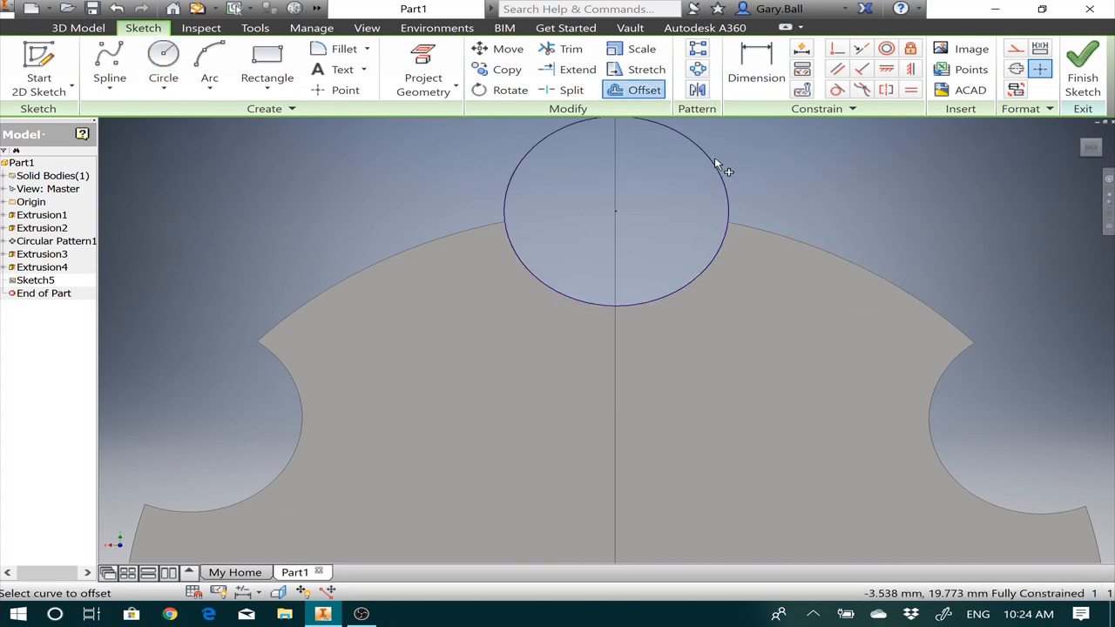
mouse_move(745, 167)
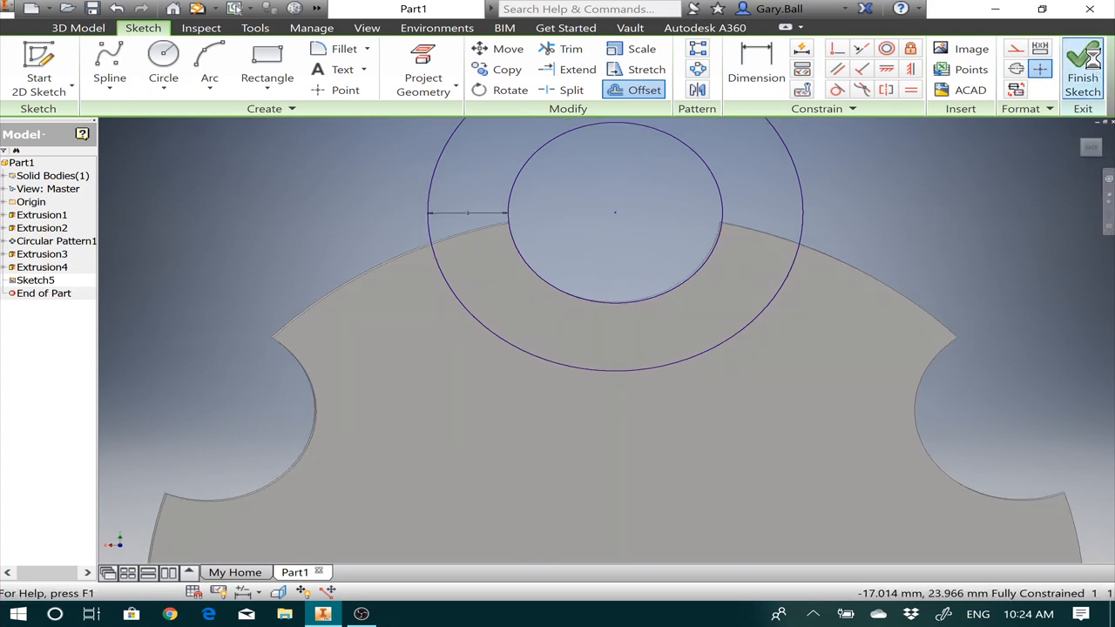
left_click(1082, 61)
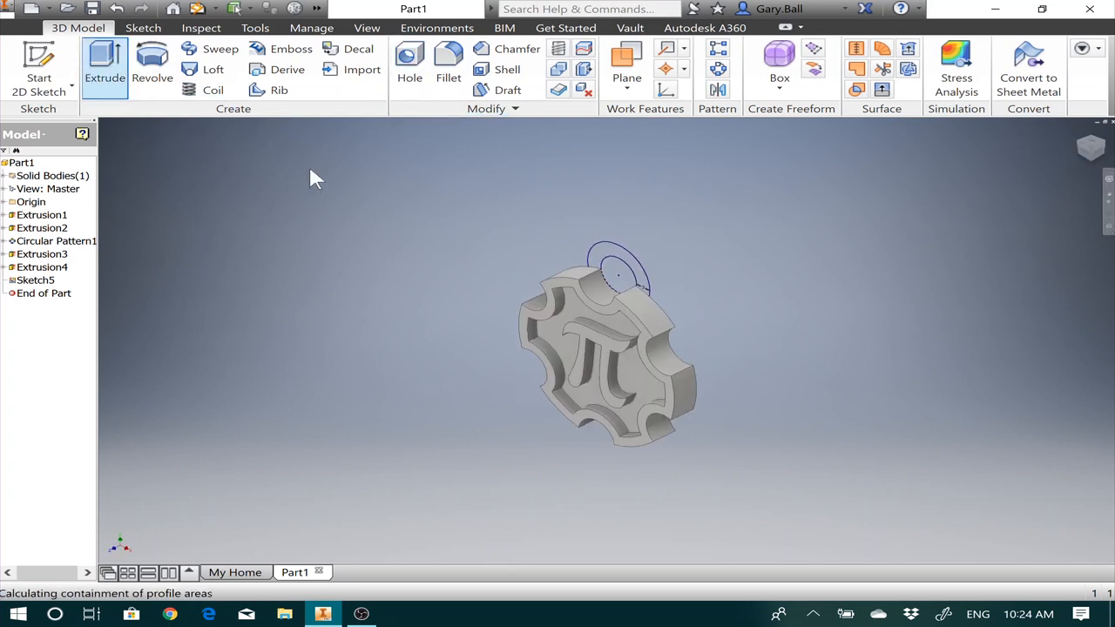
Extrude the ring profile To Selected Face/Point up to the coin face (Extrusion5).
left_click(104, 61)
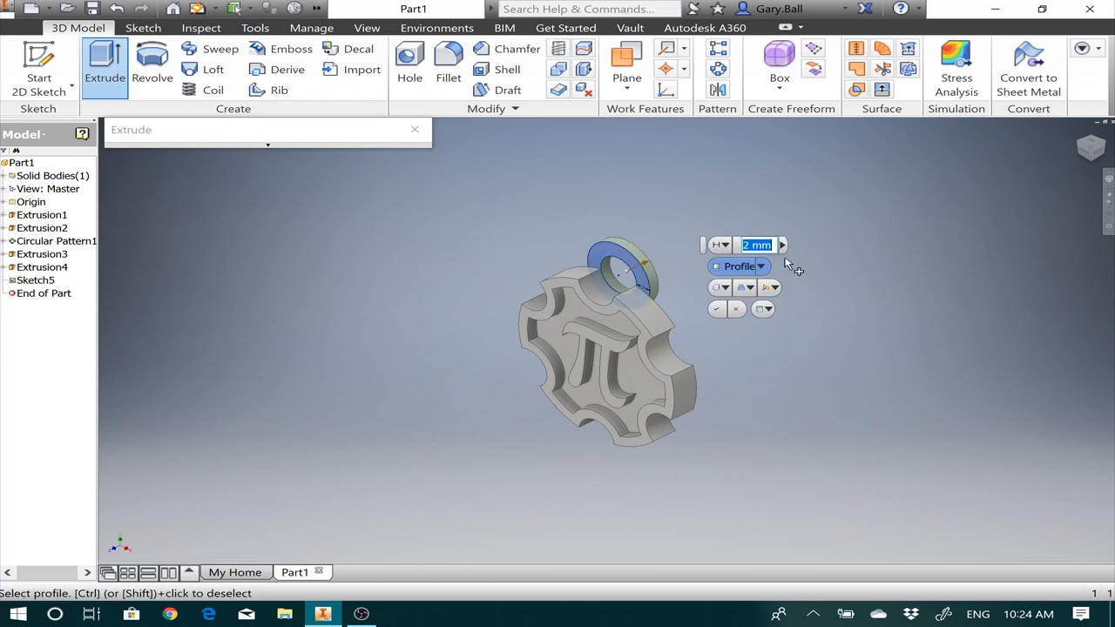
mouse_move(816, 247)
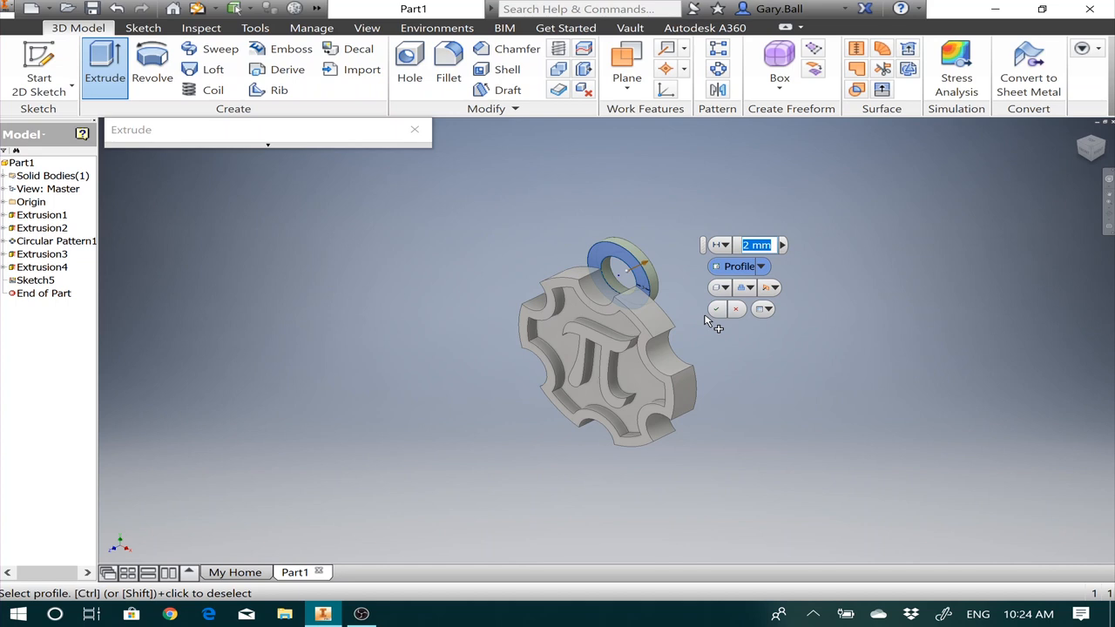
mouse_move(616, 317)
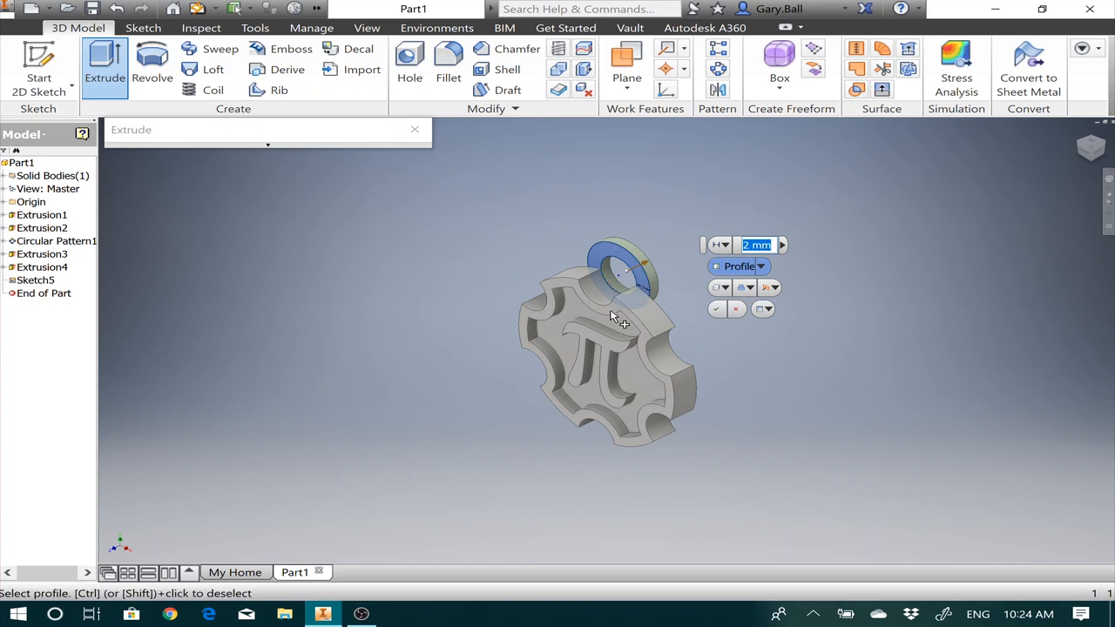
left_click(725, 244)
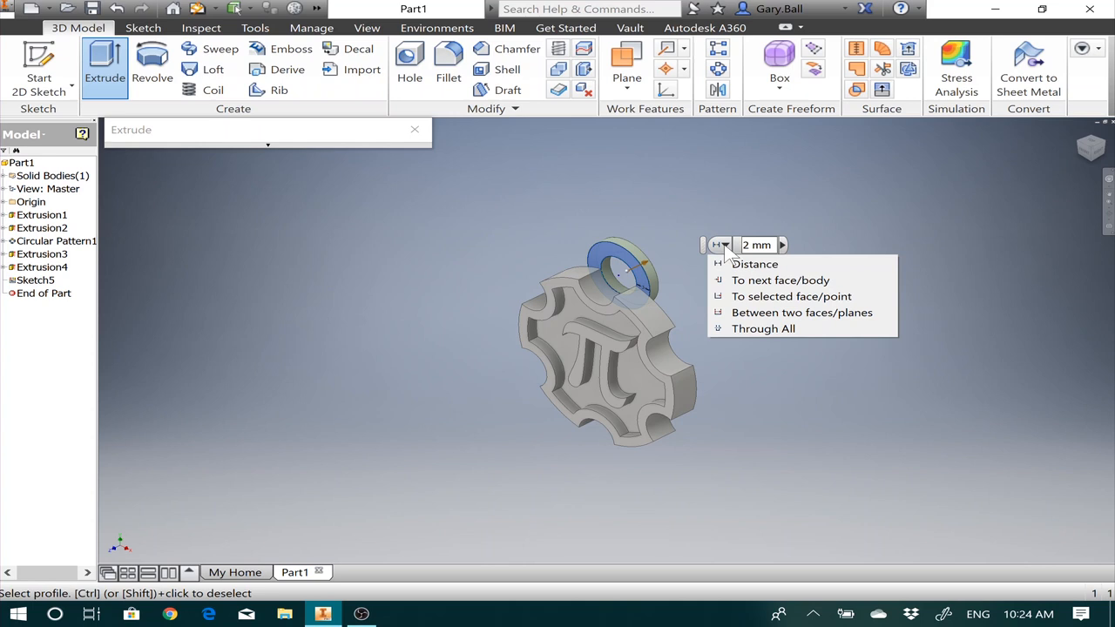
mouse_move(790, 296)
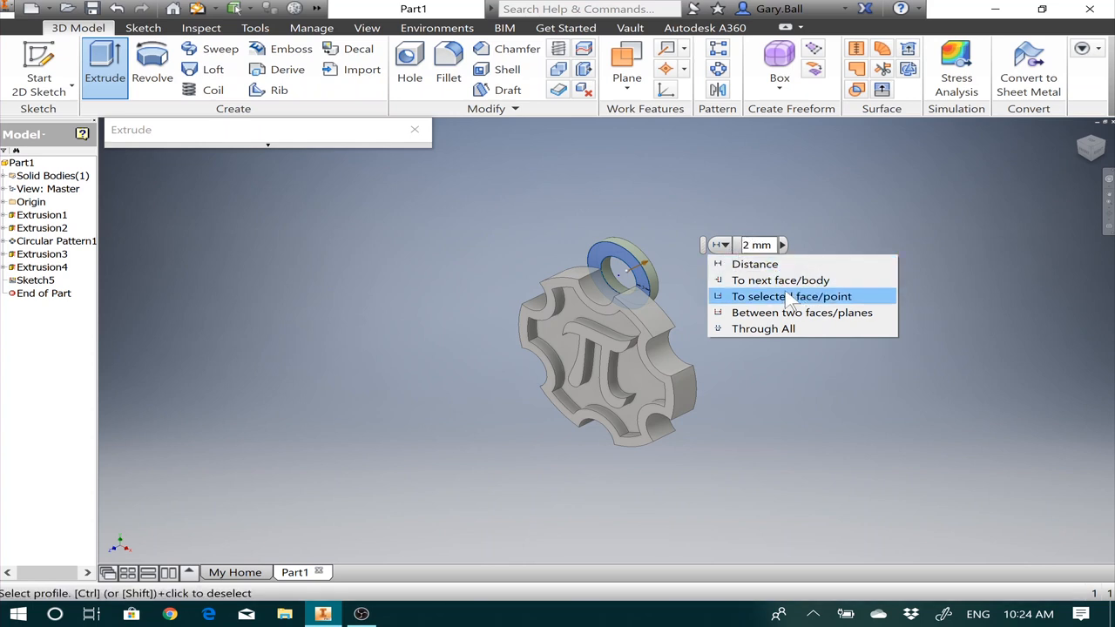
left_click(787, 297)
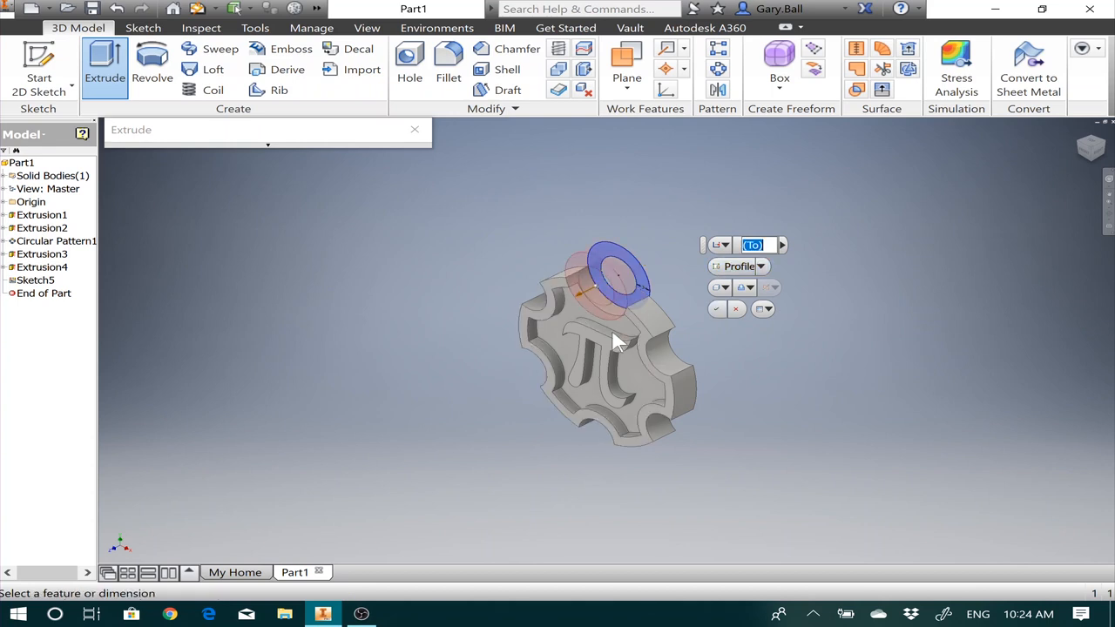
mouse_move(763, 328)
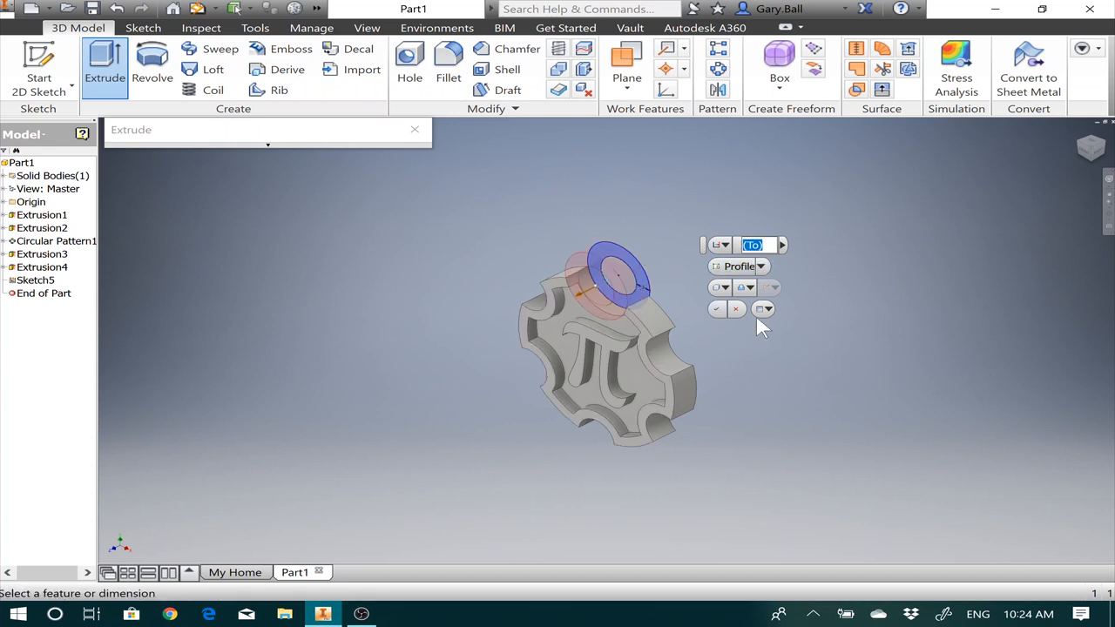
left_click(716, 308)
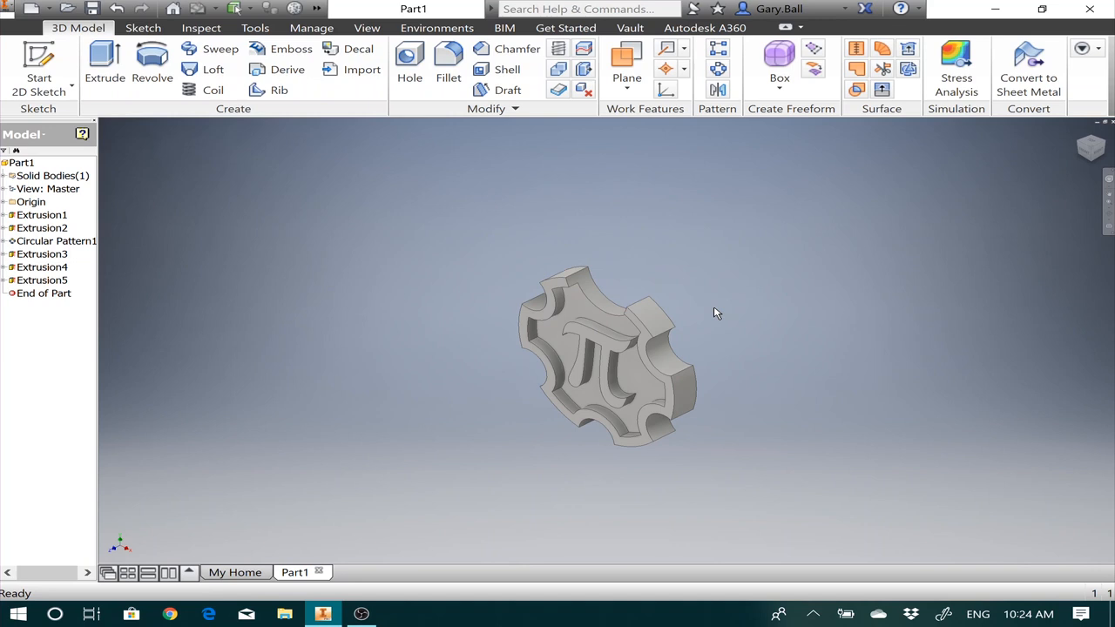
mouse_move(807, 302)
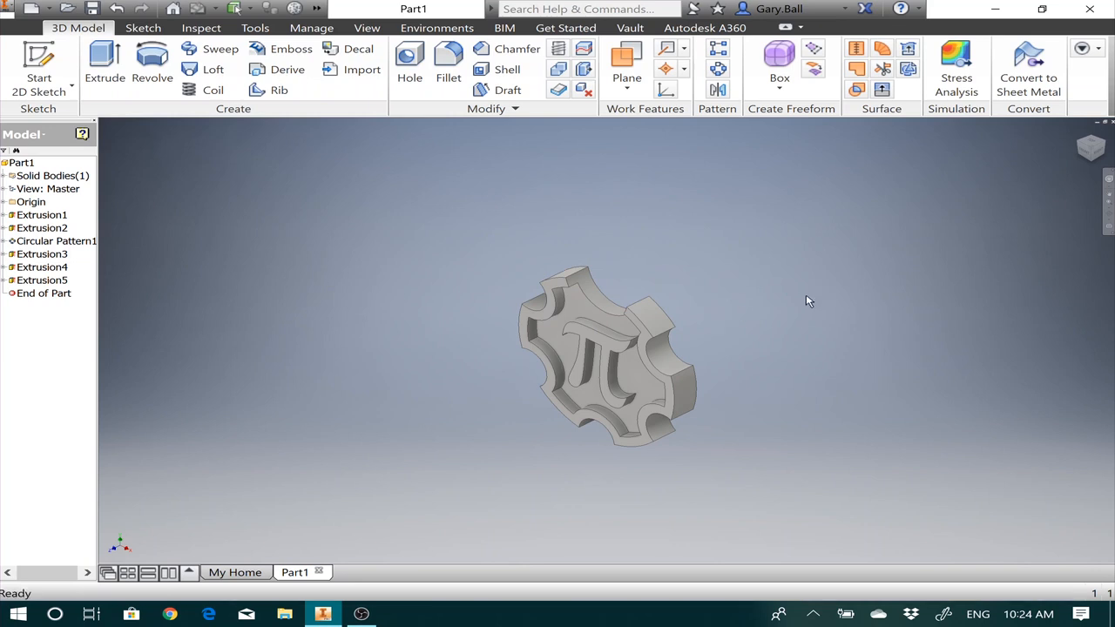
mouse_move(252, 287)
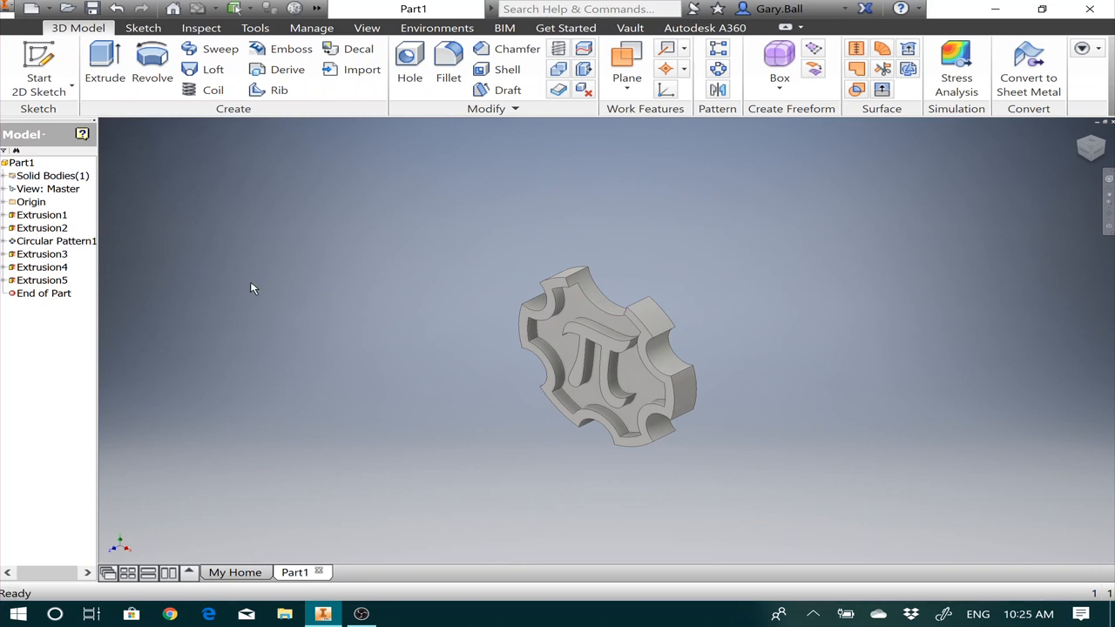
Edit Extrusion5 so its output operation is Join, fusing the loop to the coin.
left_click(42, 279)
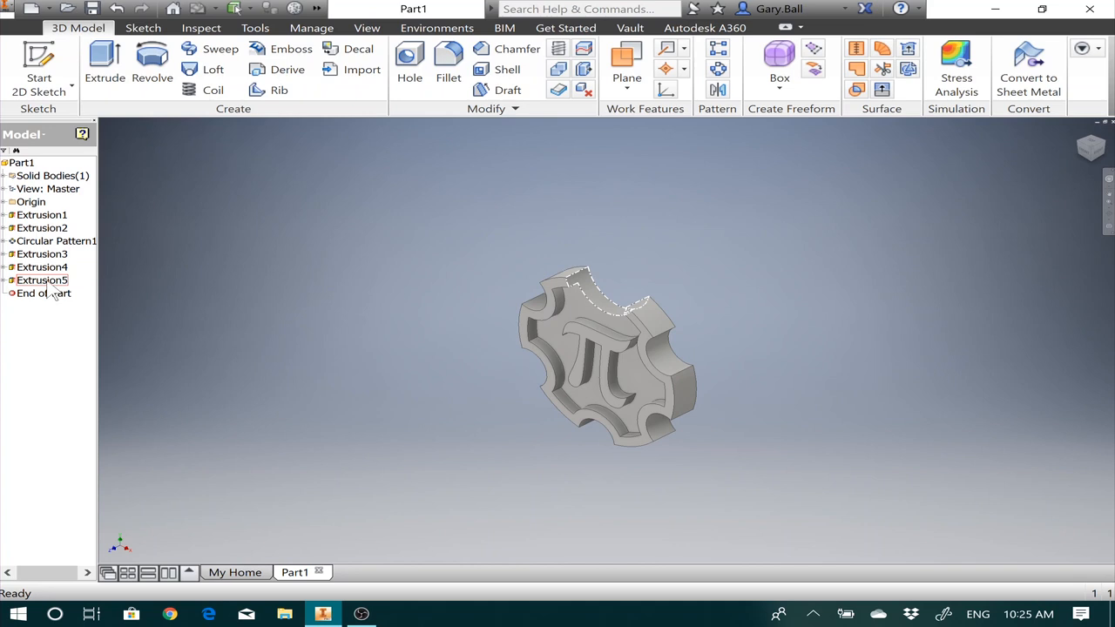
left_click(42, 278)
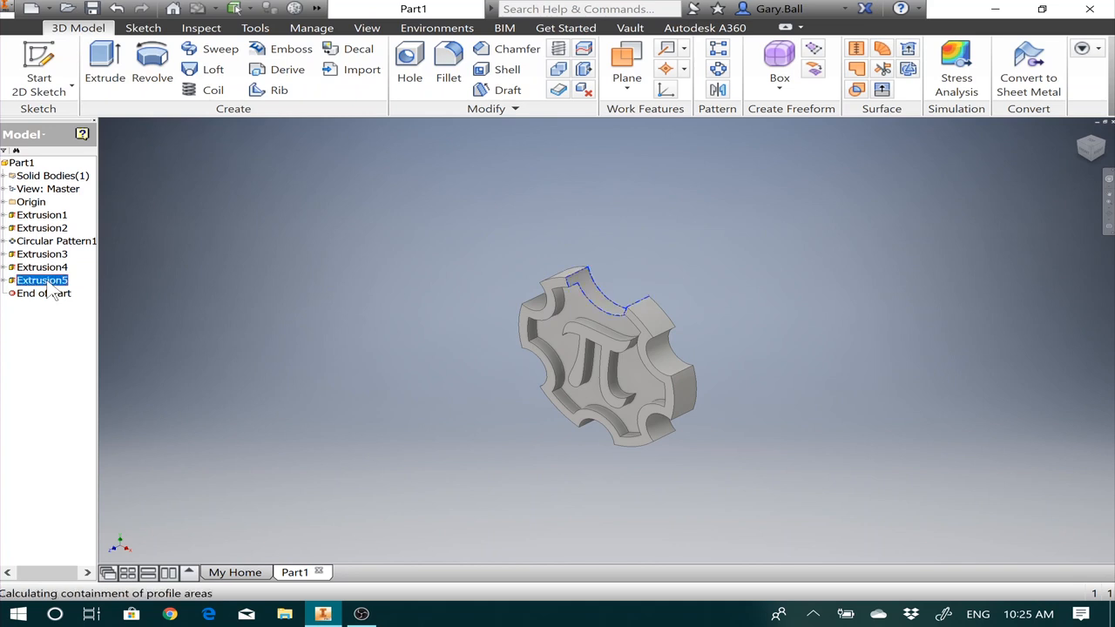
double_click(42, 279)
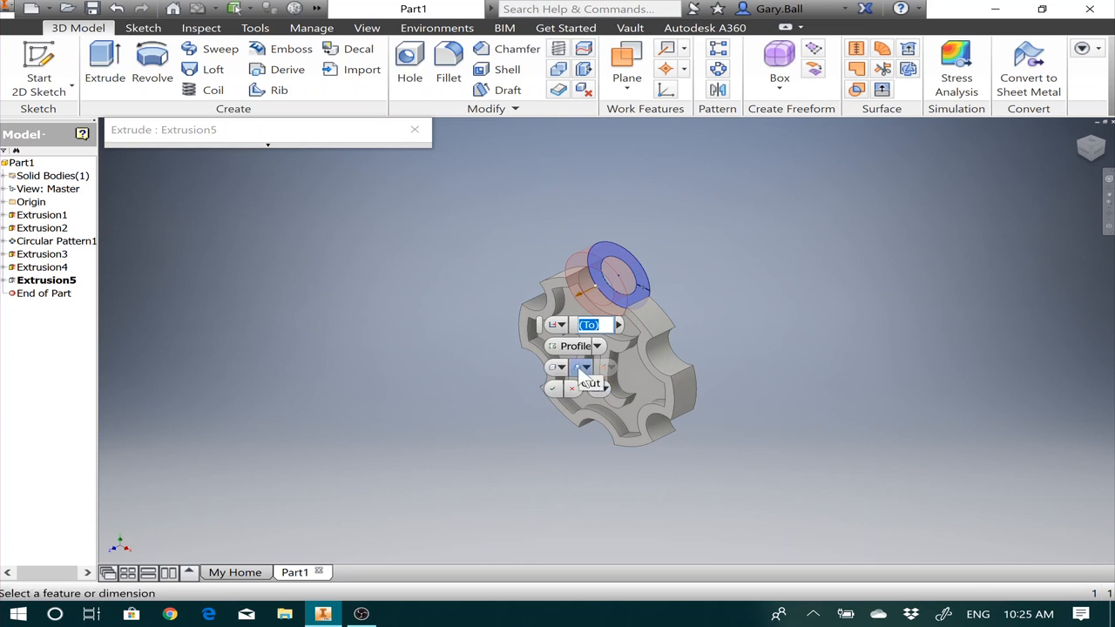
left_click(582, 366)
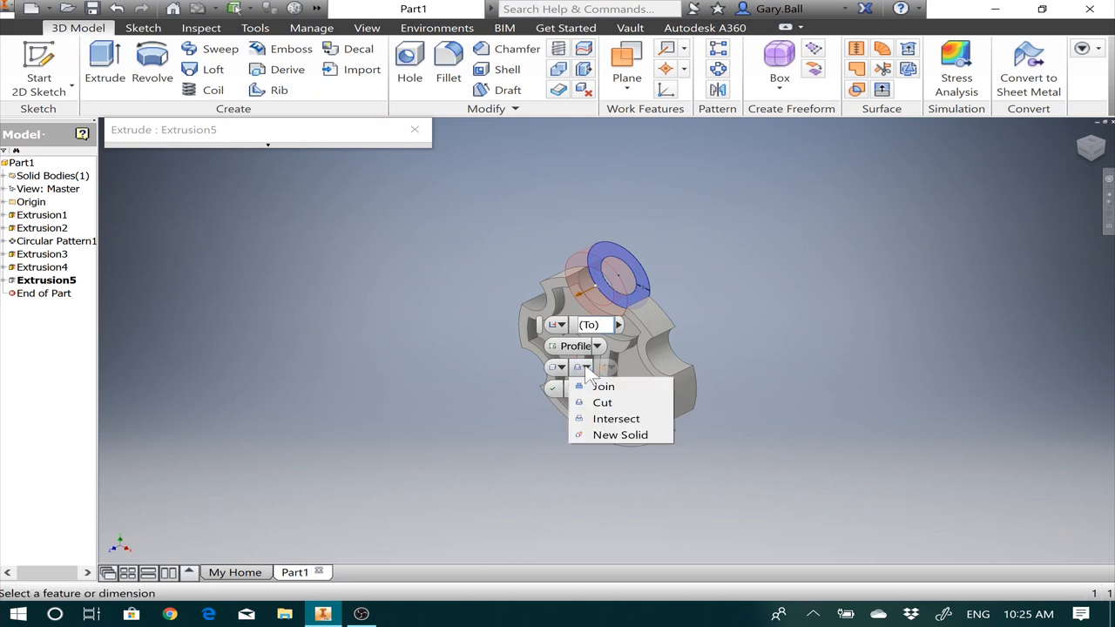
left_click(603, 400)
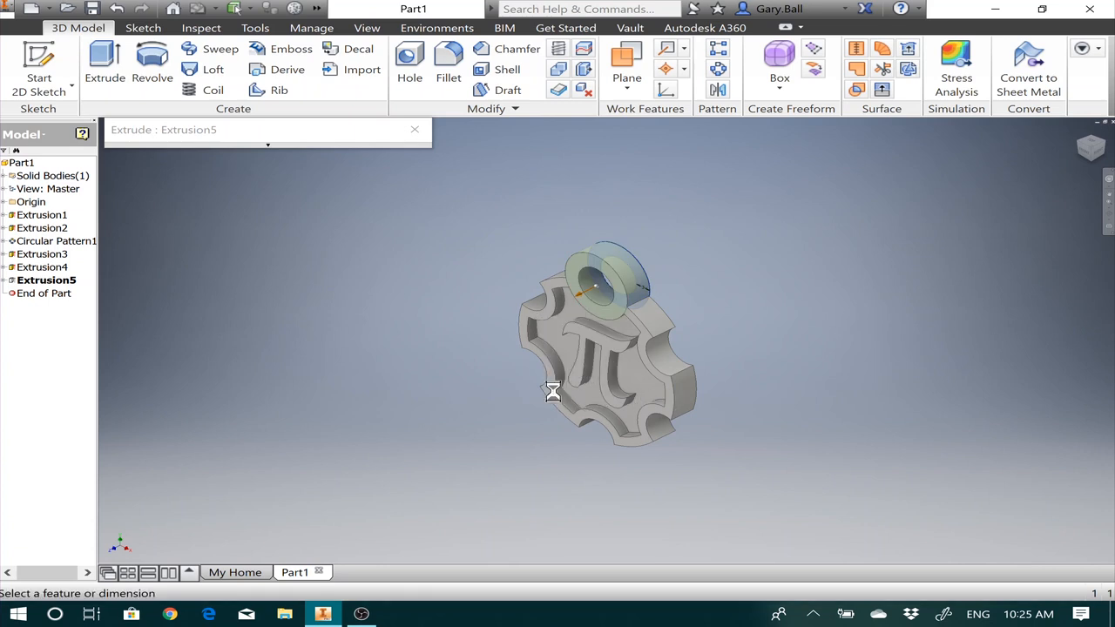
left_click(415, 129)
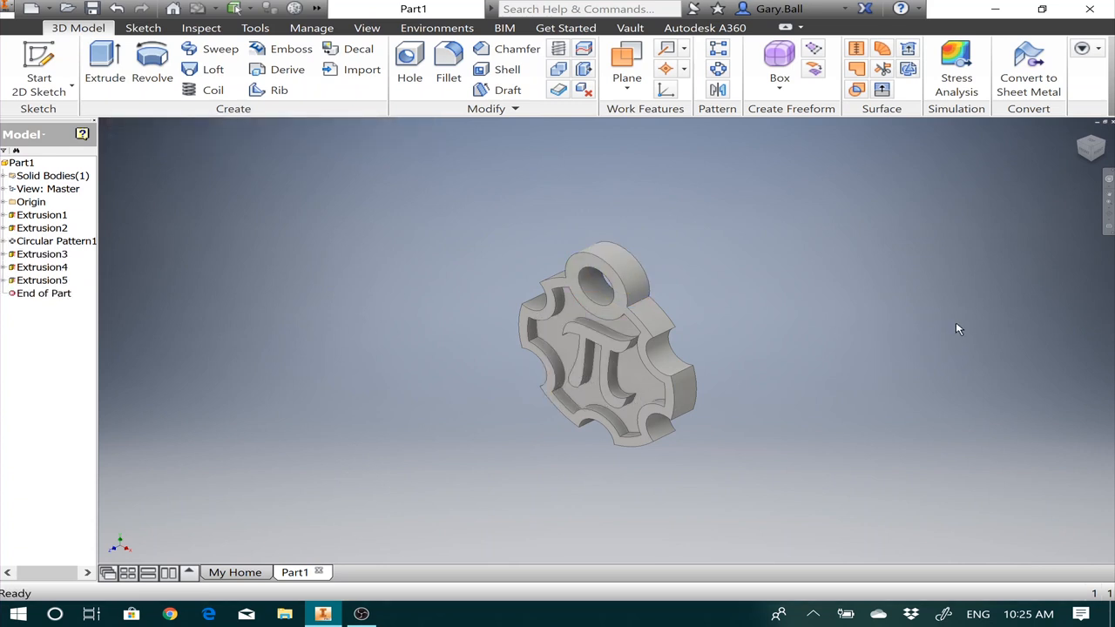
mouse_move(902, 215)
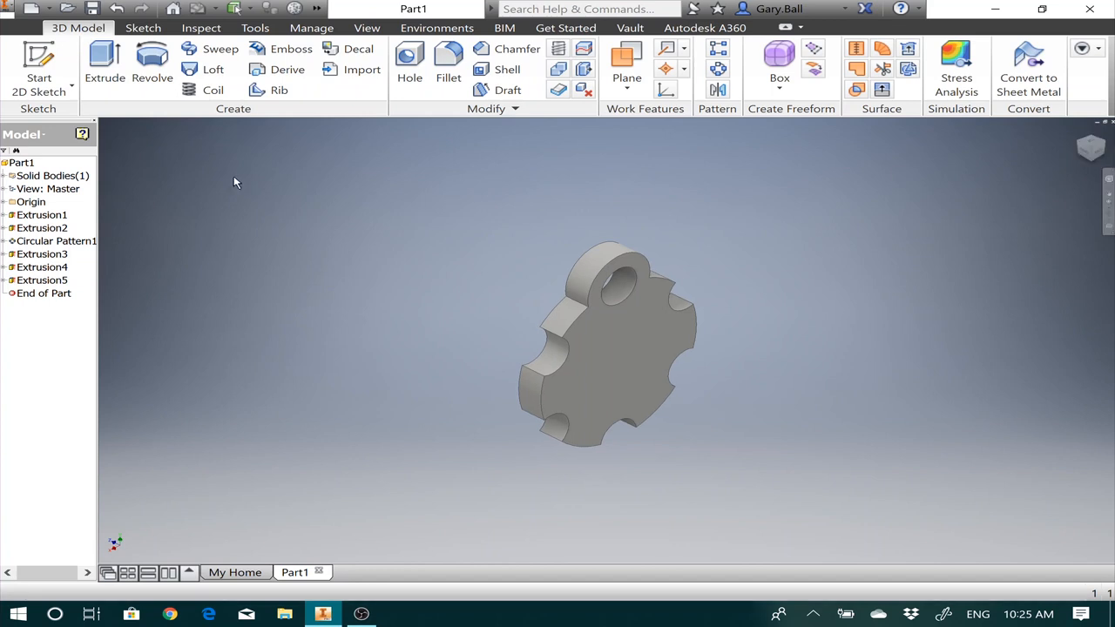
mouse_move(331, 176)
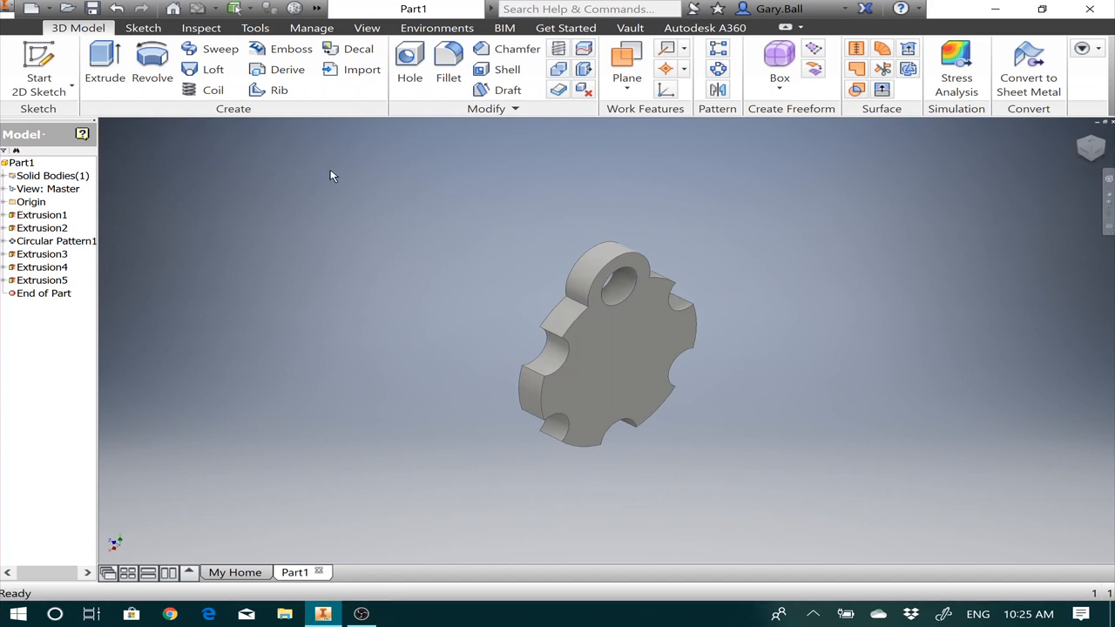
mouse_move(491, 132)
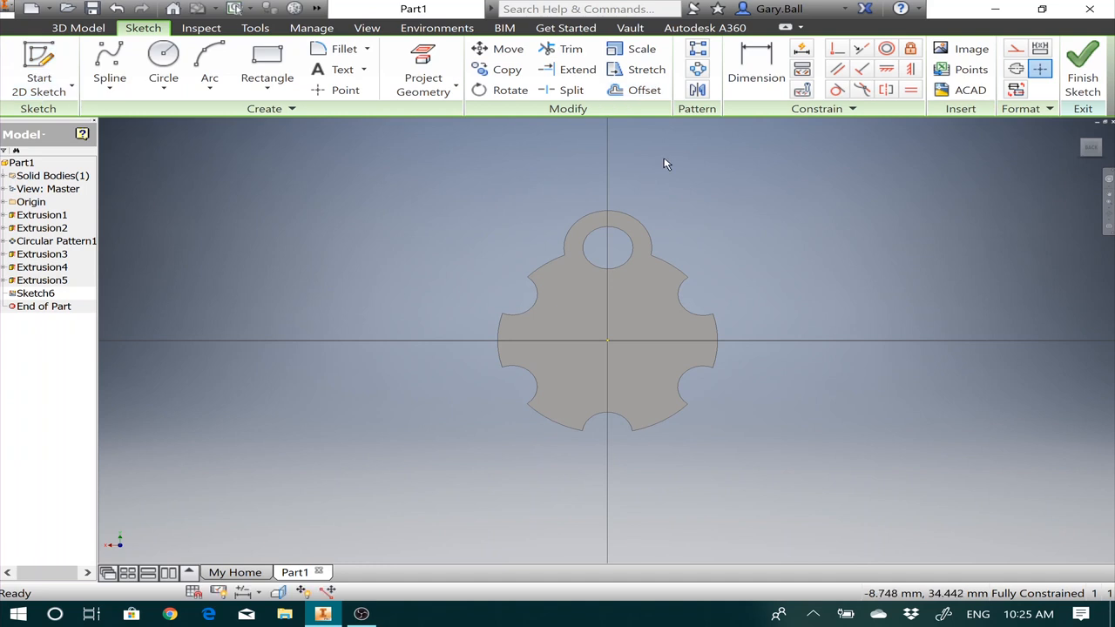
mouse_move(382, 111)
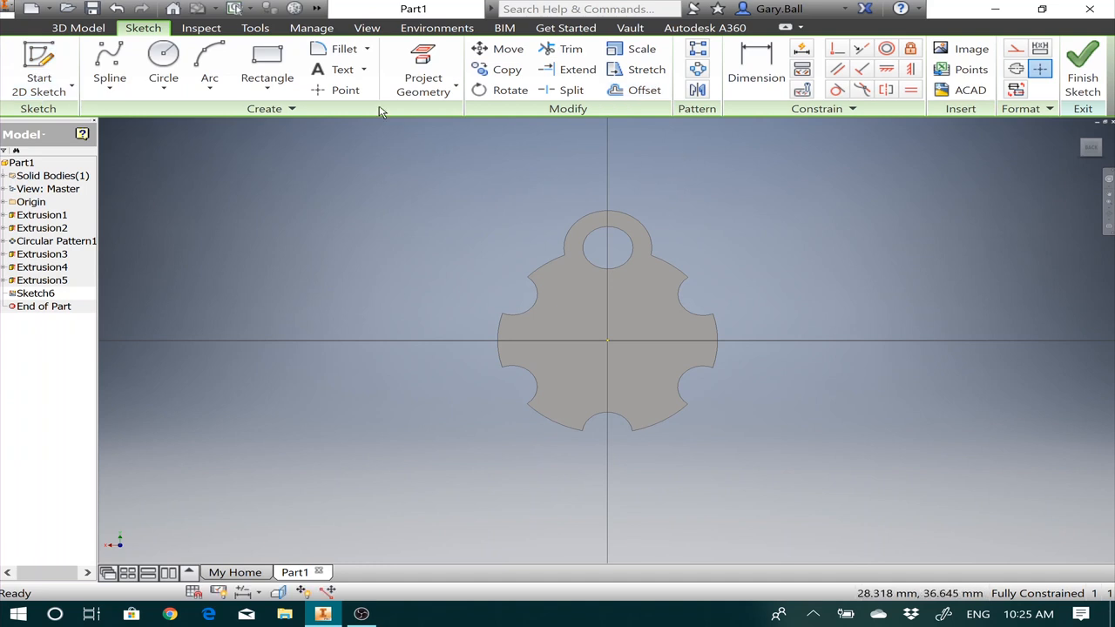
Place 6 mm sketch text reading 'RGB' in a text area on the coin's back.
left_click(345, 70)
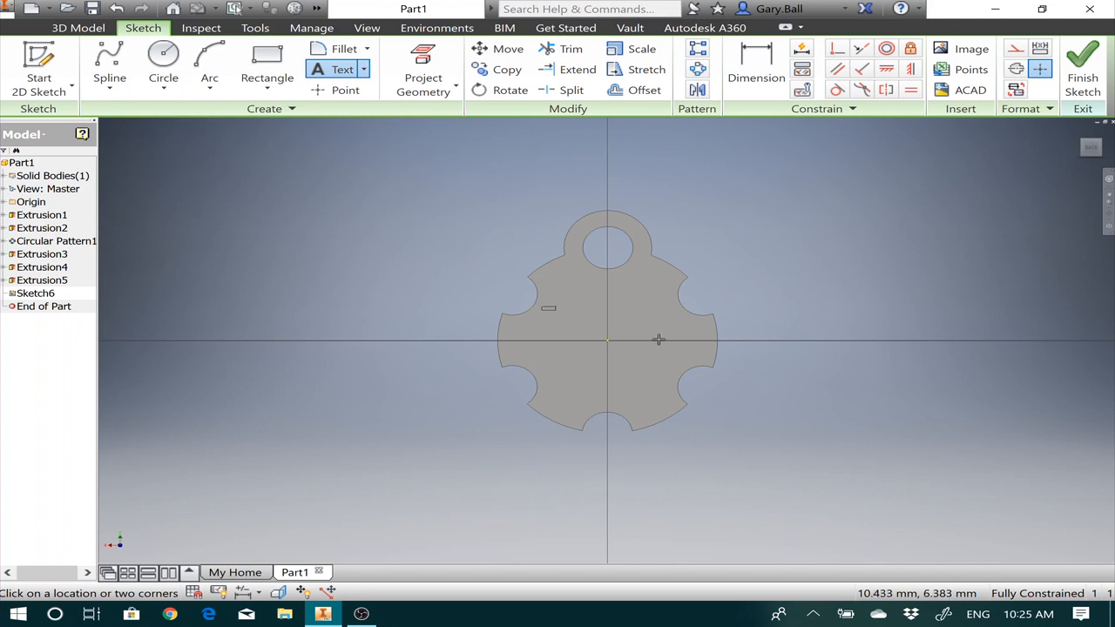
left_click_drag(544, 306, 672, 376)
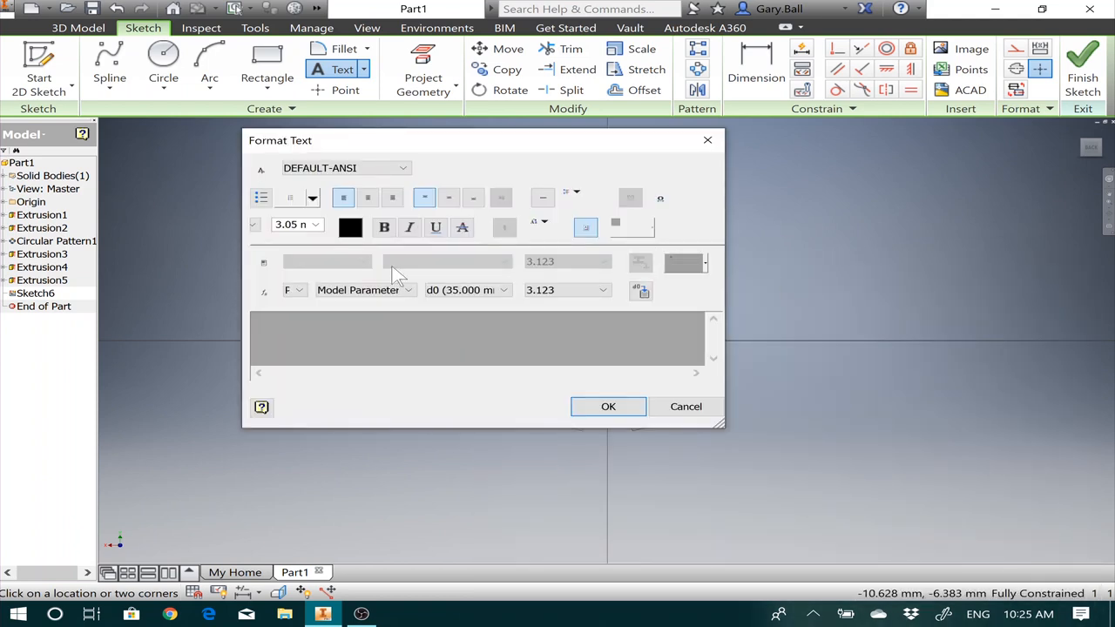
mouse_move(366, 261)
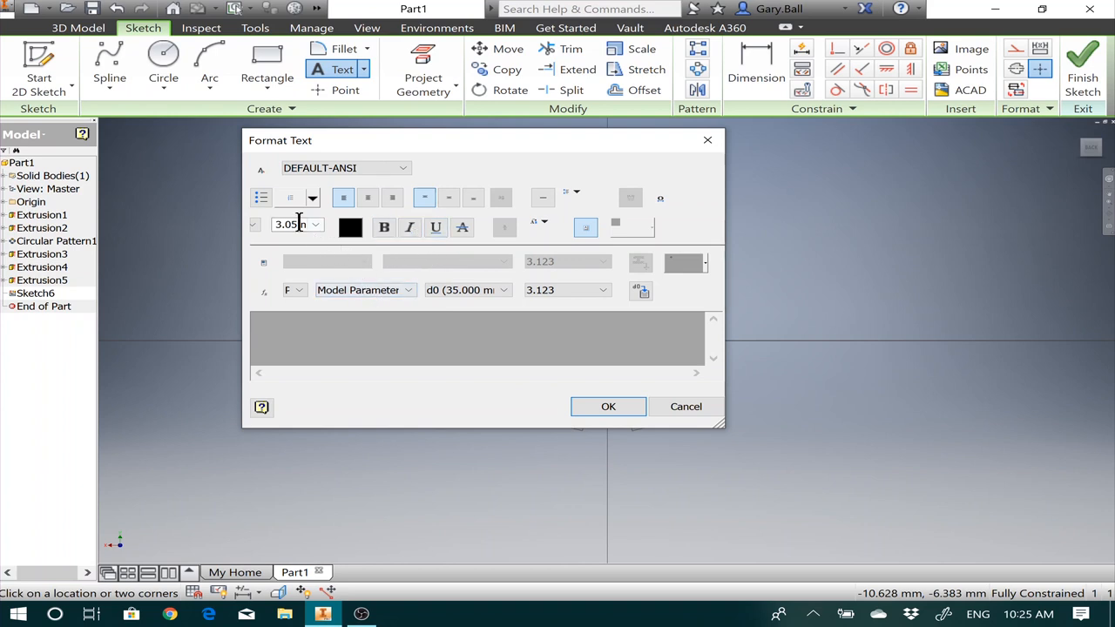
mouse_move(296, 225)
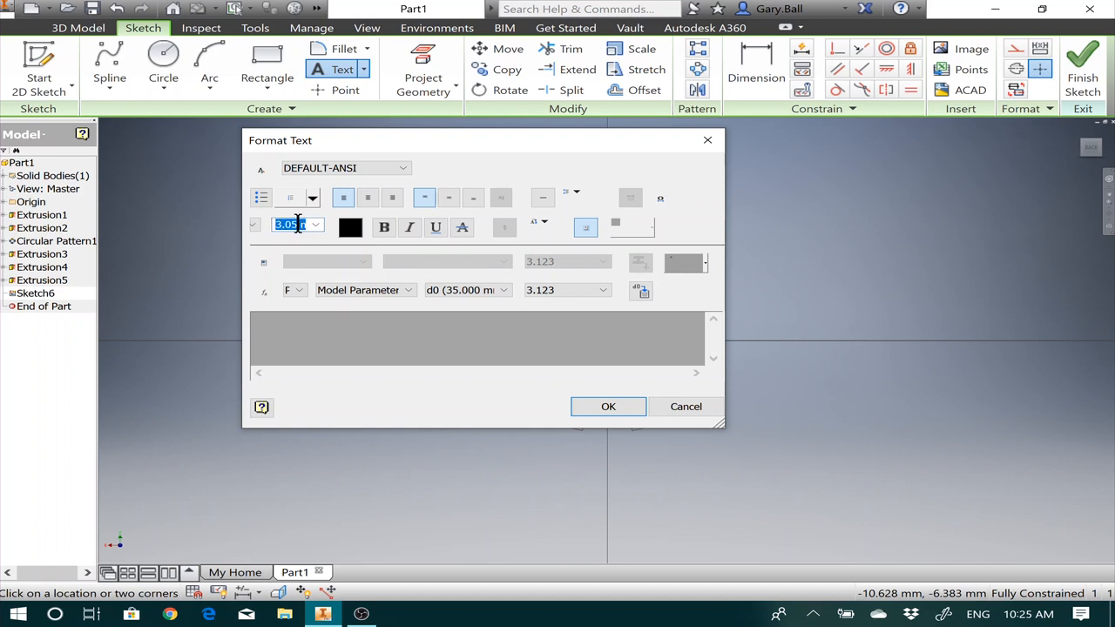
type("6")
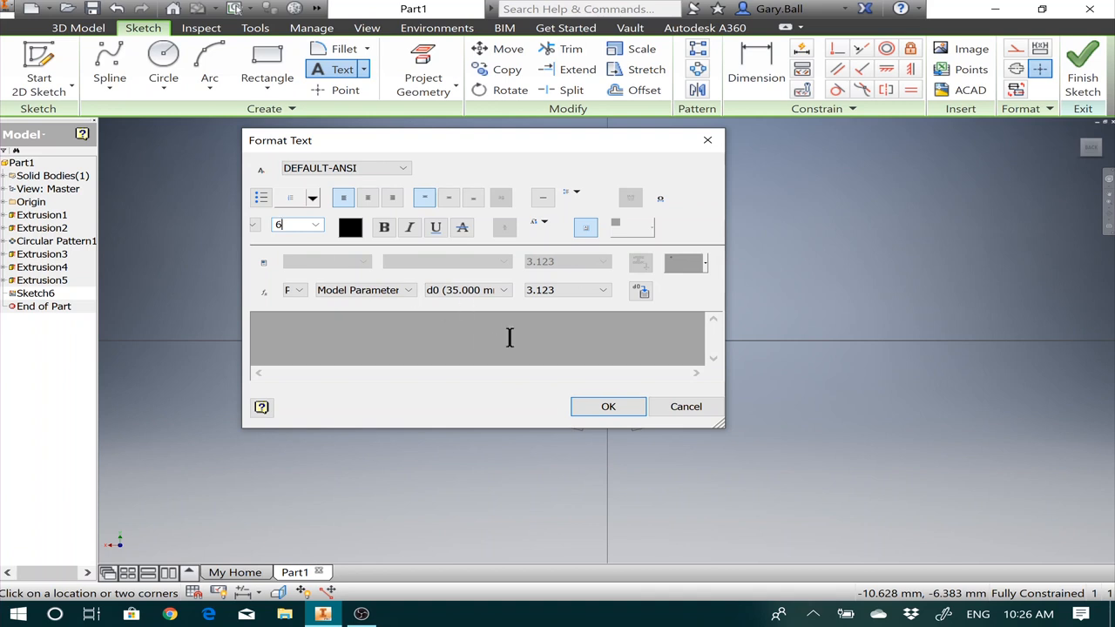
left_click(383, 227)
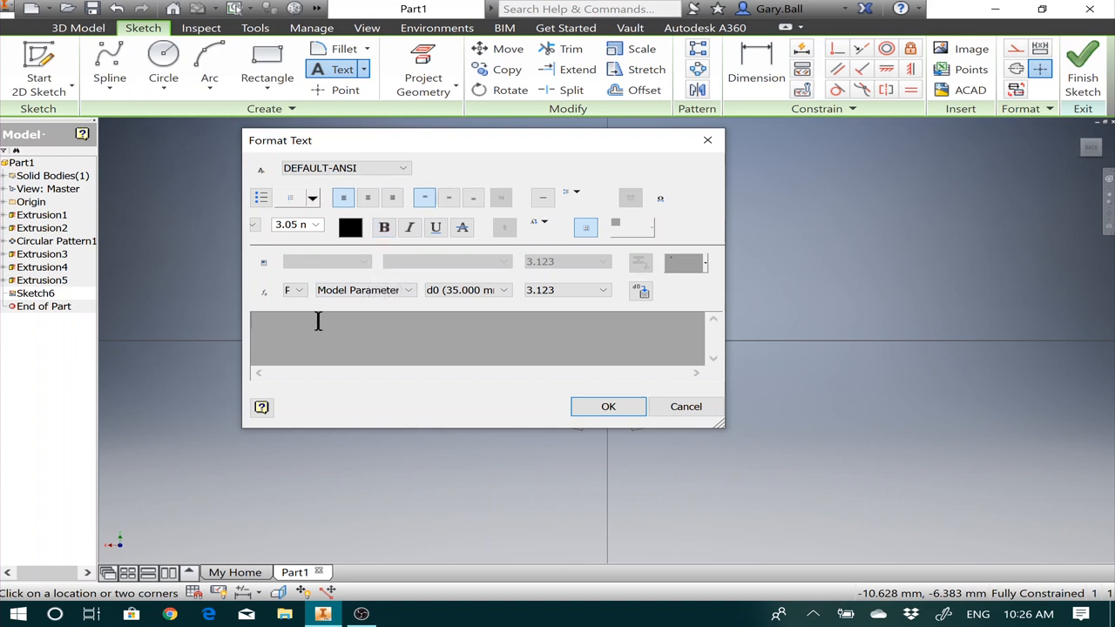
type("RG")
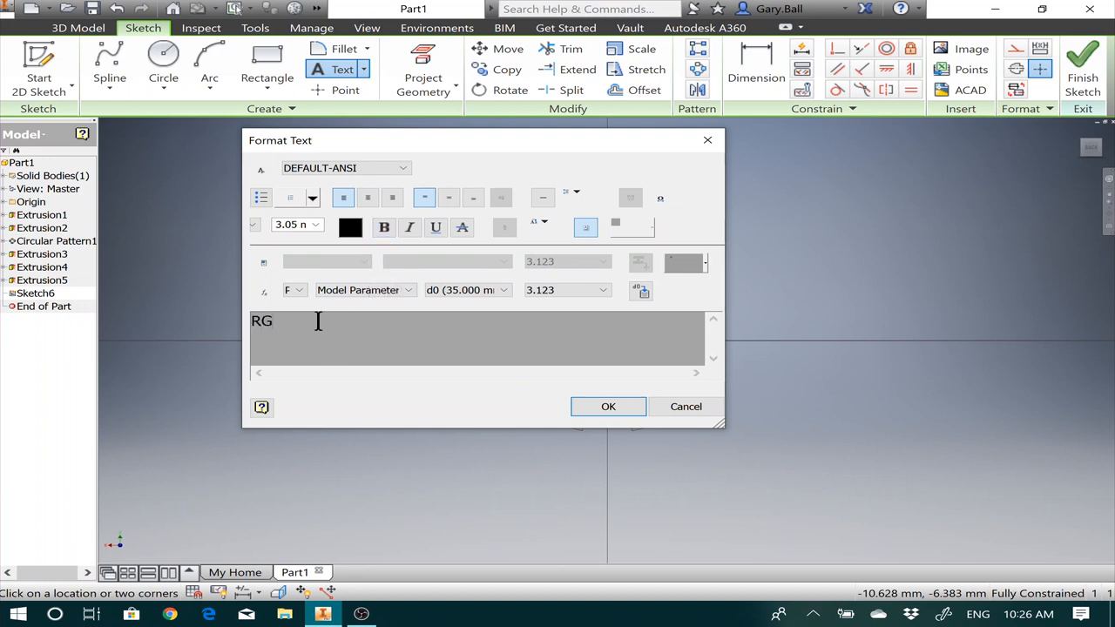
type("B")
type("6")
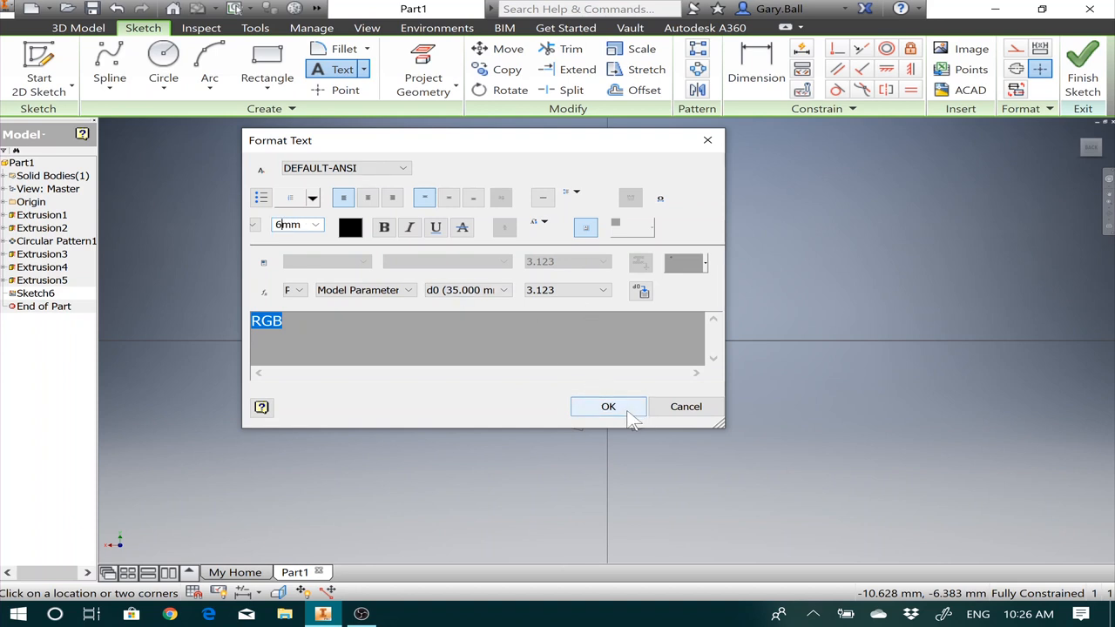
left_click(608, 407)
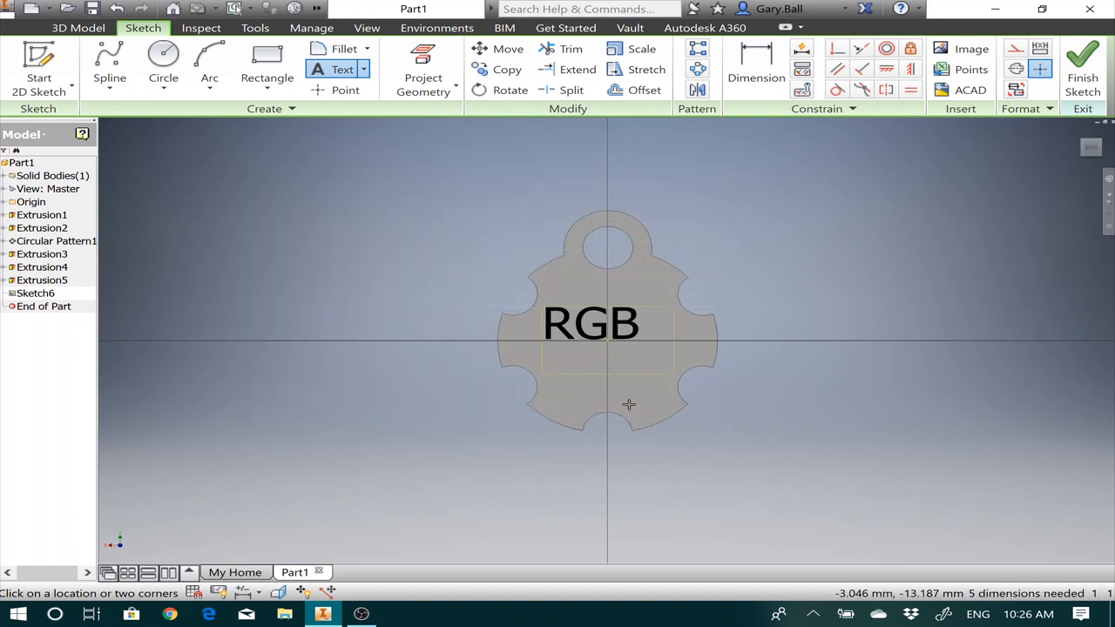
mouse_move(603, 373)
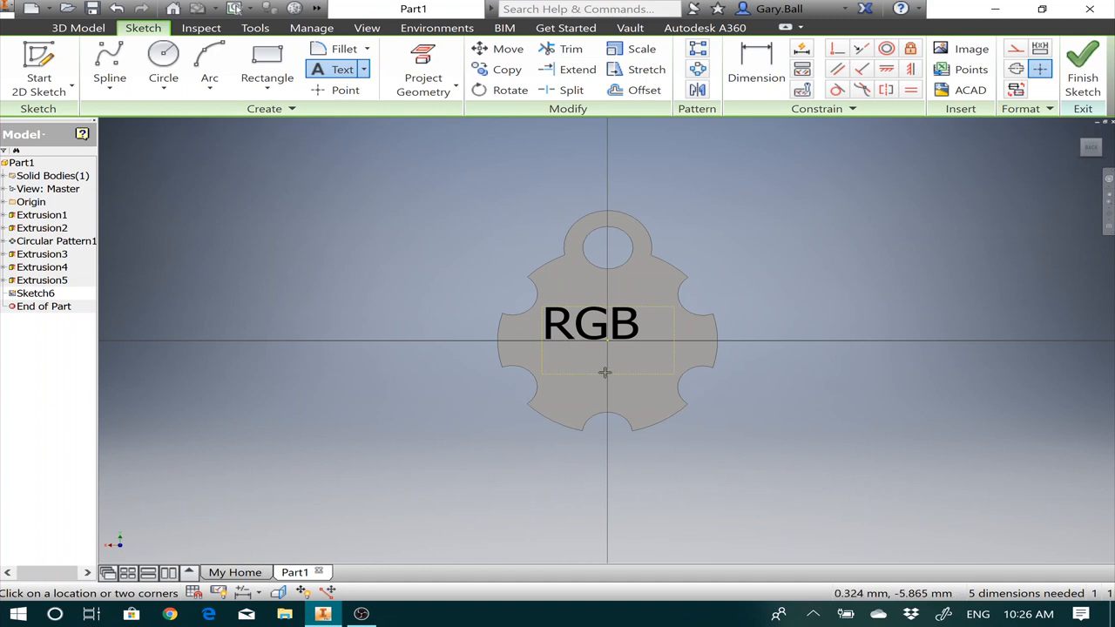
mouse_move(456, 292)
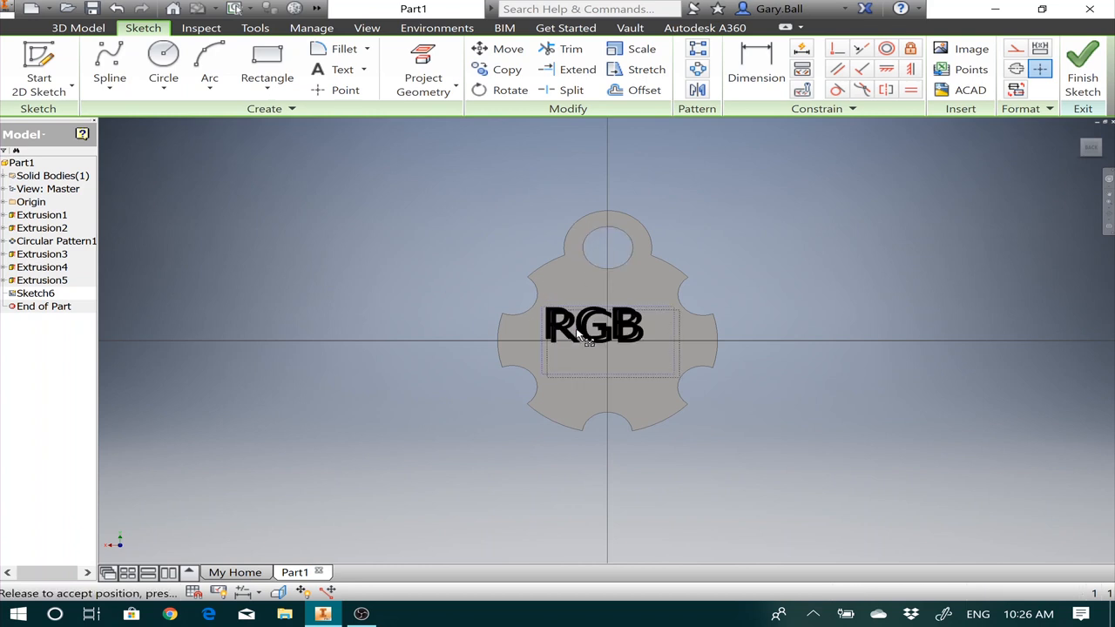
Drag the RGB text block to centre it over the coin outline.
left_click_drag(595, 328, 606, 340)
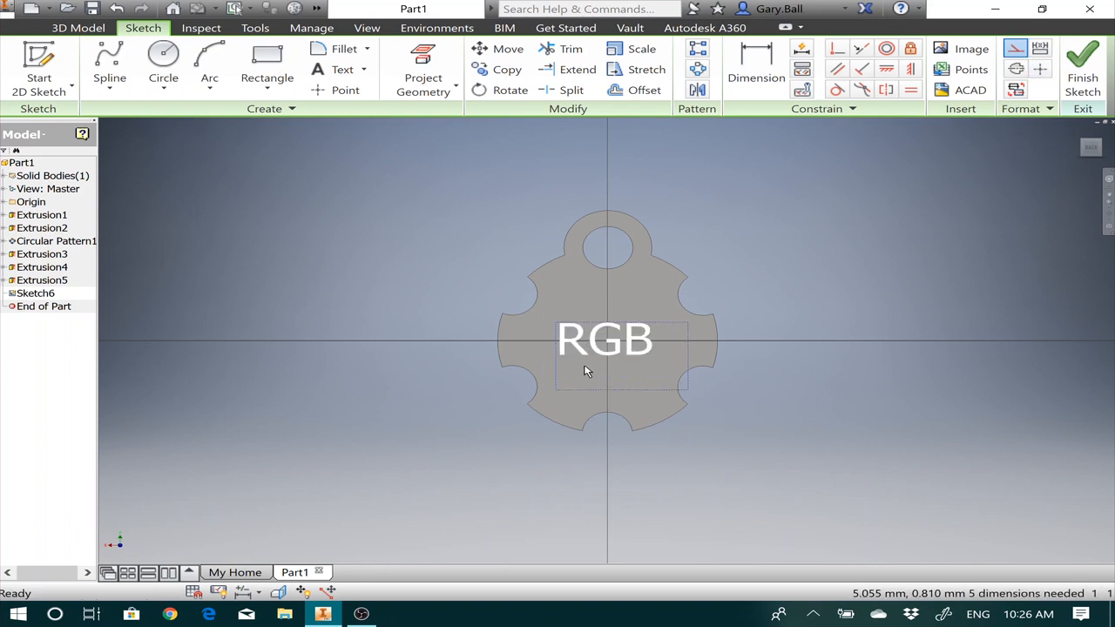
mouse_move(853, 328)
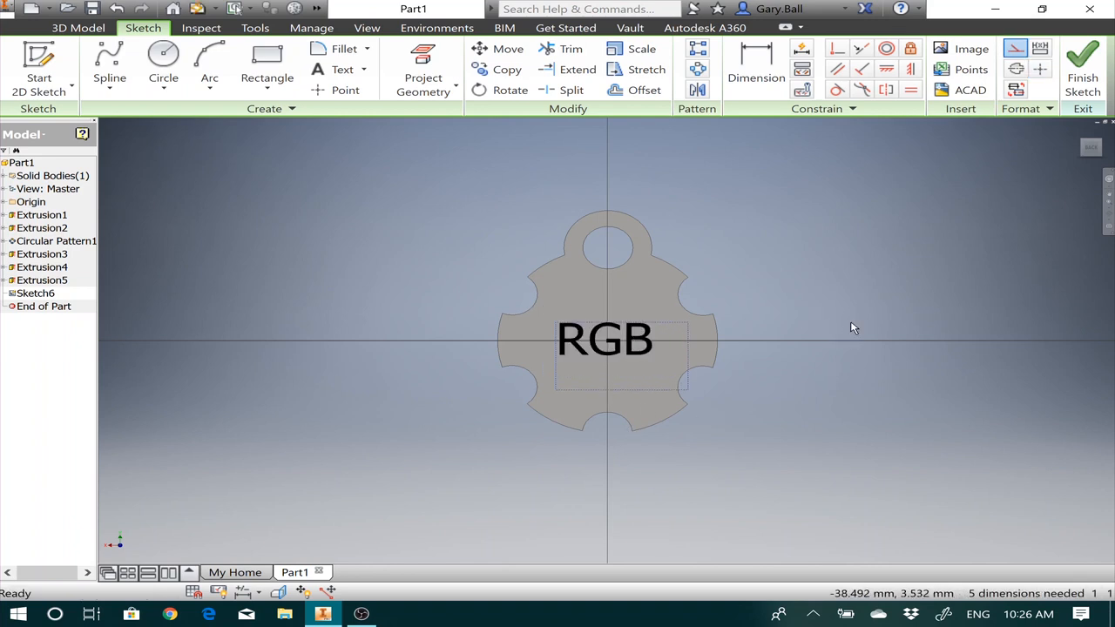
mouse_move(856, 331)
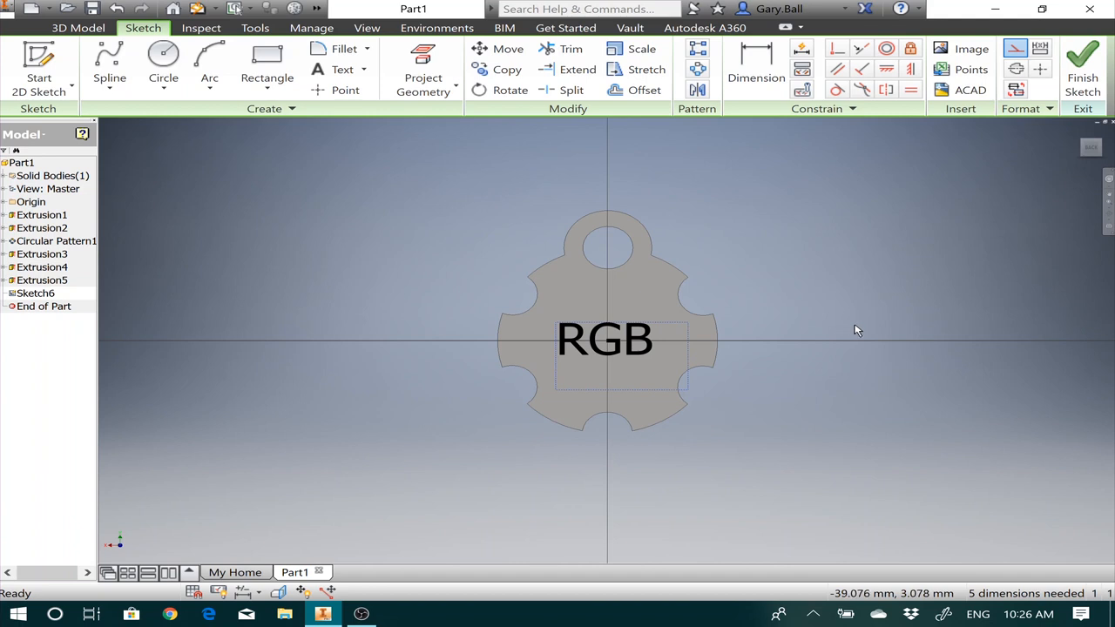
mouse_move(1080, 63)
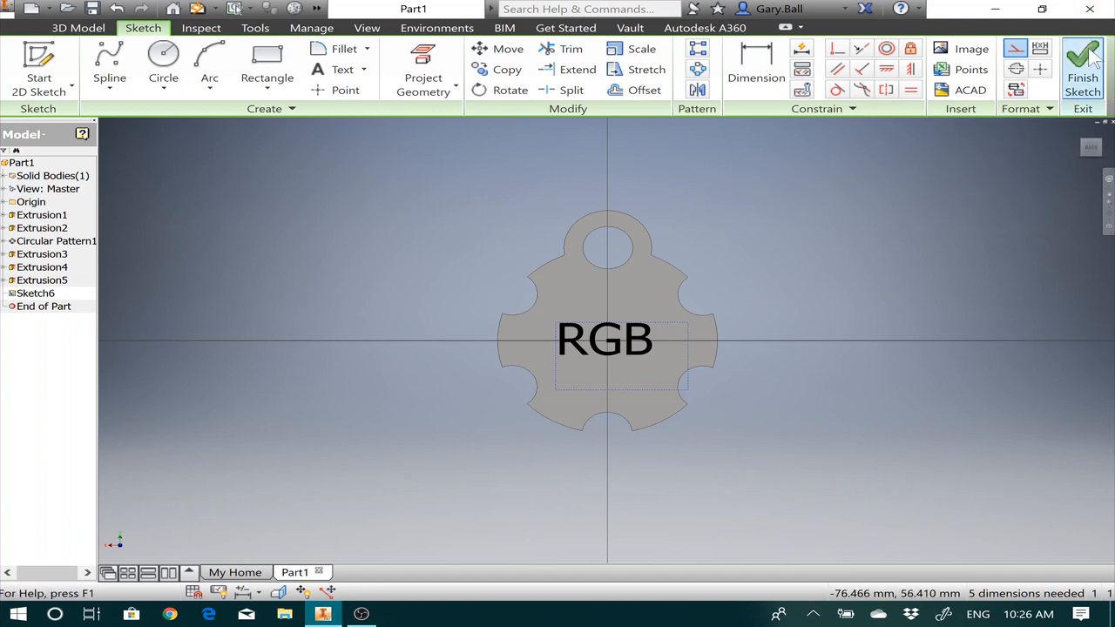
Extrude the RGB text profile 2 mm as a Cut into the back face (Extrusion6).
left_click(1081, 61)
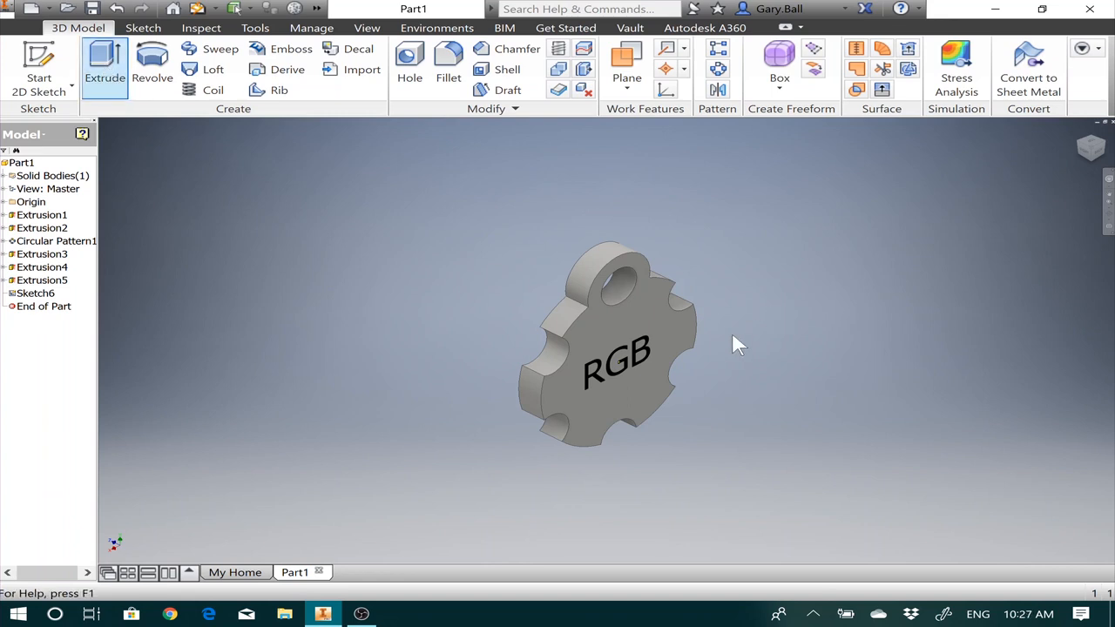
left_click(106, 62)
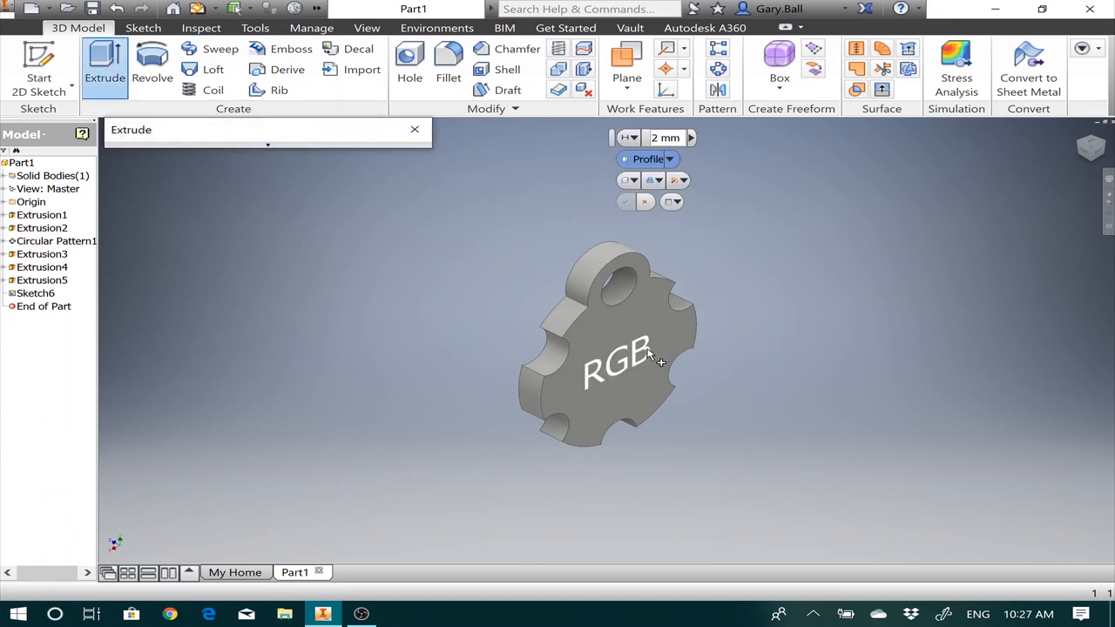
left_click(651, 356)
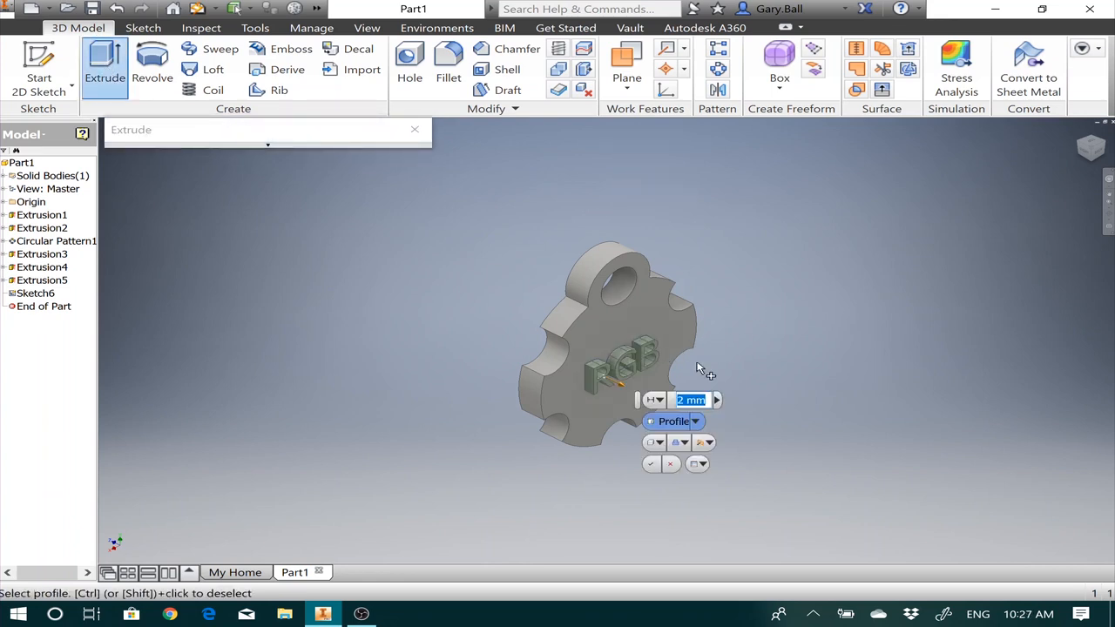
mouse_move(751, 375)
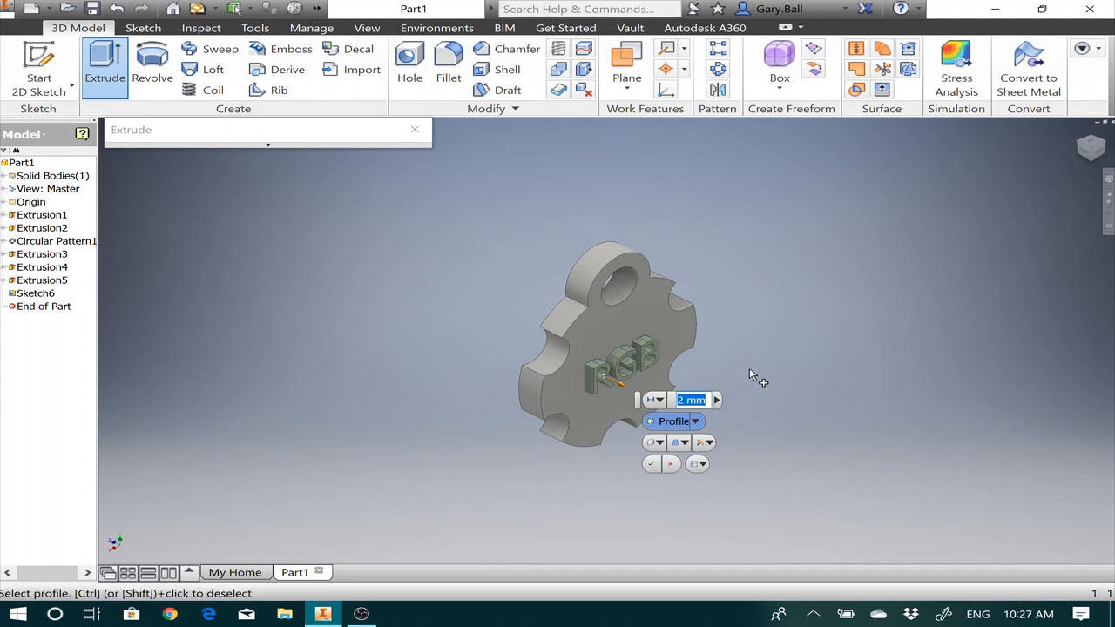
mouse_move(760, 350)
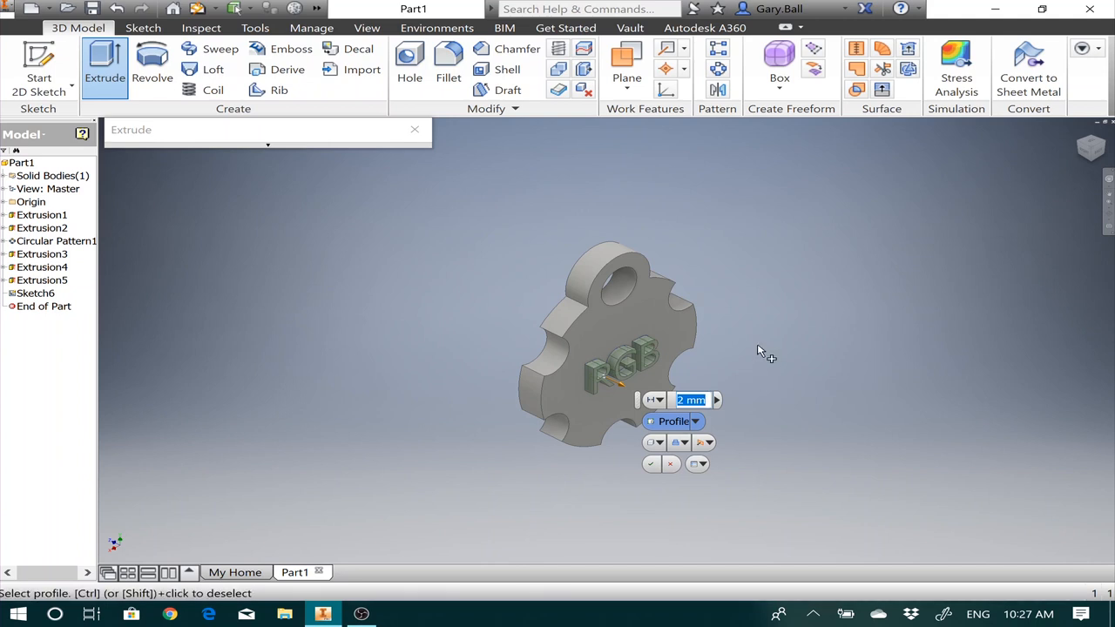
mouse_move(624, 310)
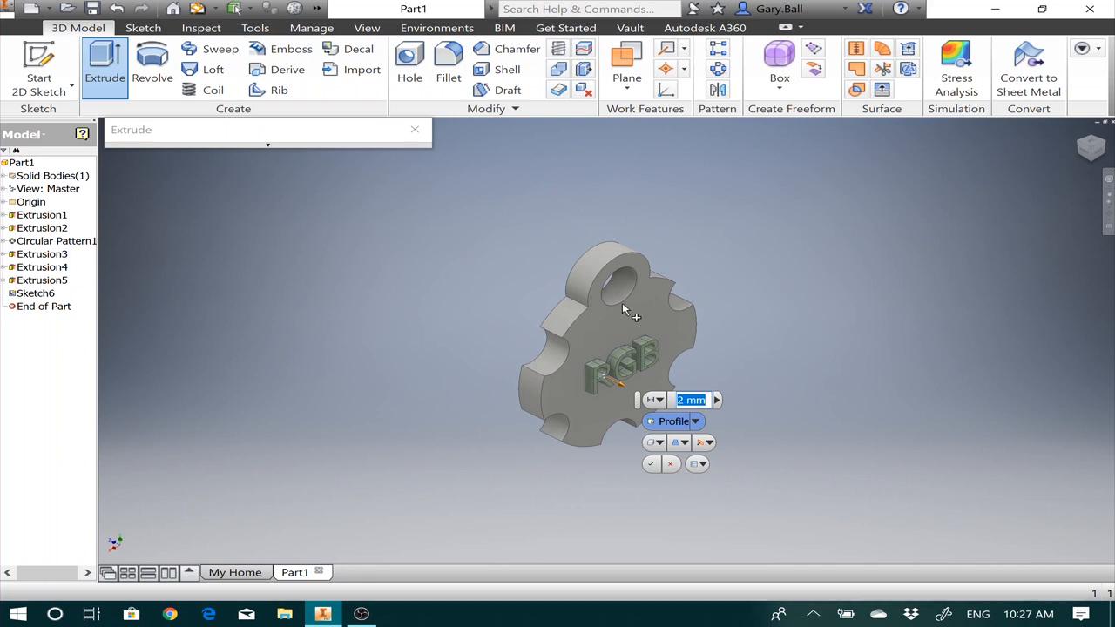
mouse_move(583, 355)
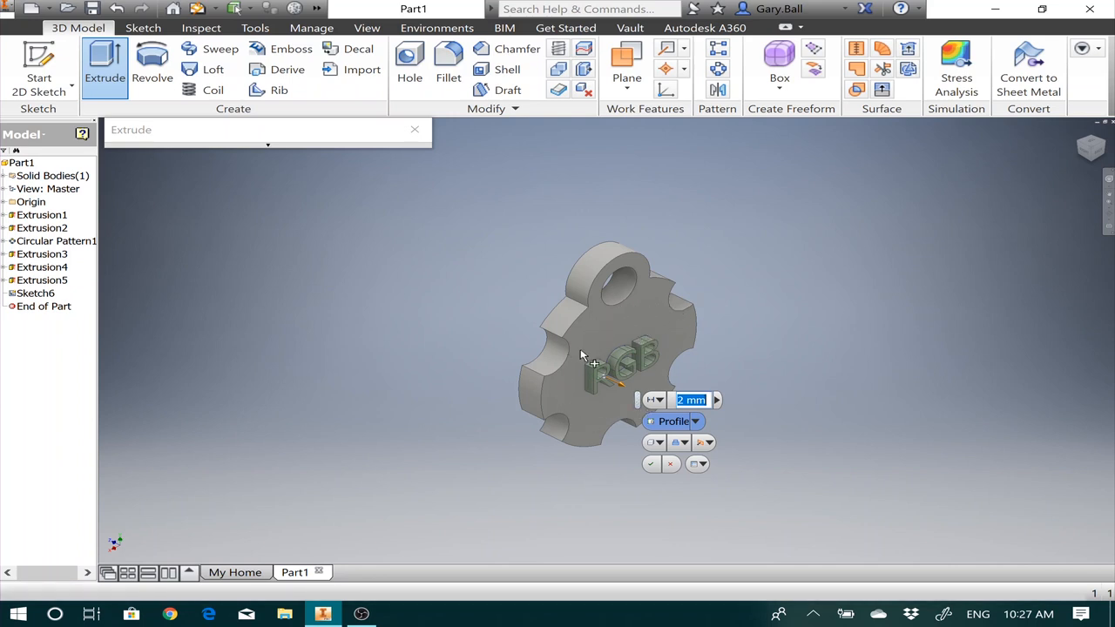
mouse_move(817, 364)
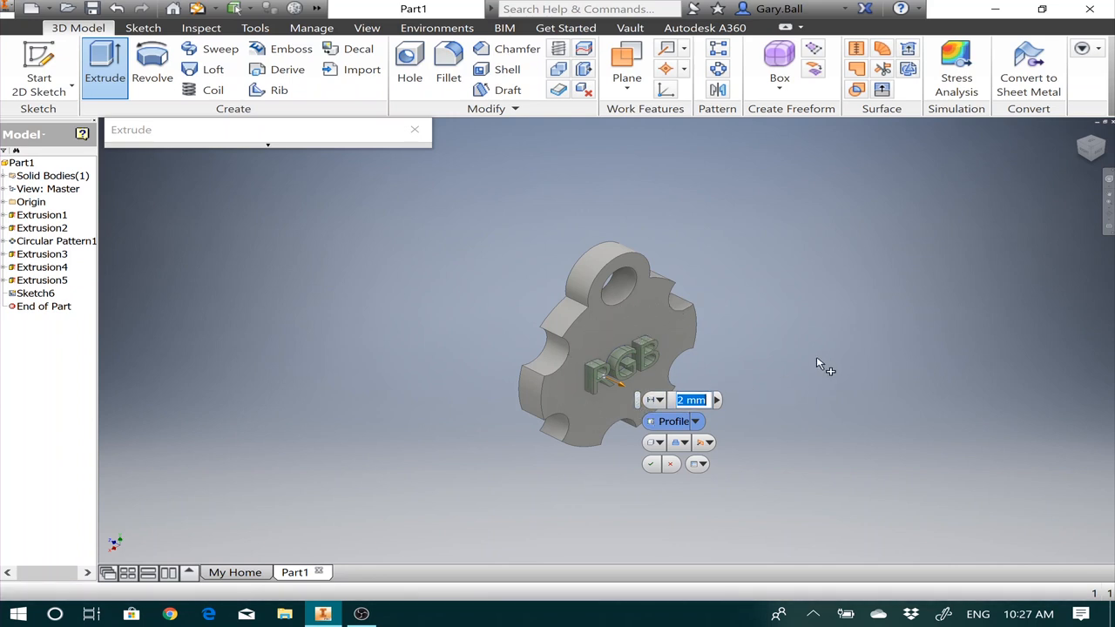
left_click(707, 443)
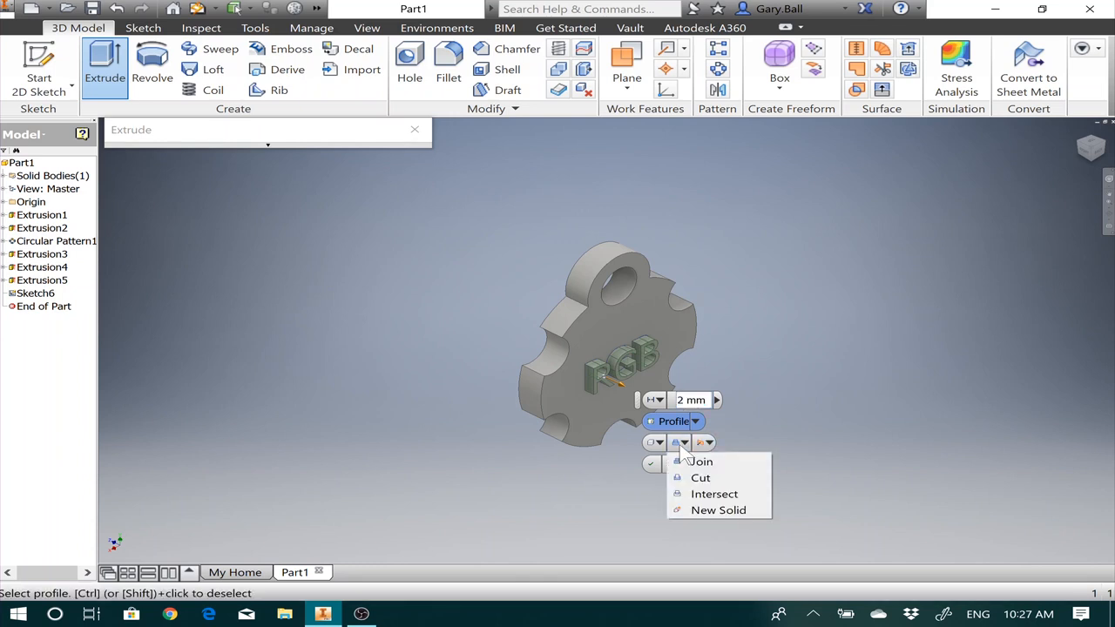
left_click(697, 478)
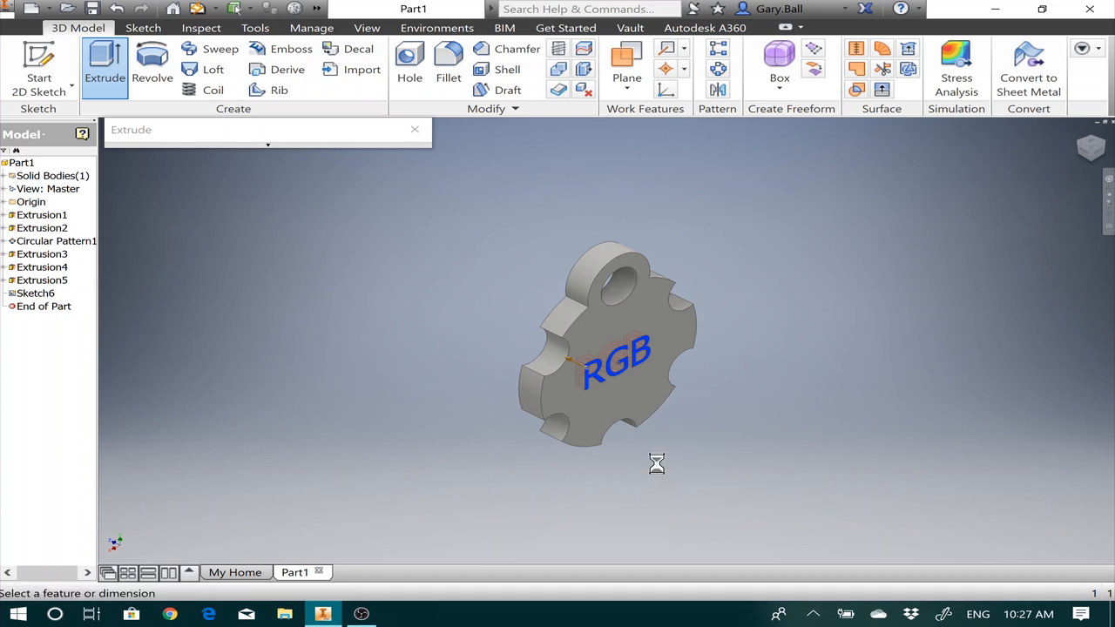
left_click(415, 129)
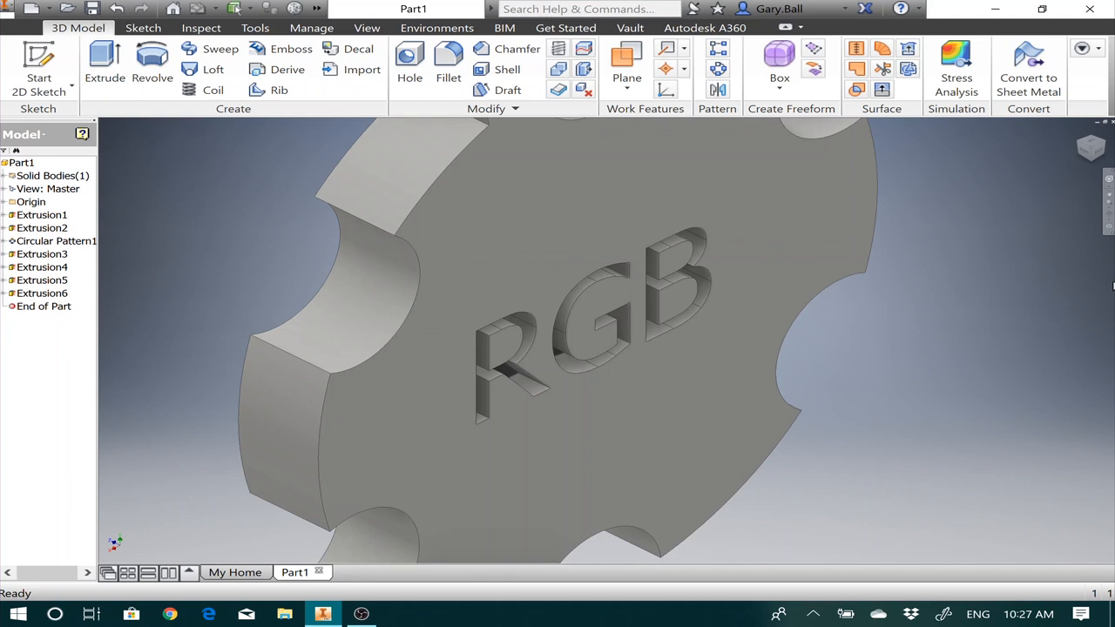
mouse_move(1076, 174)
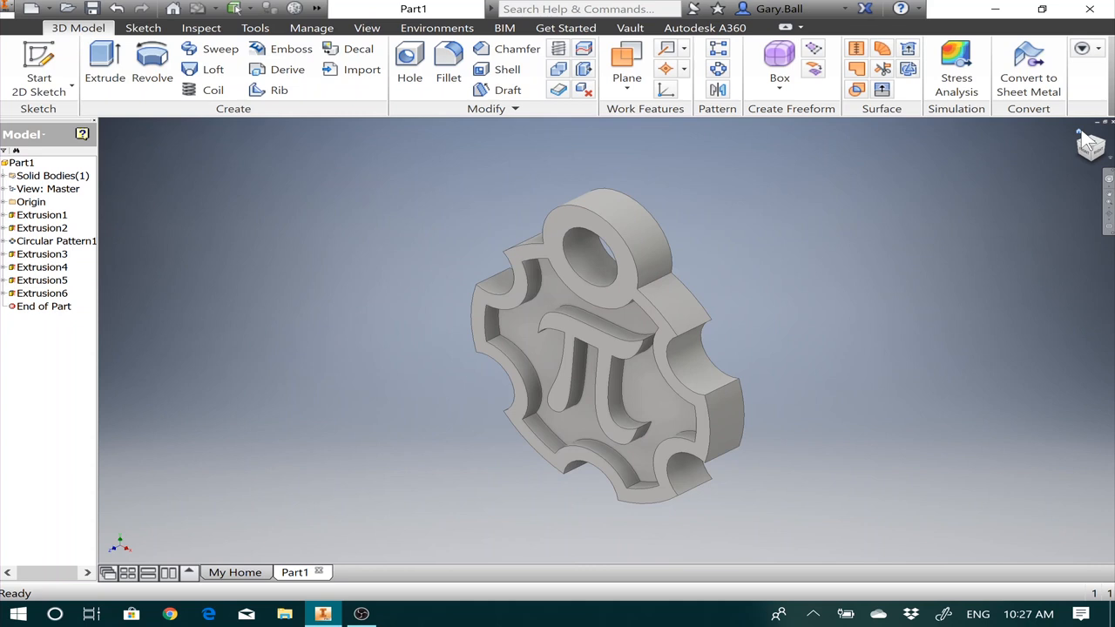
mouse_move(512, 51)
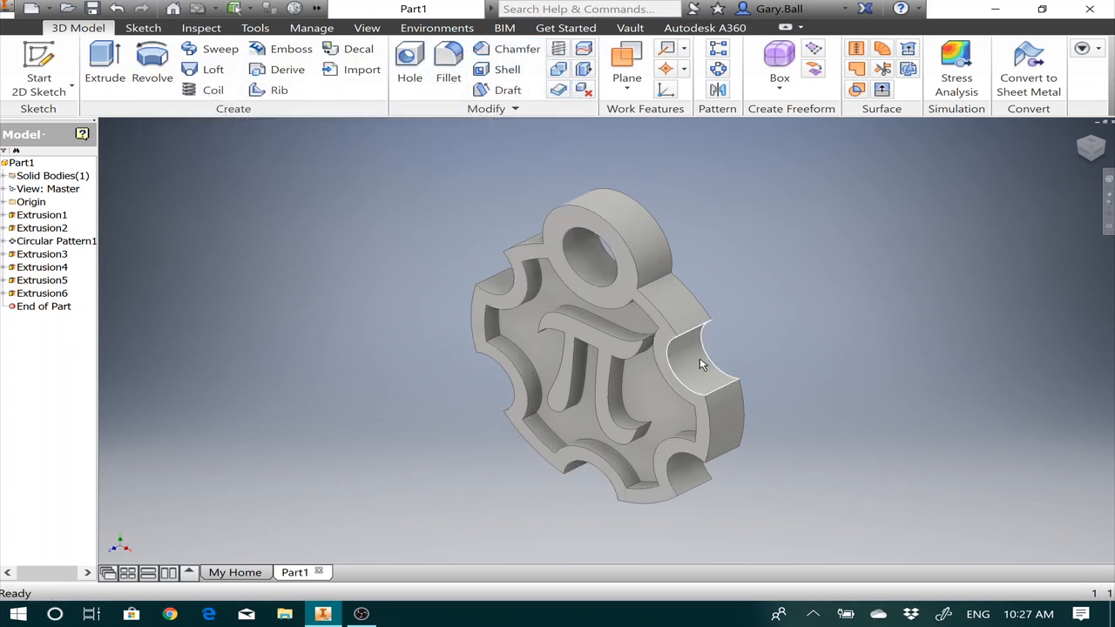
mouse_move(735, 254)
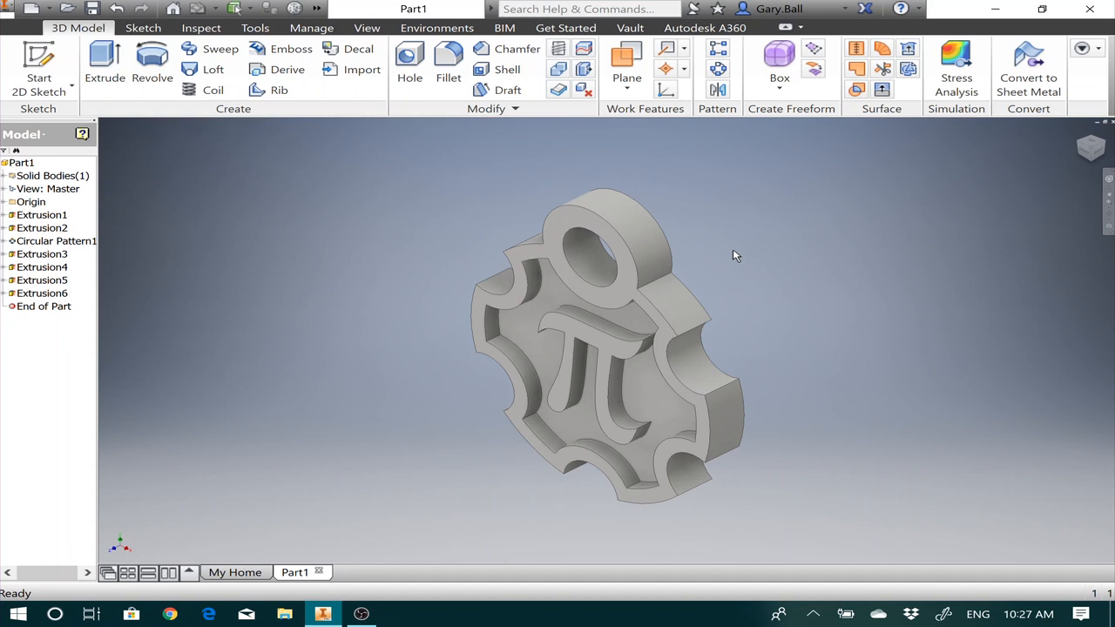
mouse_move(797, 349)
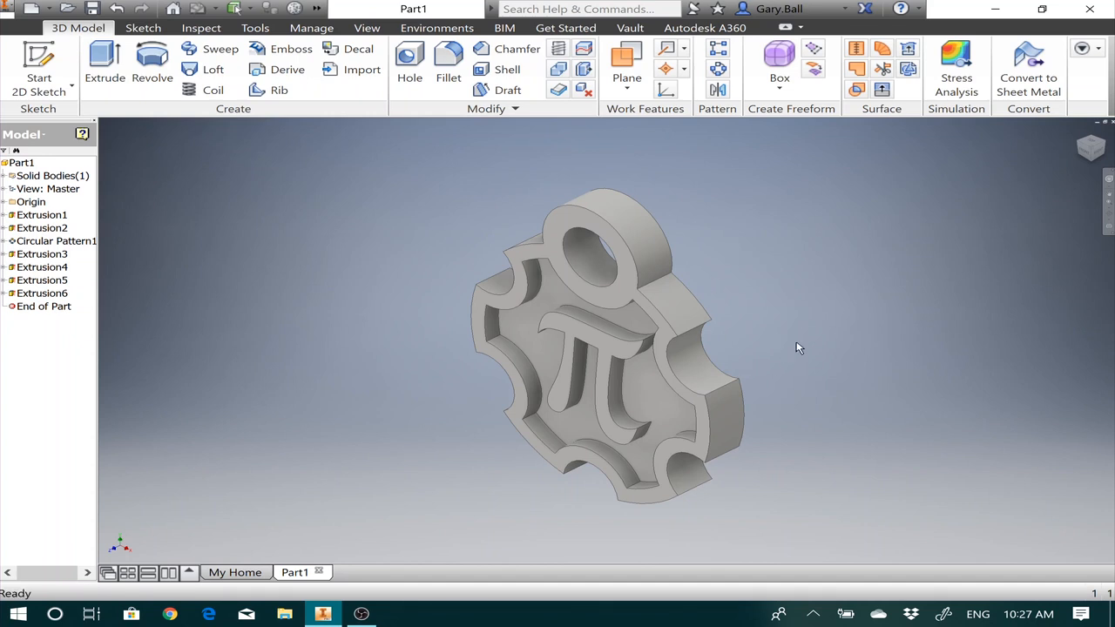
mouse_move(869, 350)
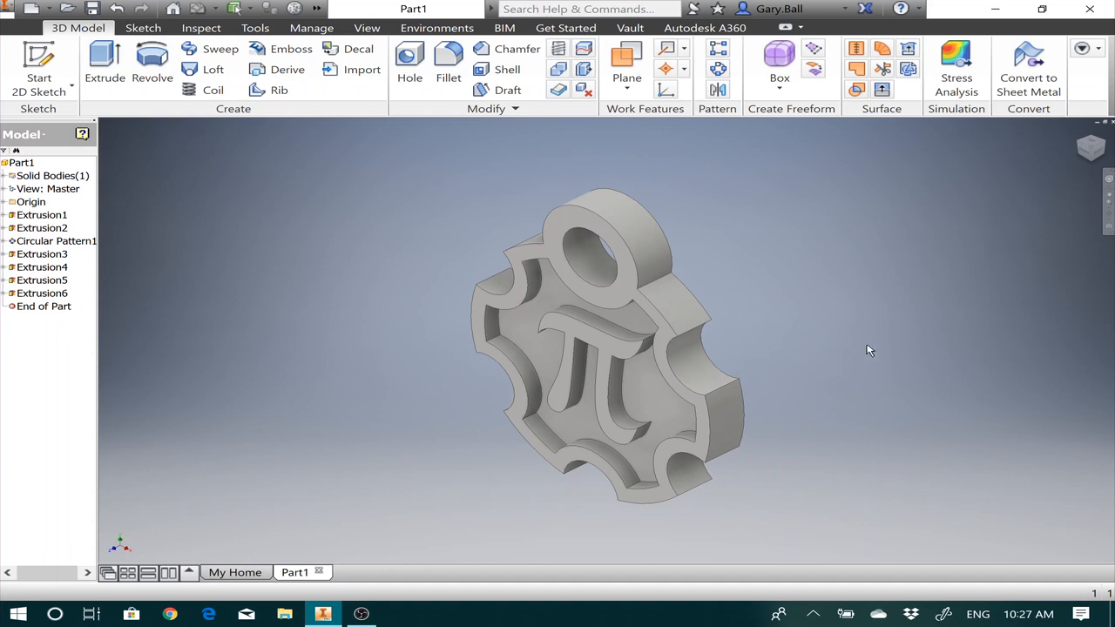